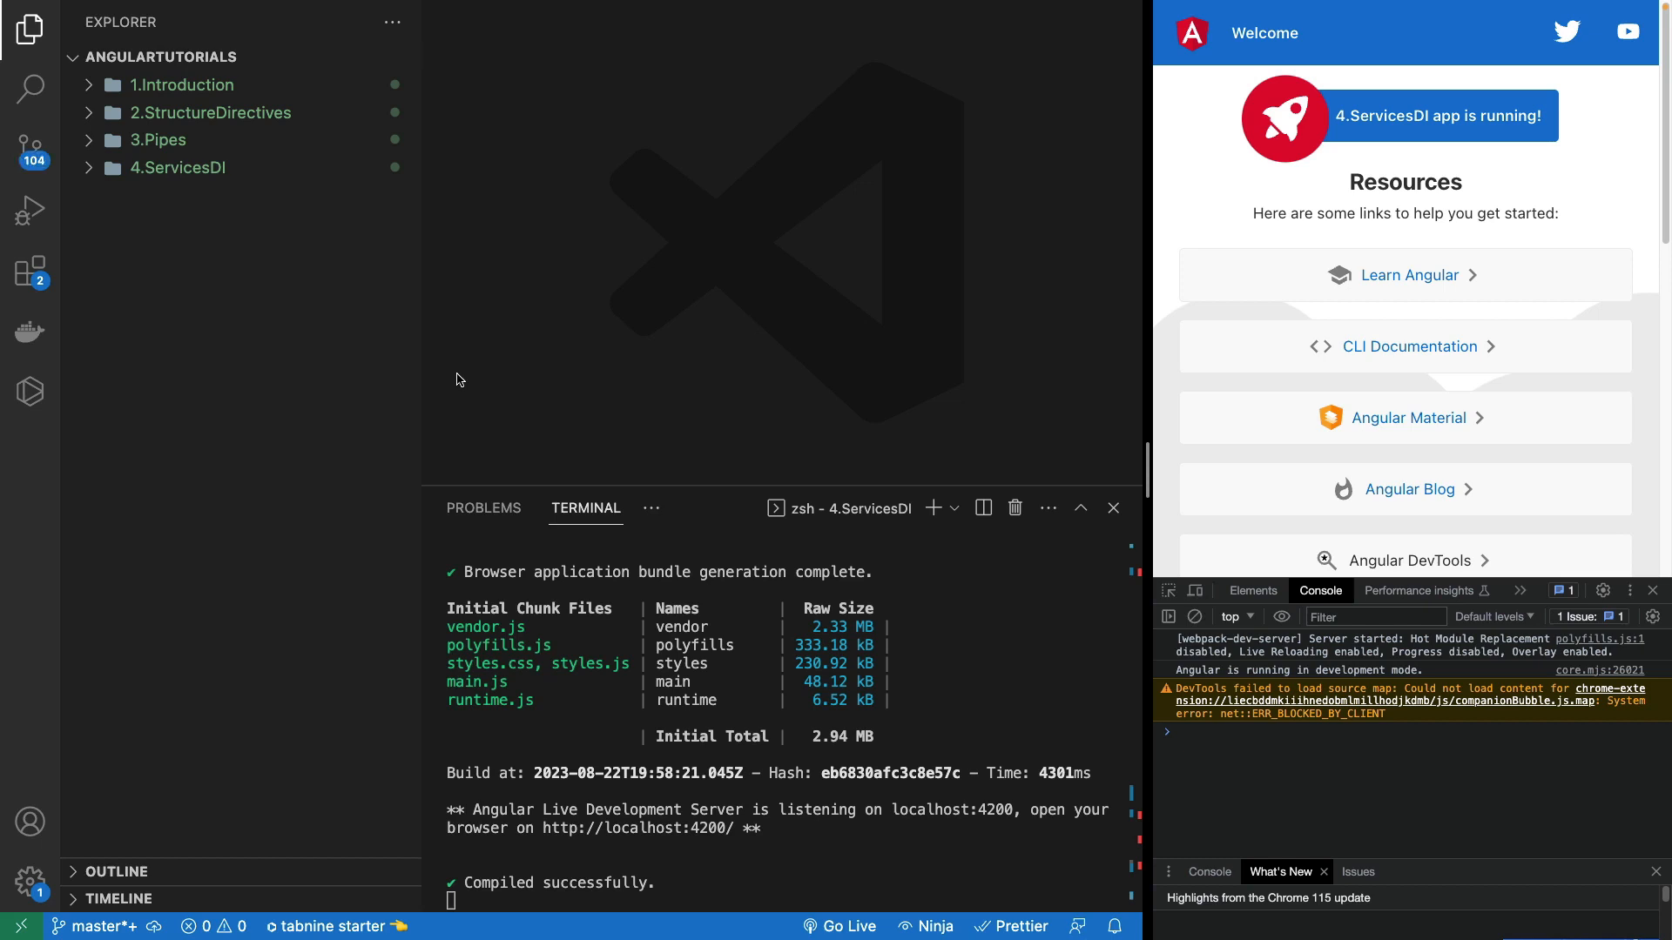
pyautogui.moveTo(228, 384)
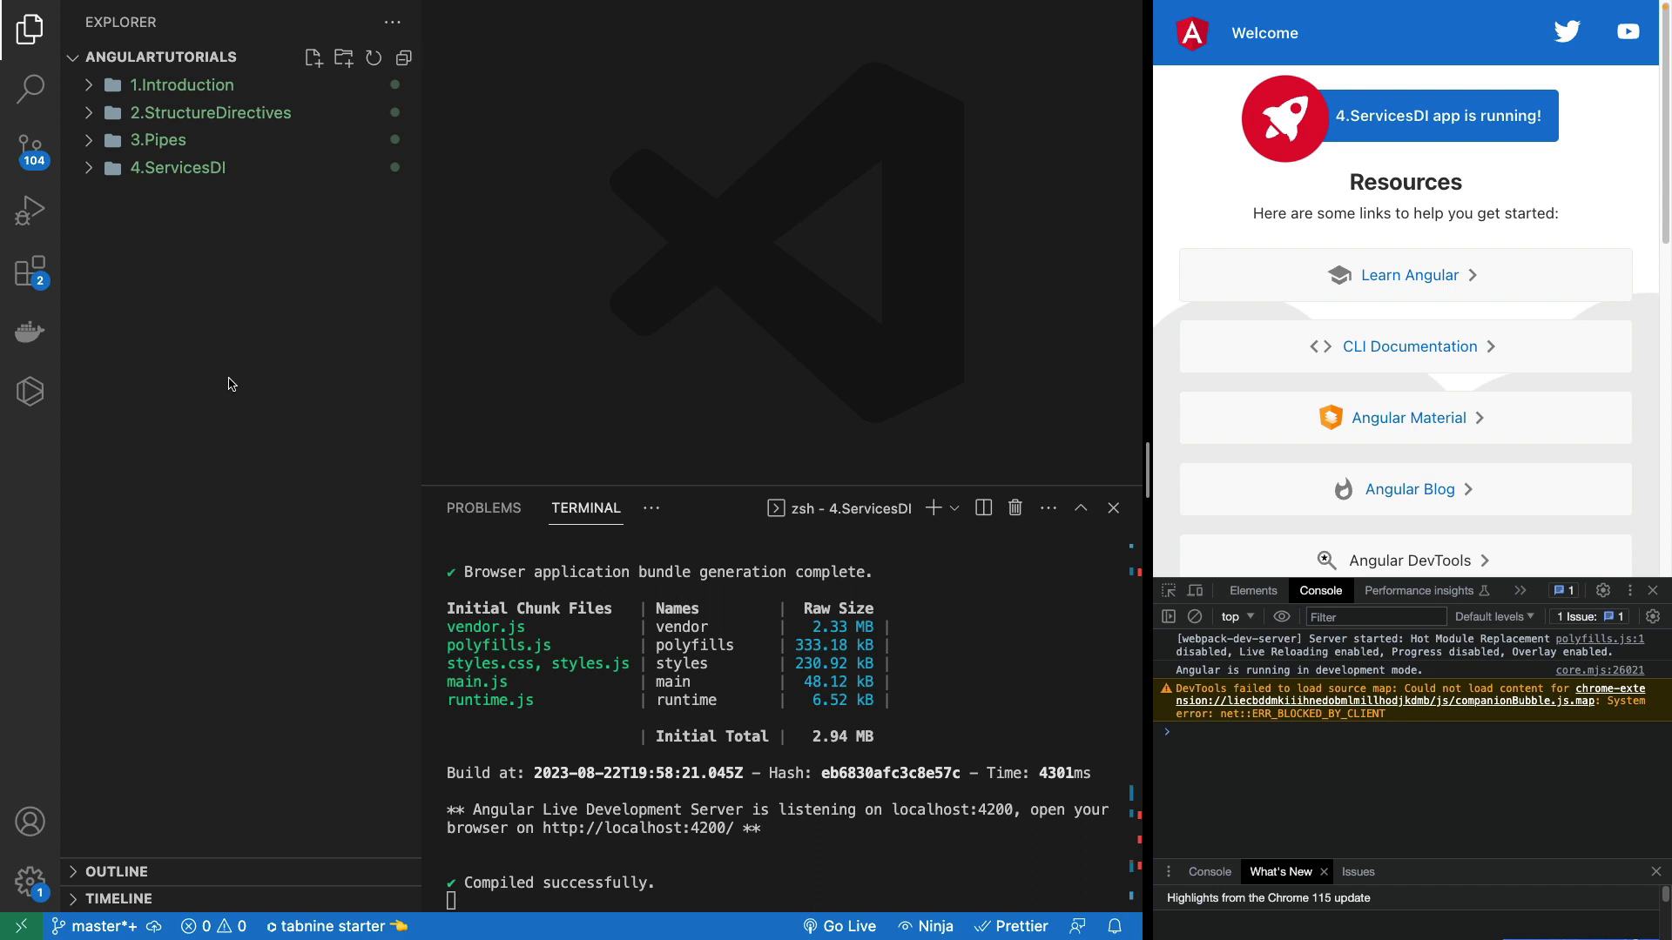
# Step: Expand the 4.ServicesDI project folder in the Explorer to reveal its src folder and config files
pyautogui.click(177, 167)
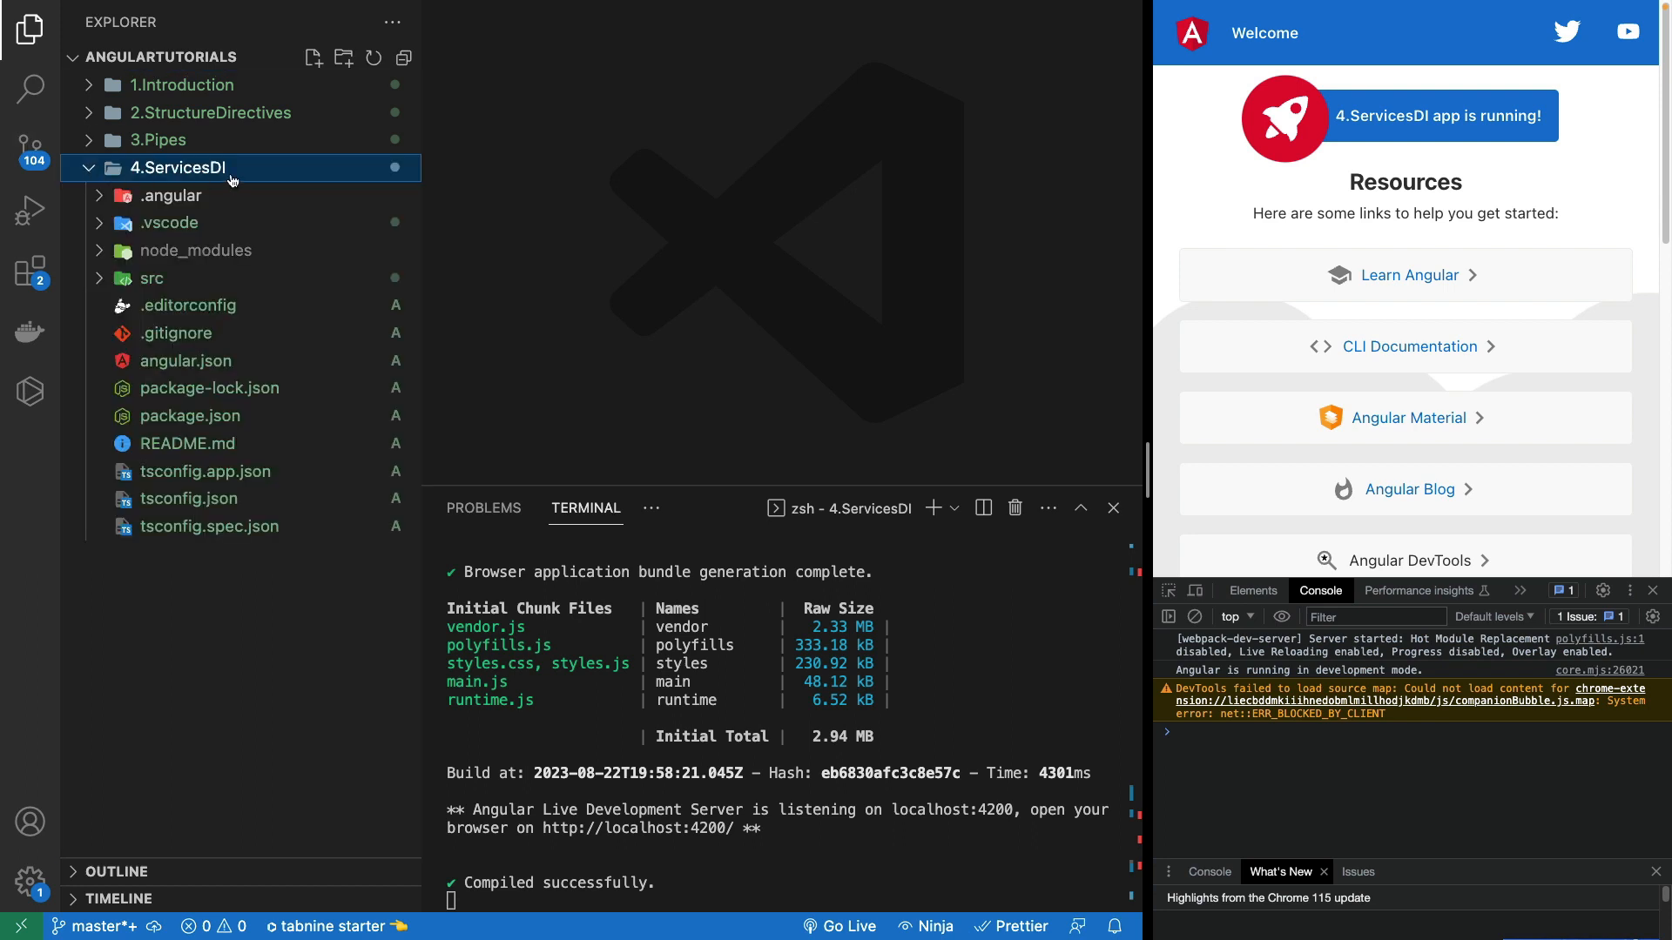
# Step: Delete all placeholder markup from app.component.html, then bring up app.component.ts
pyautogui.click(153, 279)
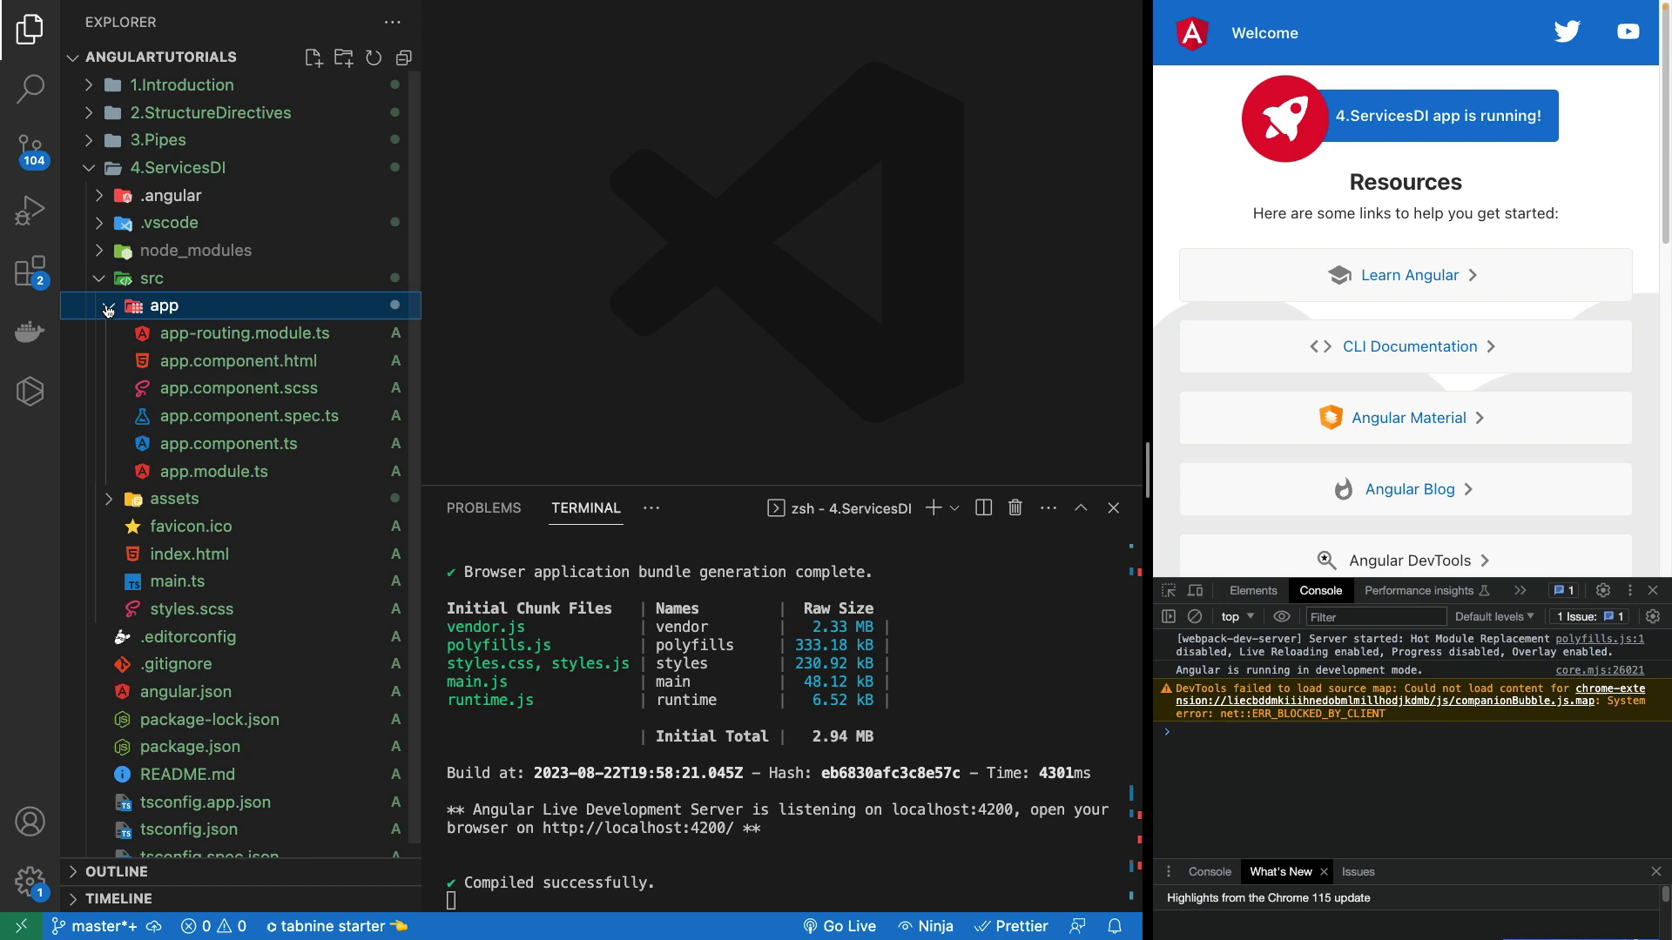
pyautogui.click(241, 361)
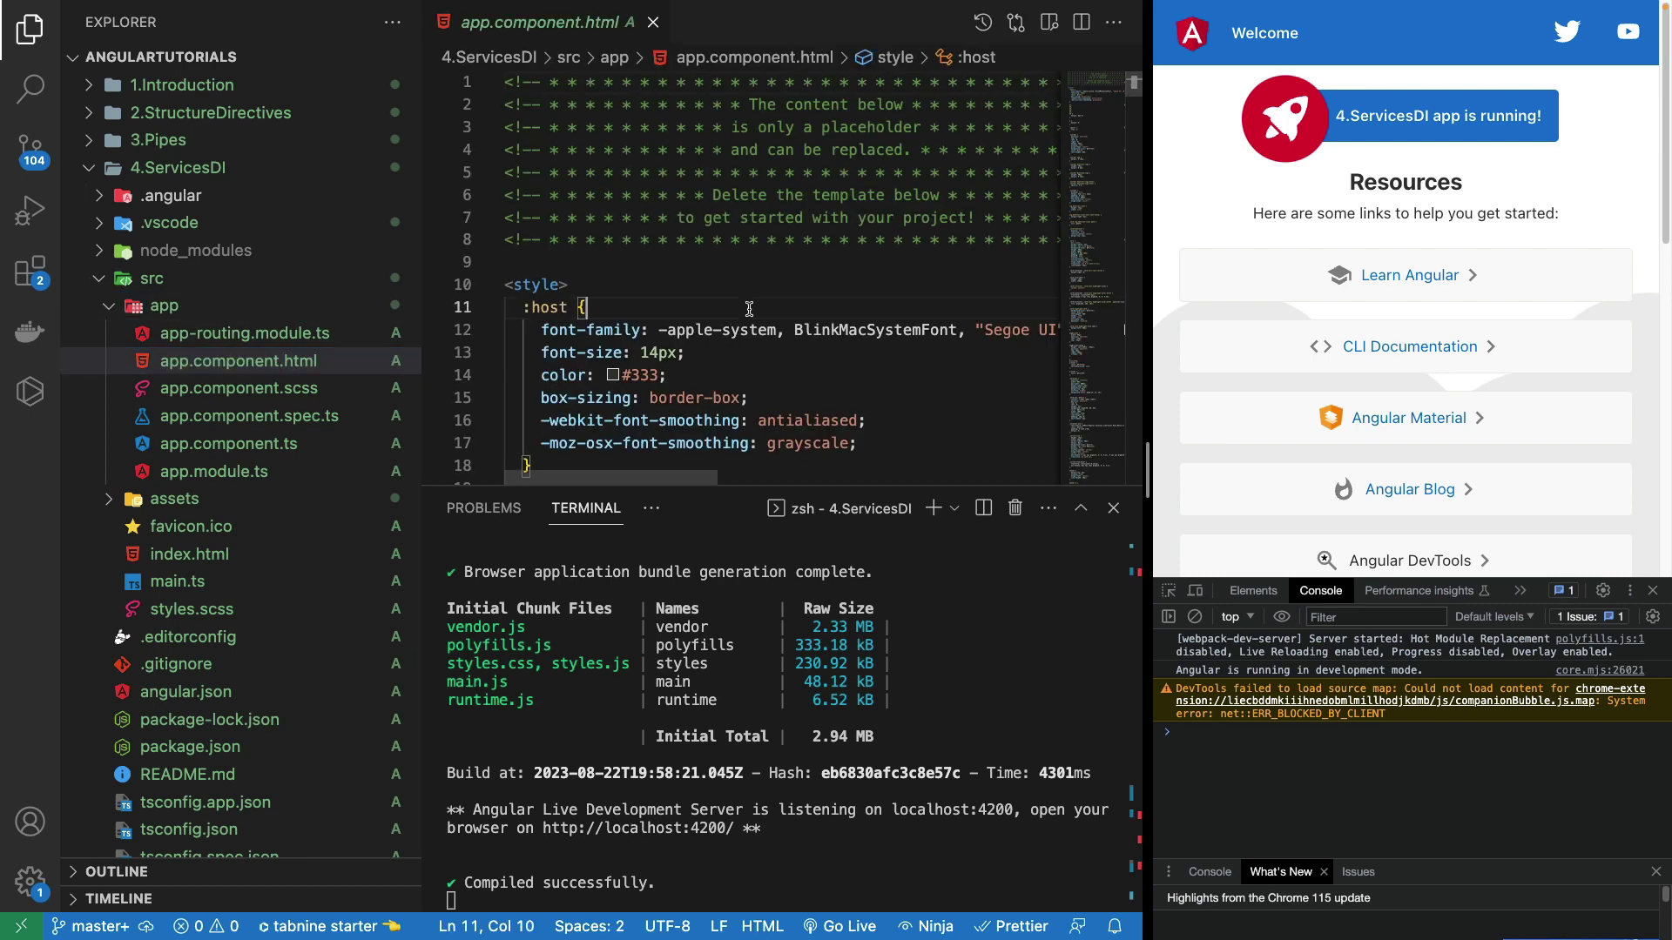
pyautogui.click(32, 89)
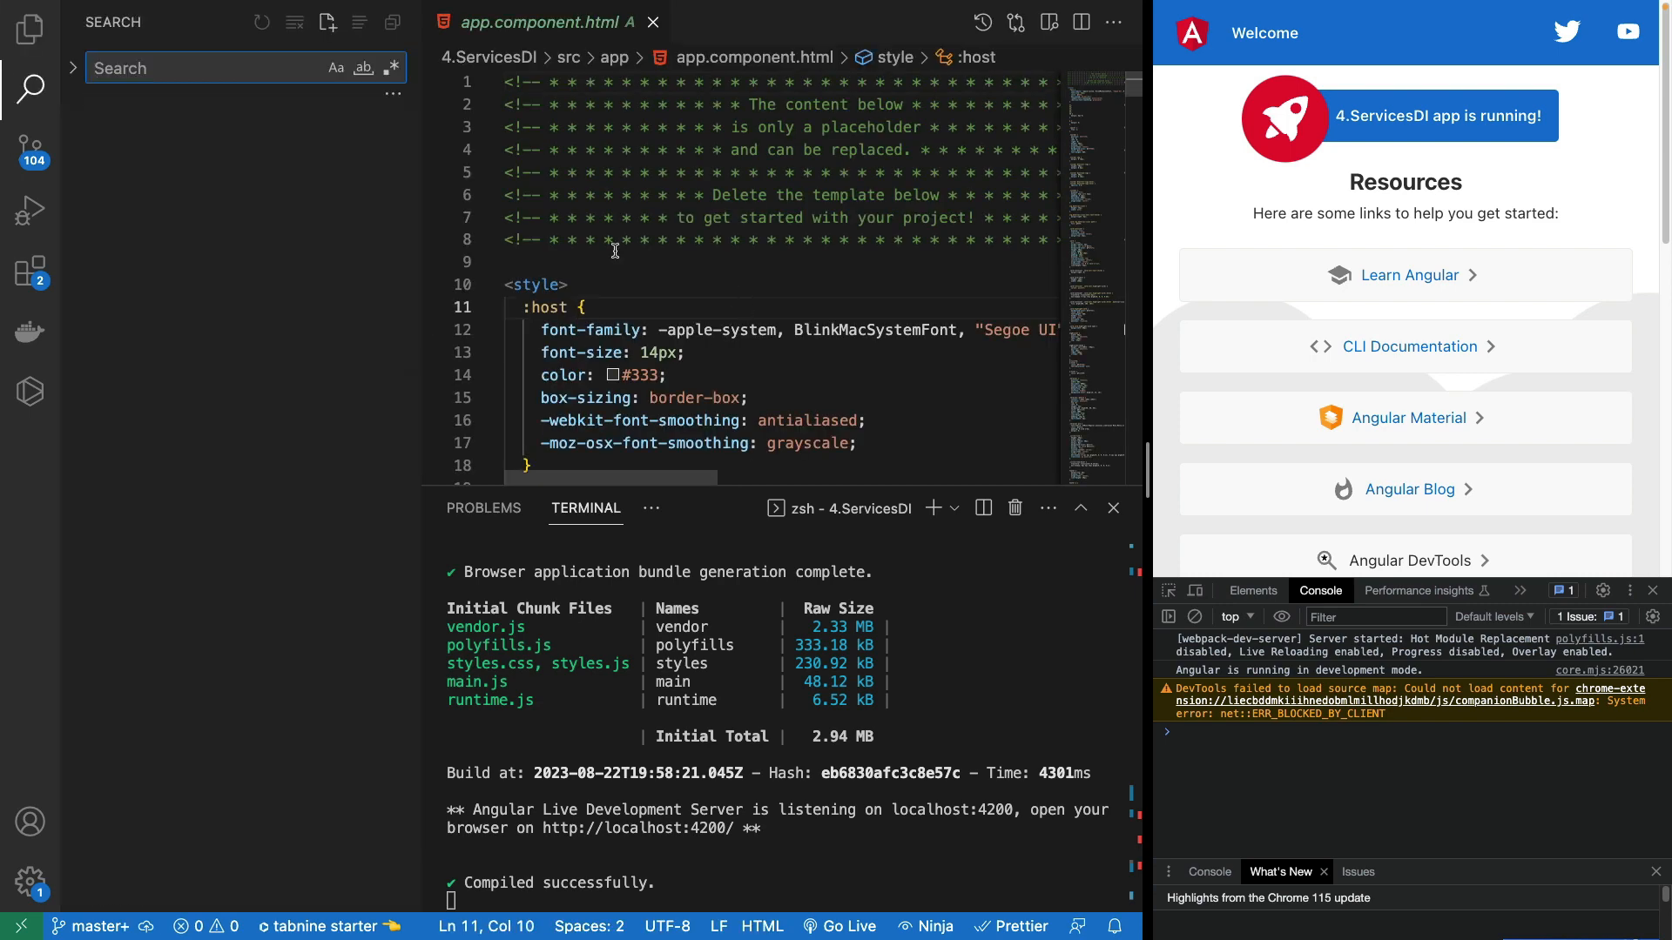
pyautogui.click(29, 29)
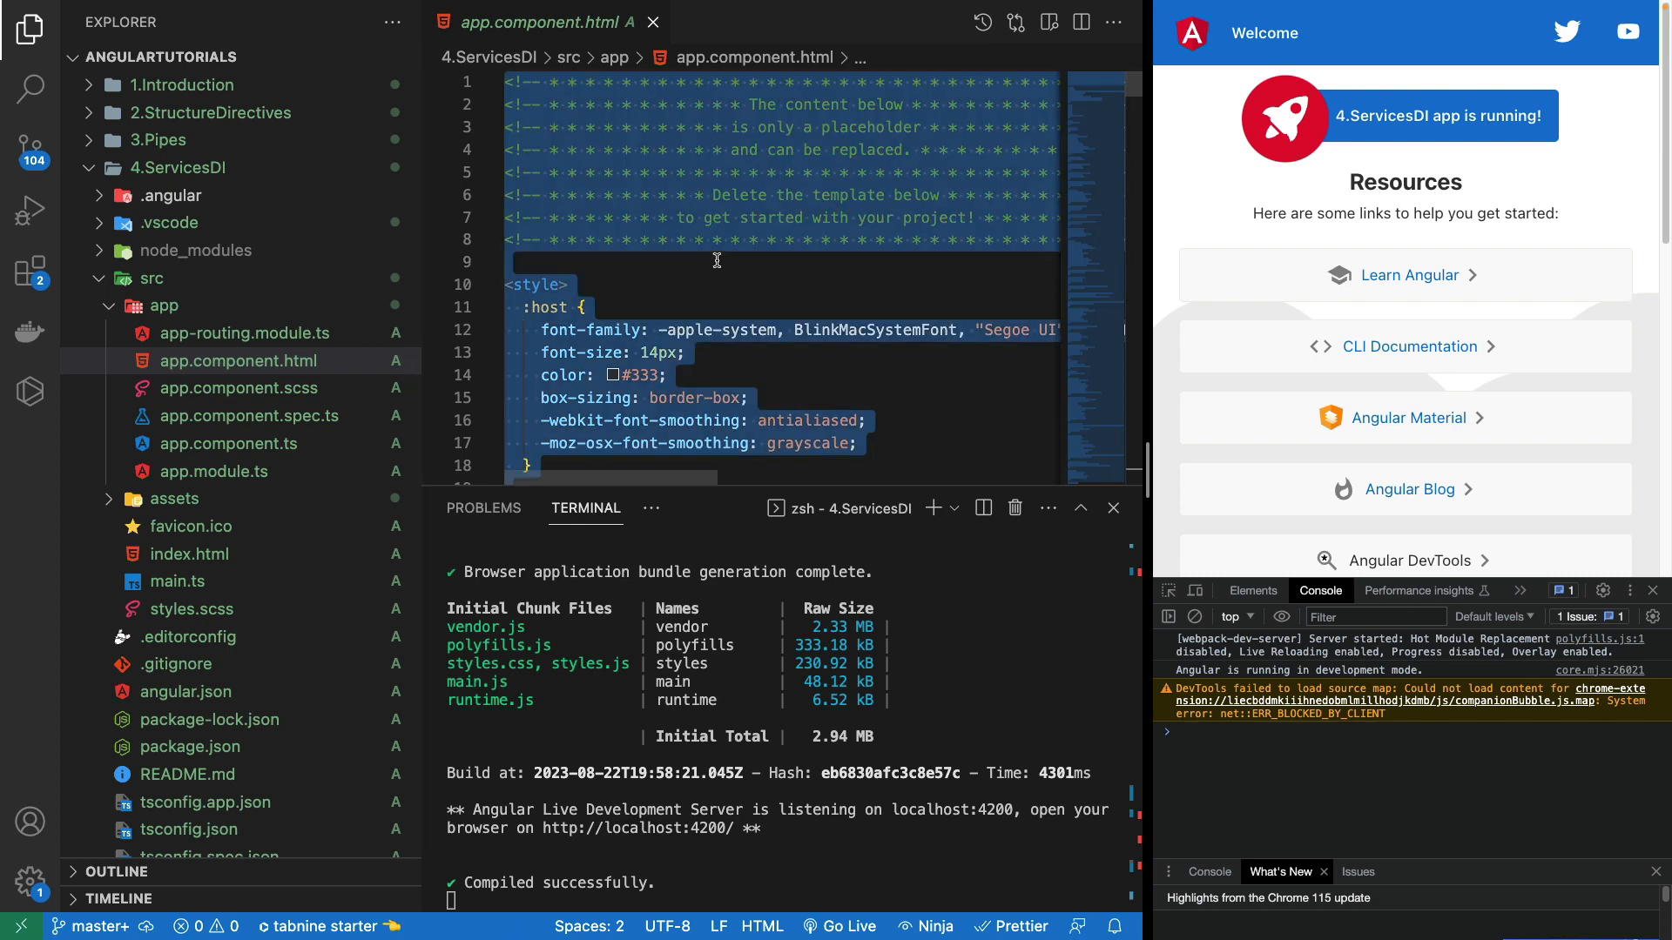
pyautogui.press('ctrl+a')
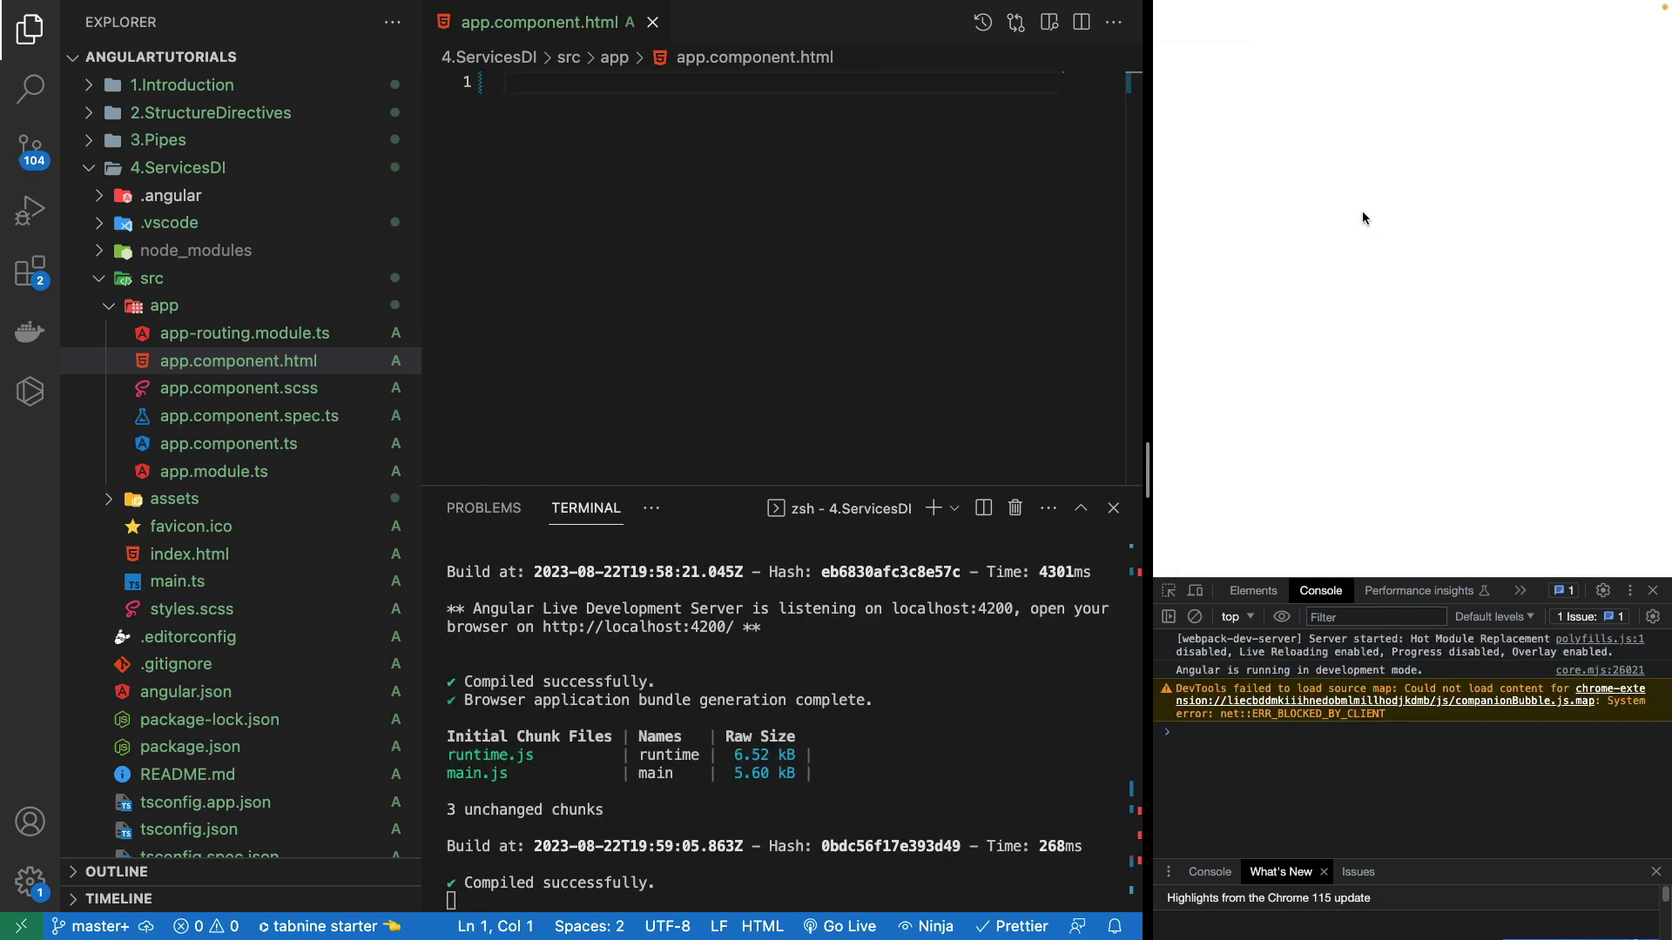
pyautogui.click(228, 443)
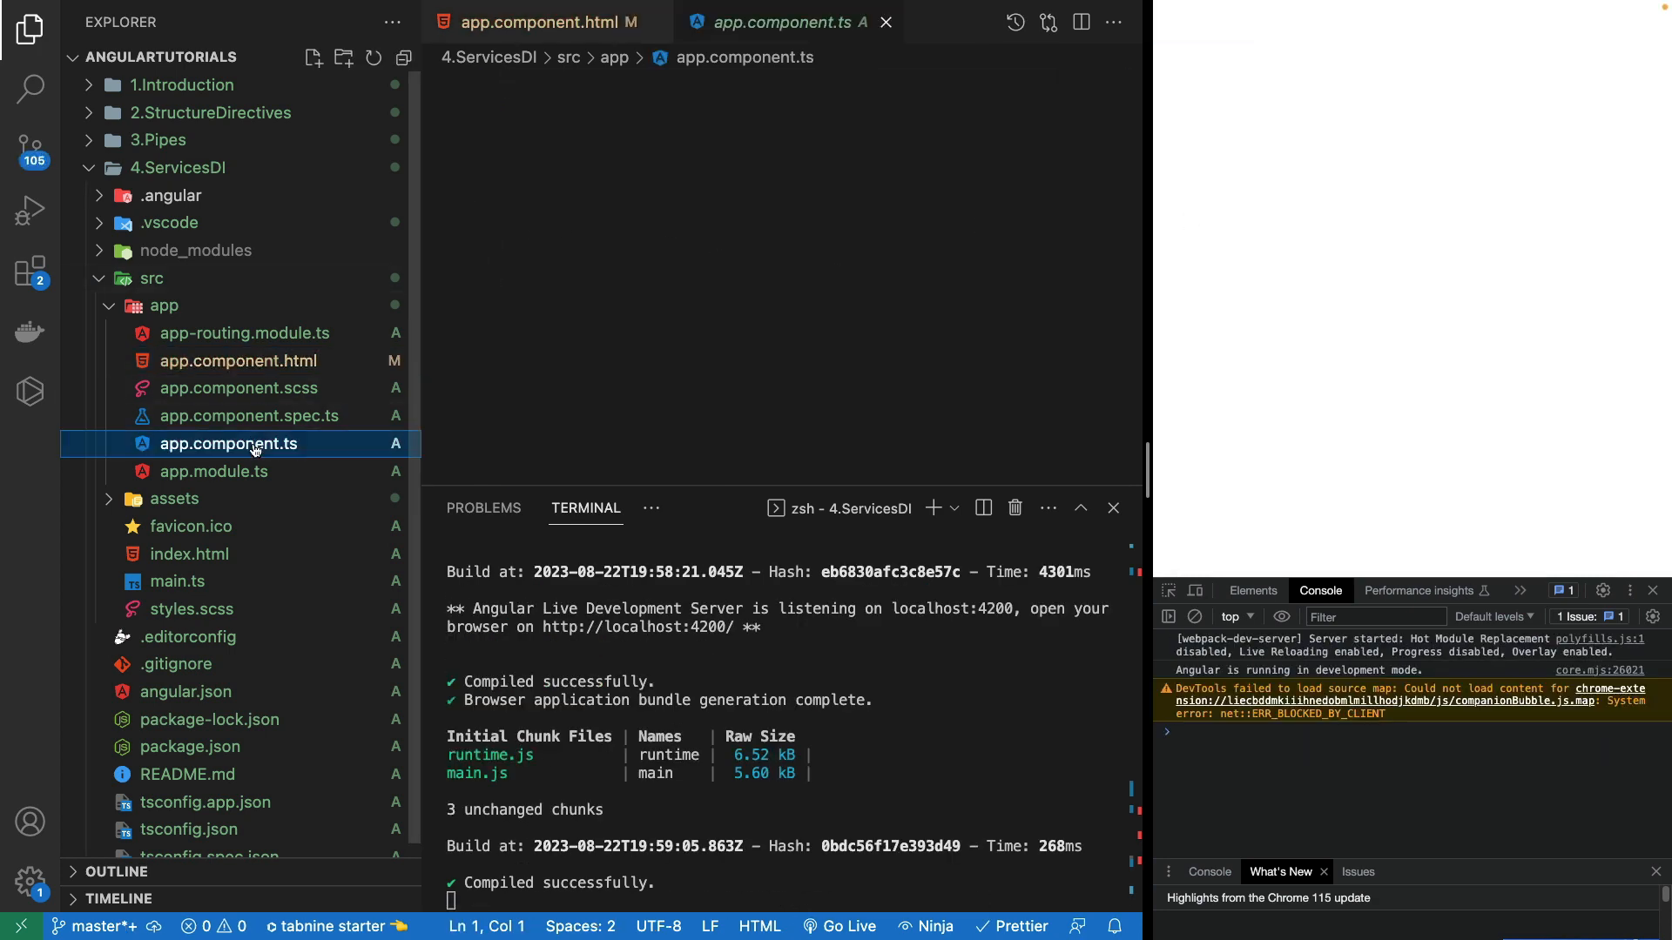
pyautogui.click(228, 444)
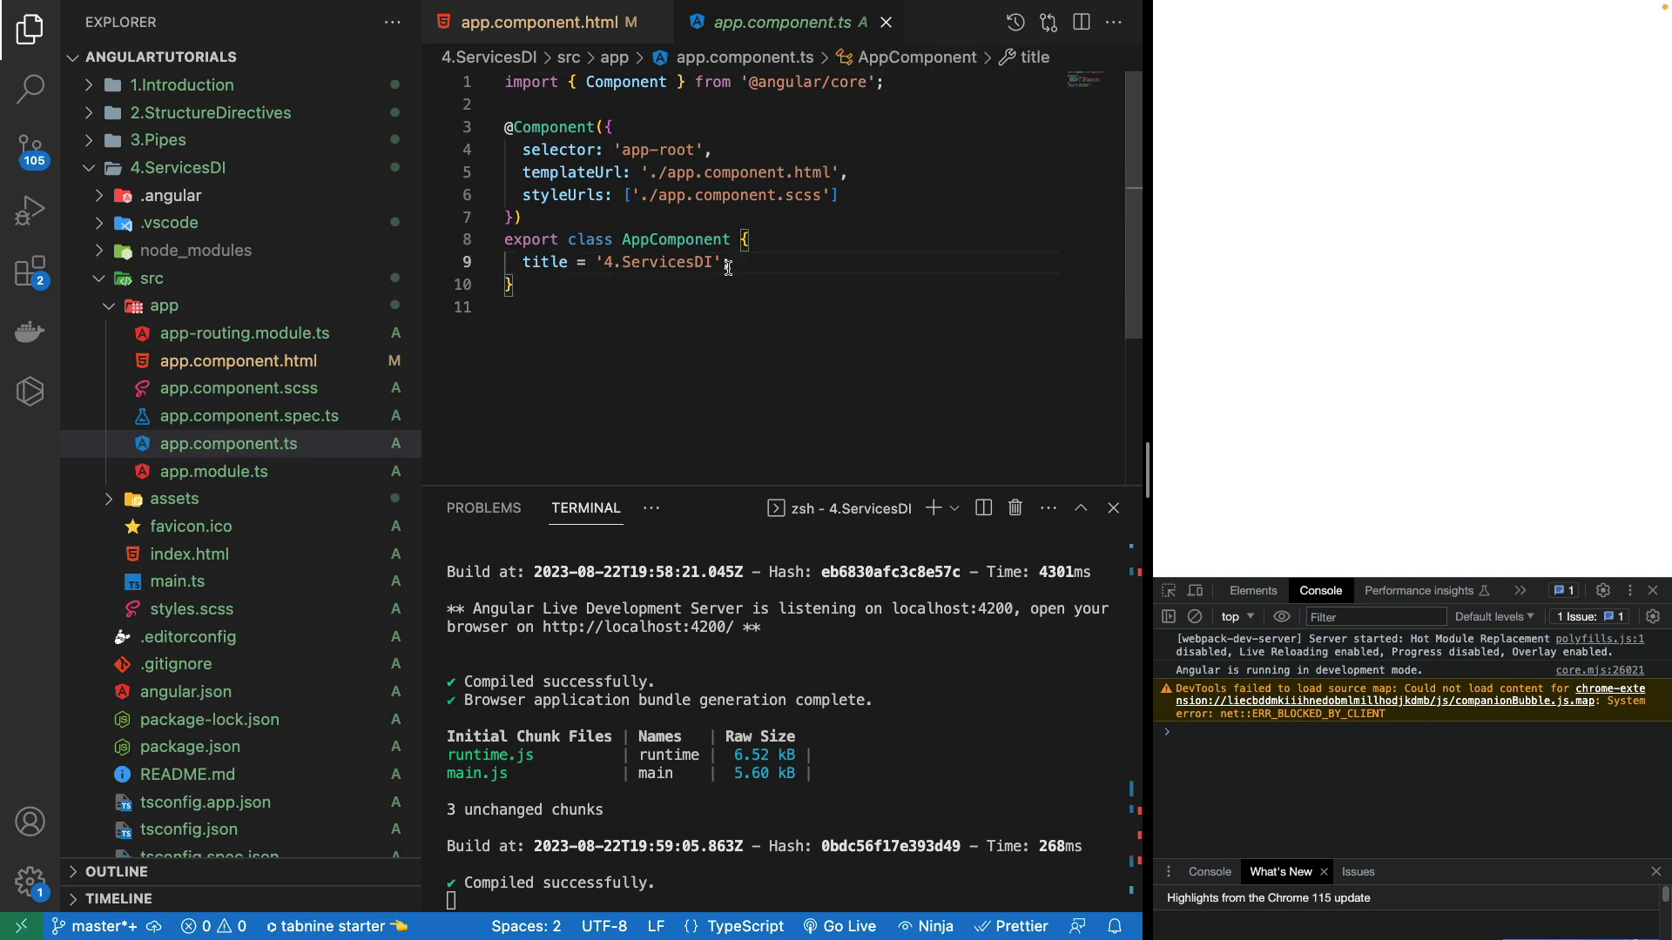
pyautogui.moveTo(195, 365)
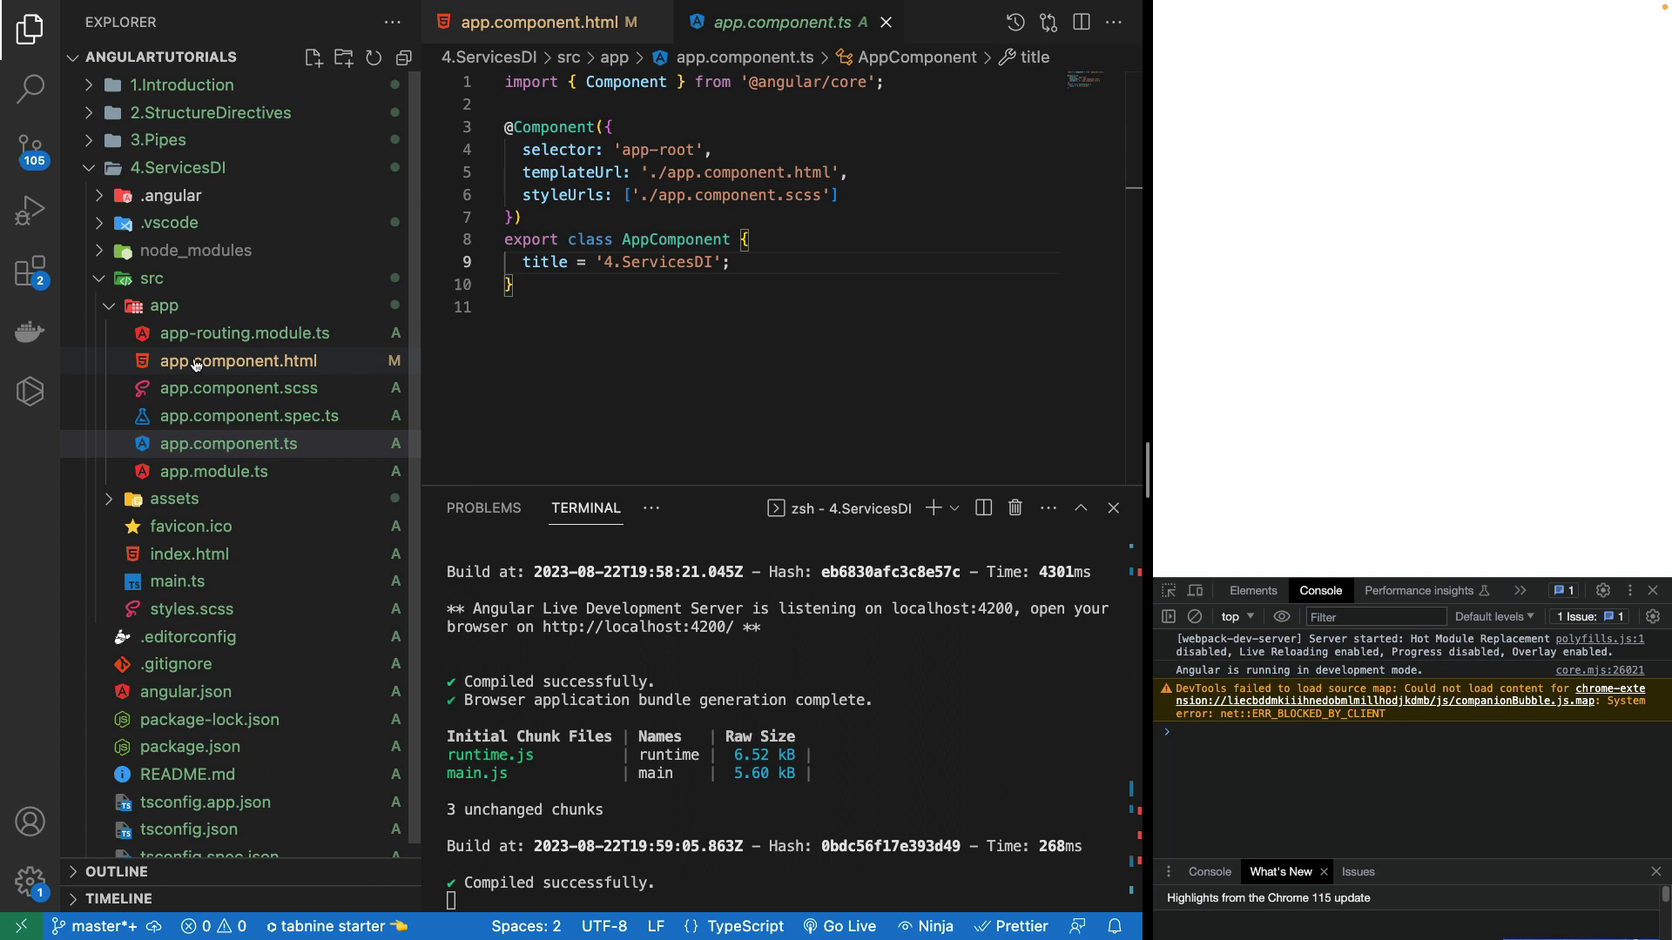
pyautogui.moveTo(372, 417)
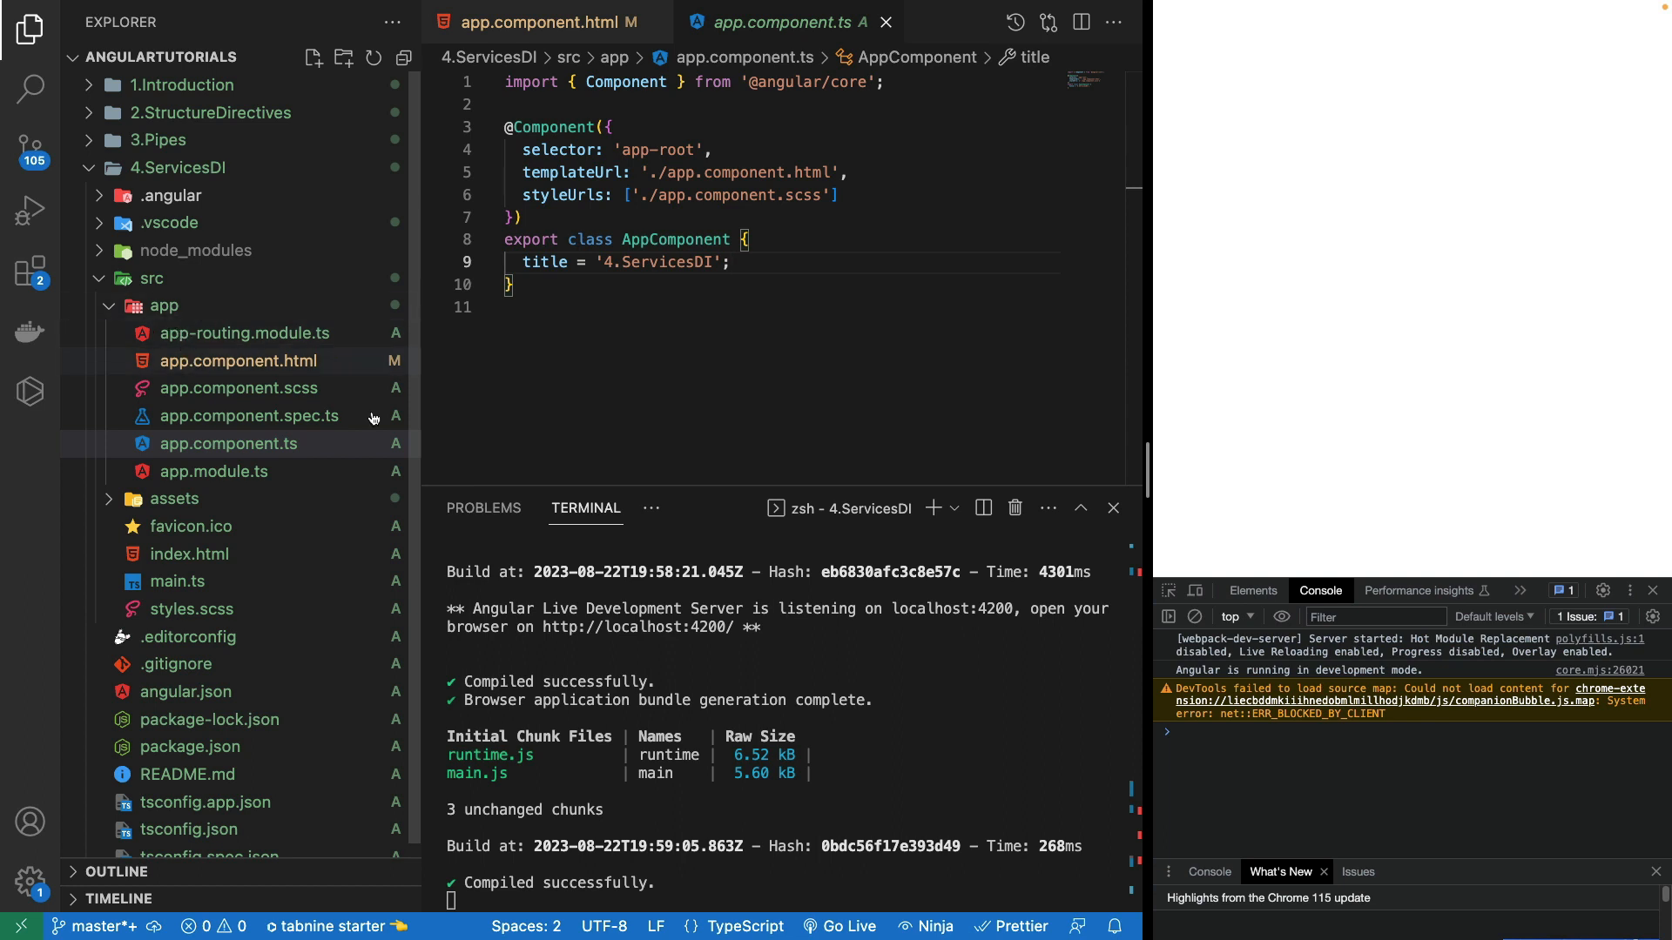
pyautogui.moveTo(884, 794)
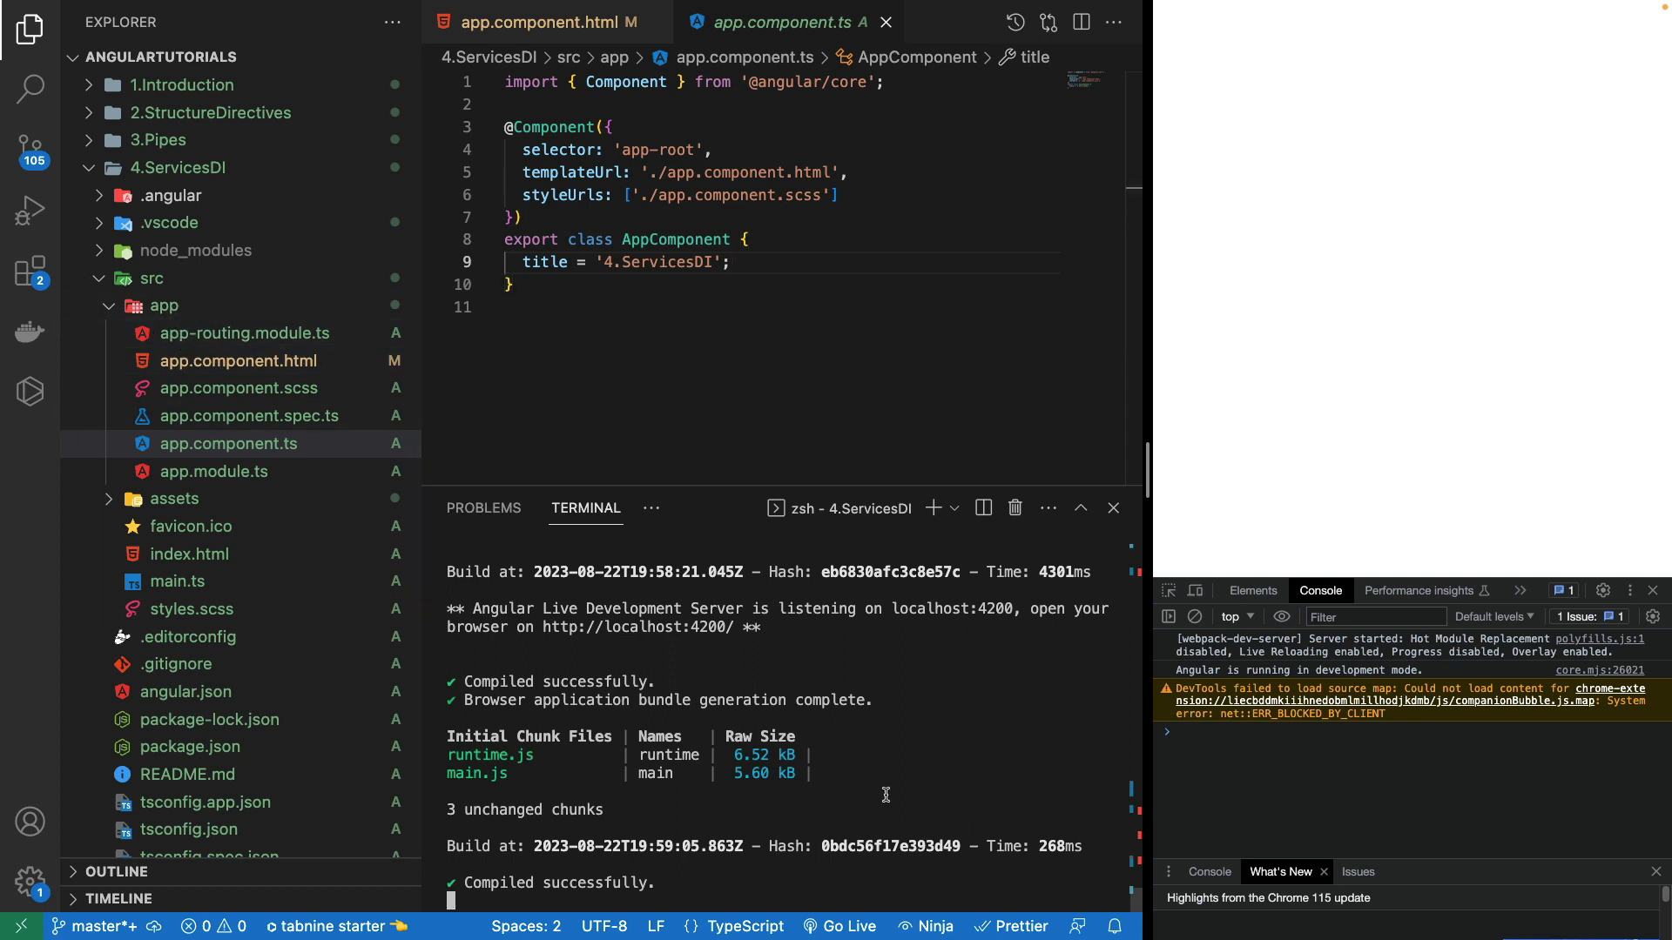
# Step: Stop the dev server and run 'ng g s services/messages' in the terminal
pyautogui.press('ctrl+c')
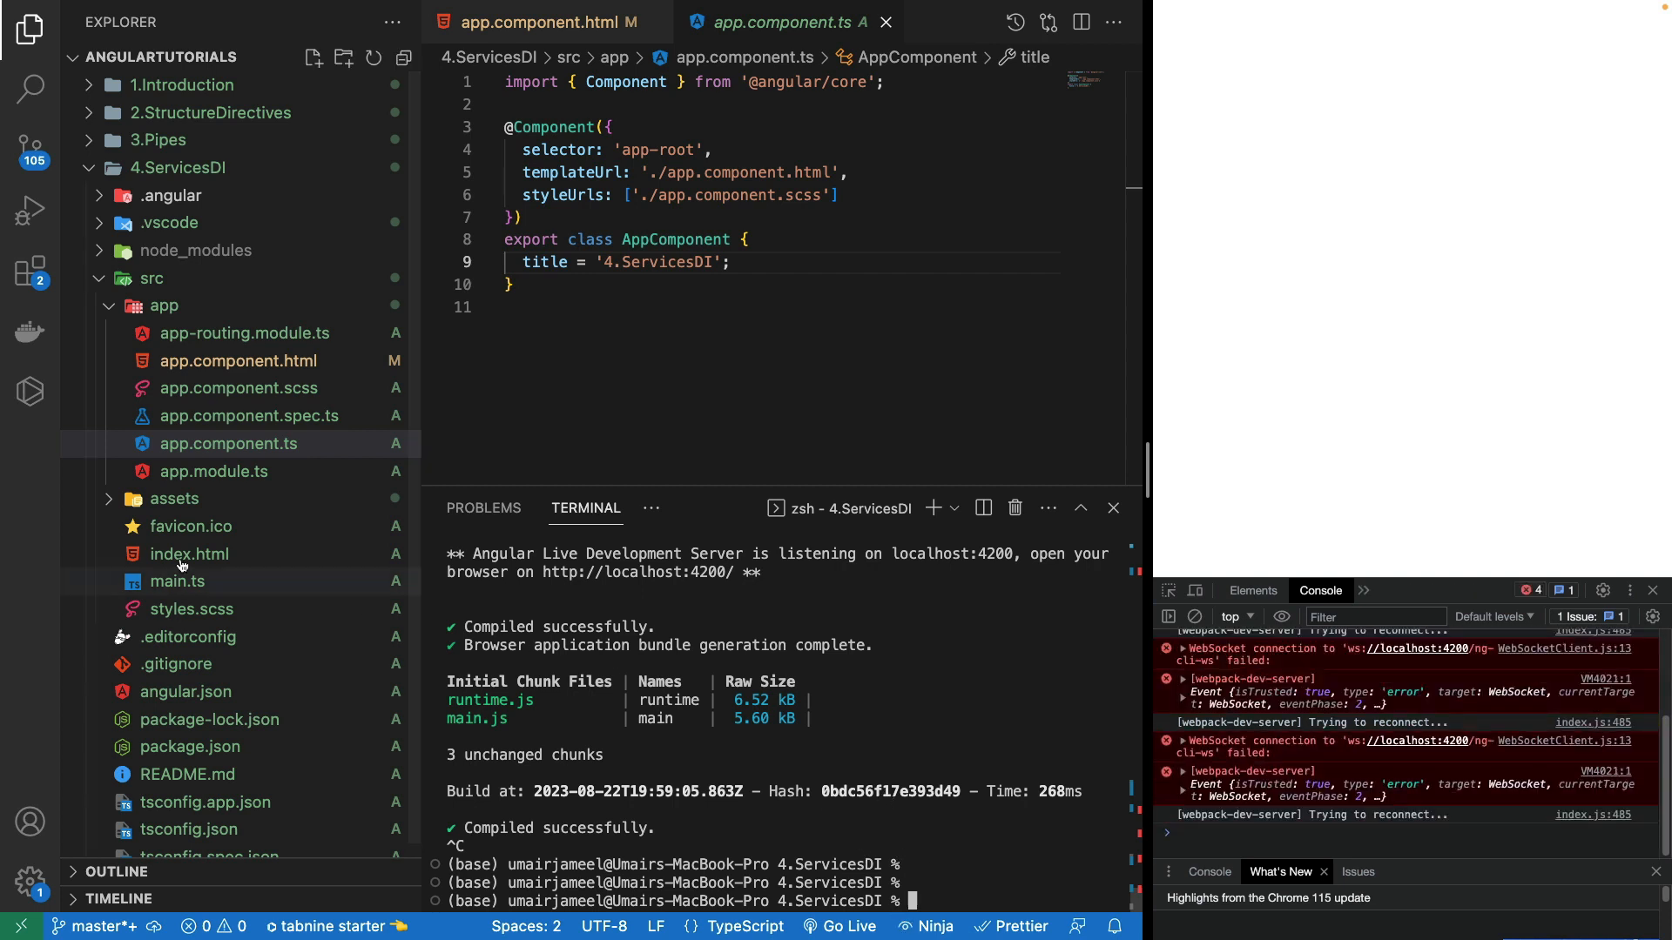
pyautogui.moveTo(958, 844)
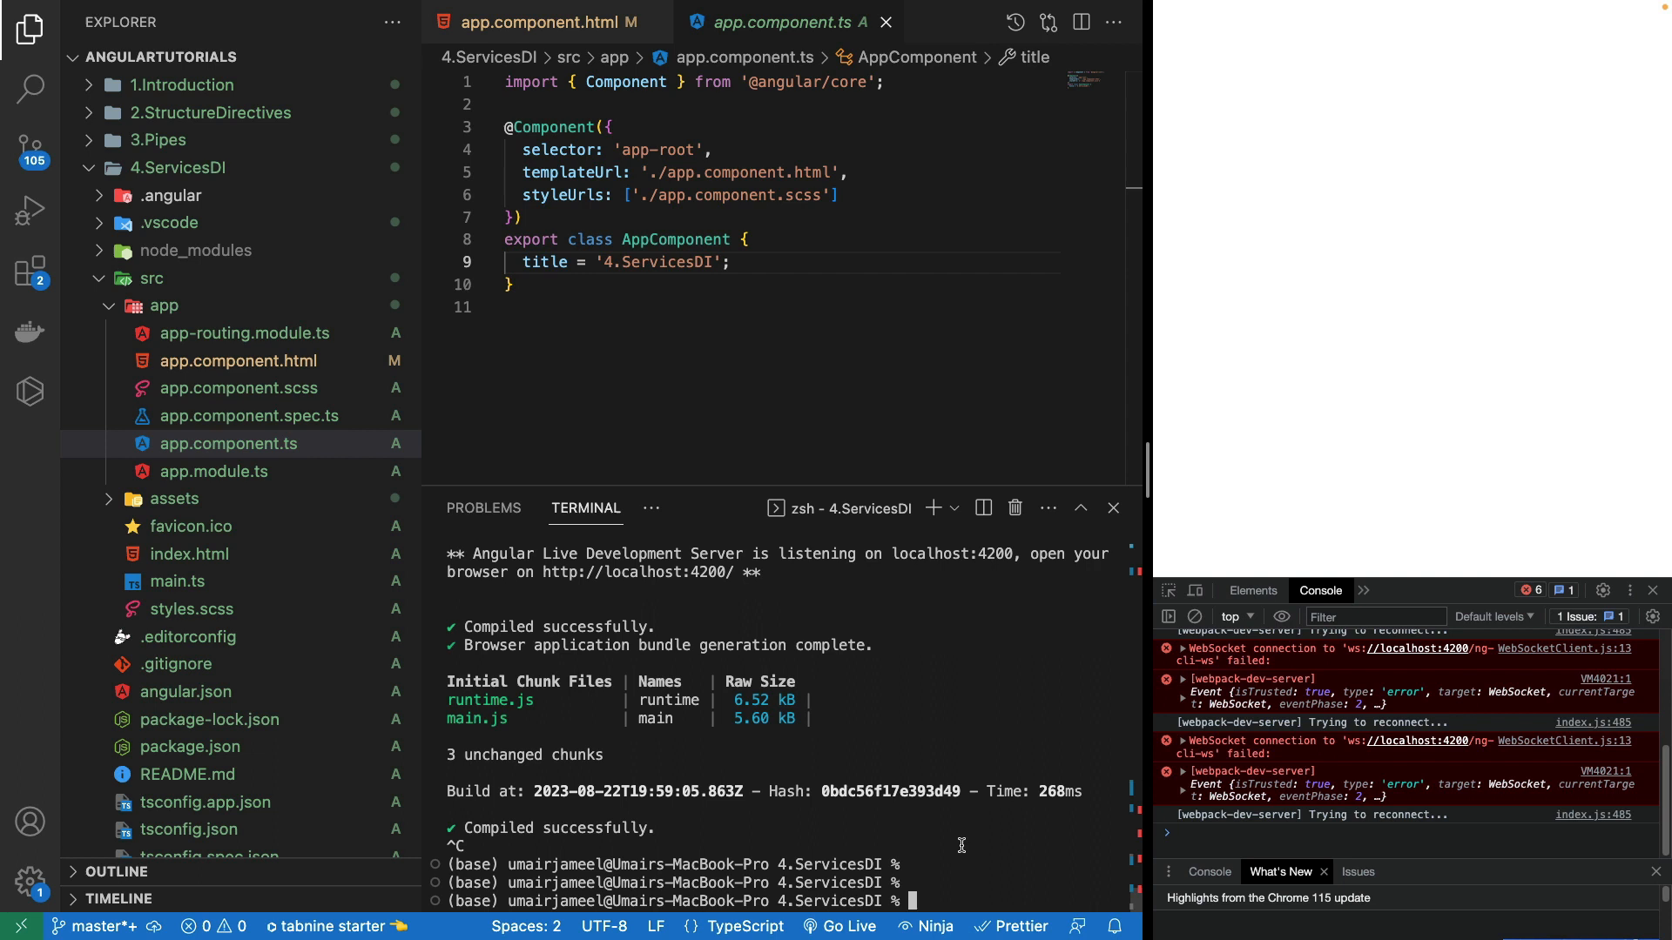
pyautogui.write('ng')
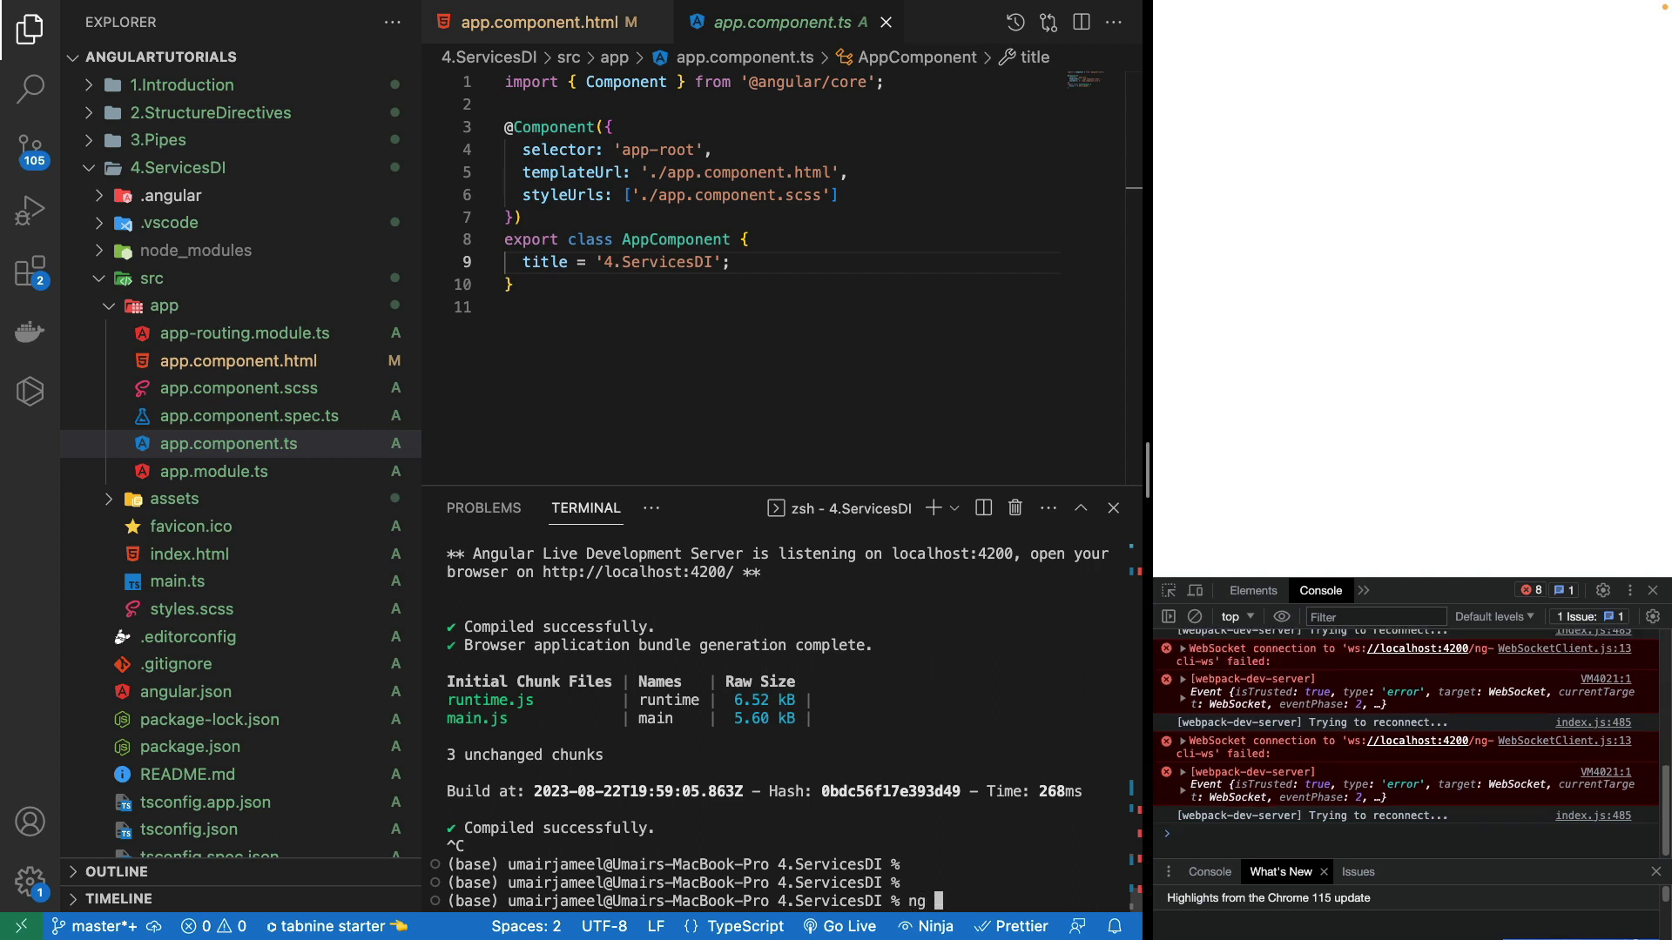
pyautogui.write('g')
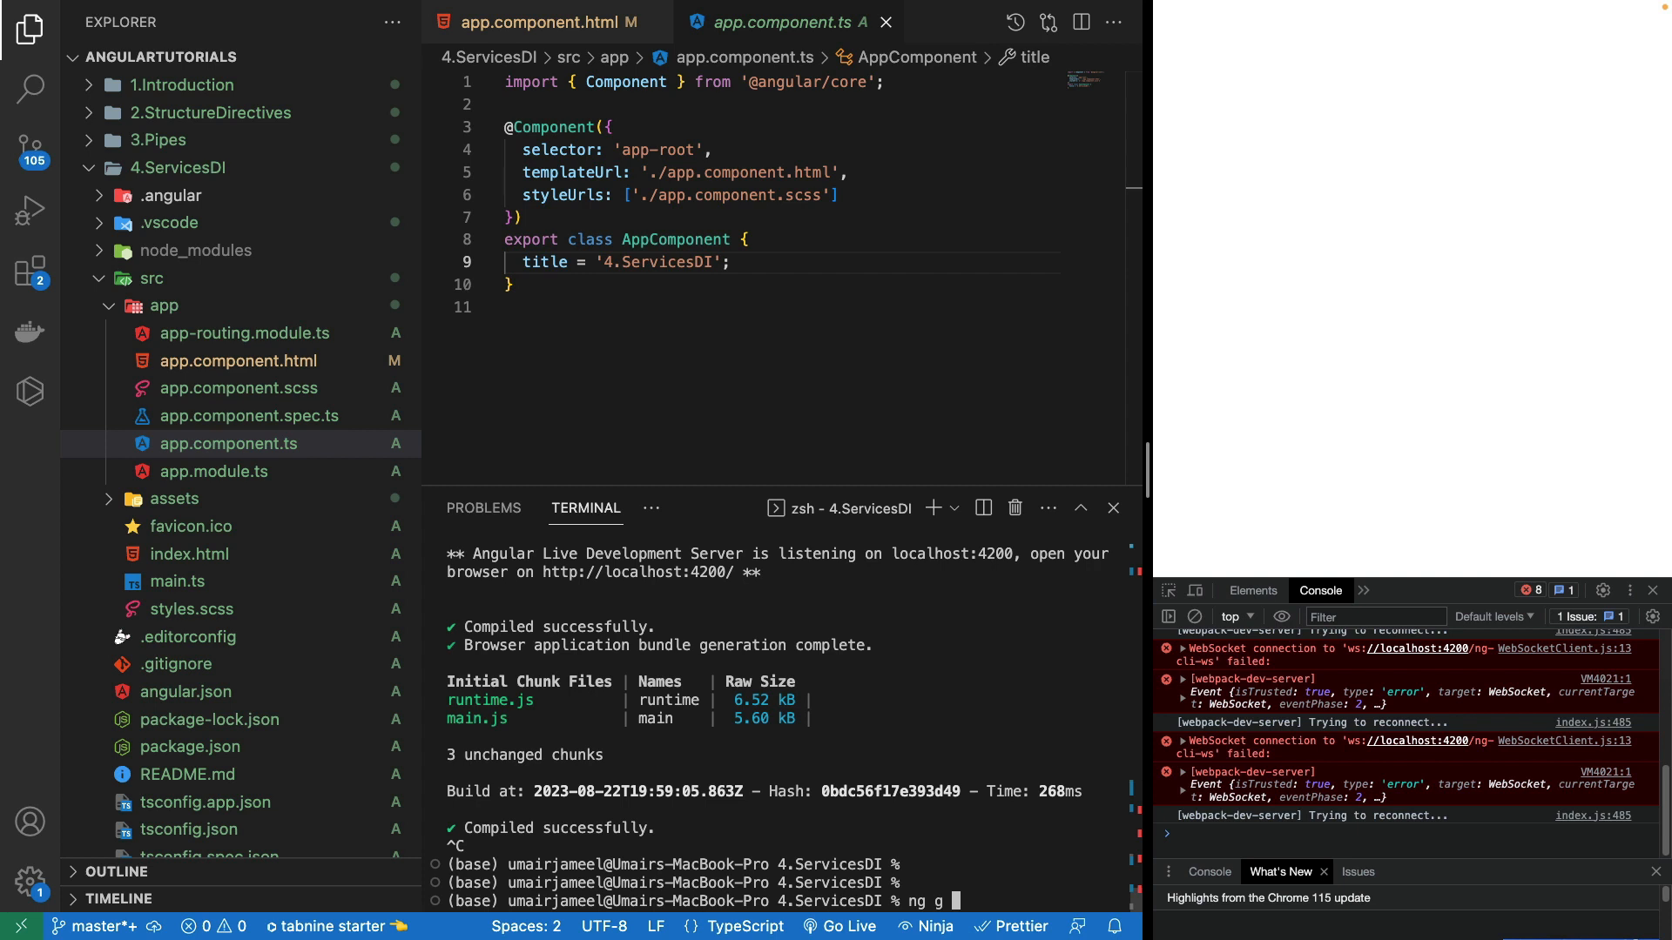
pyautogui.write('s services/messages')
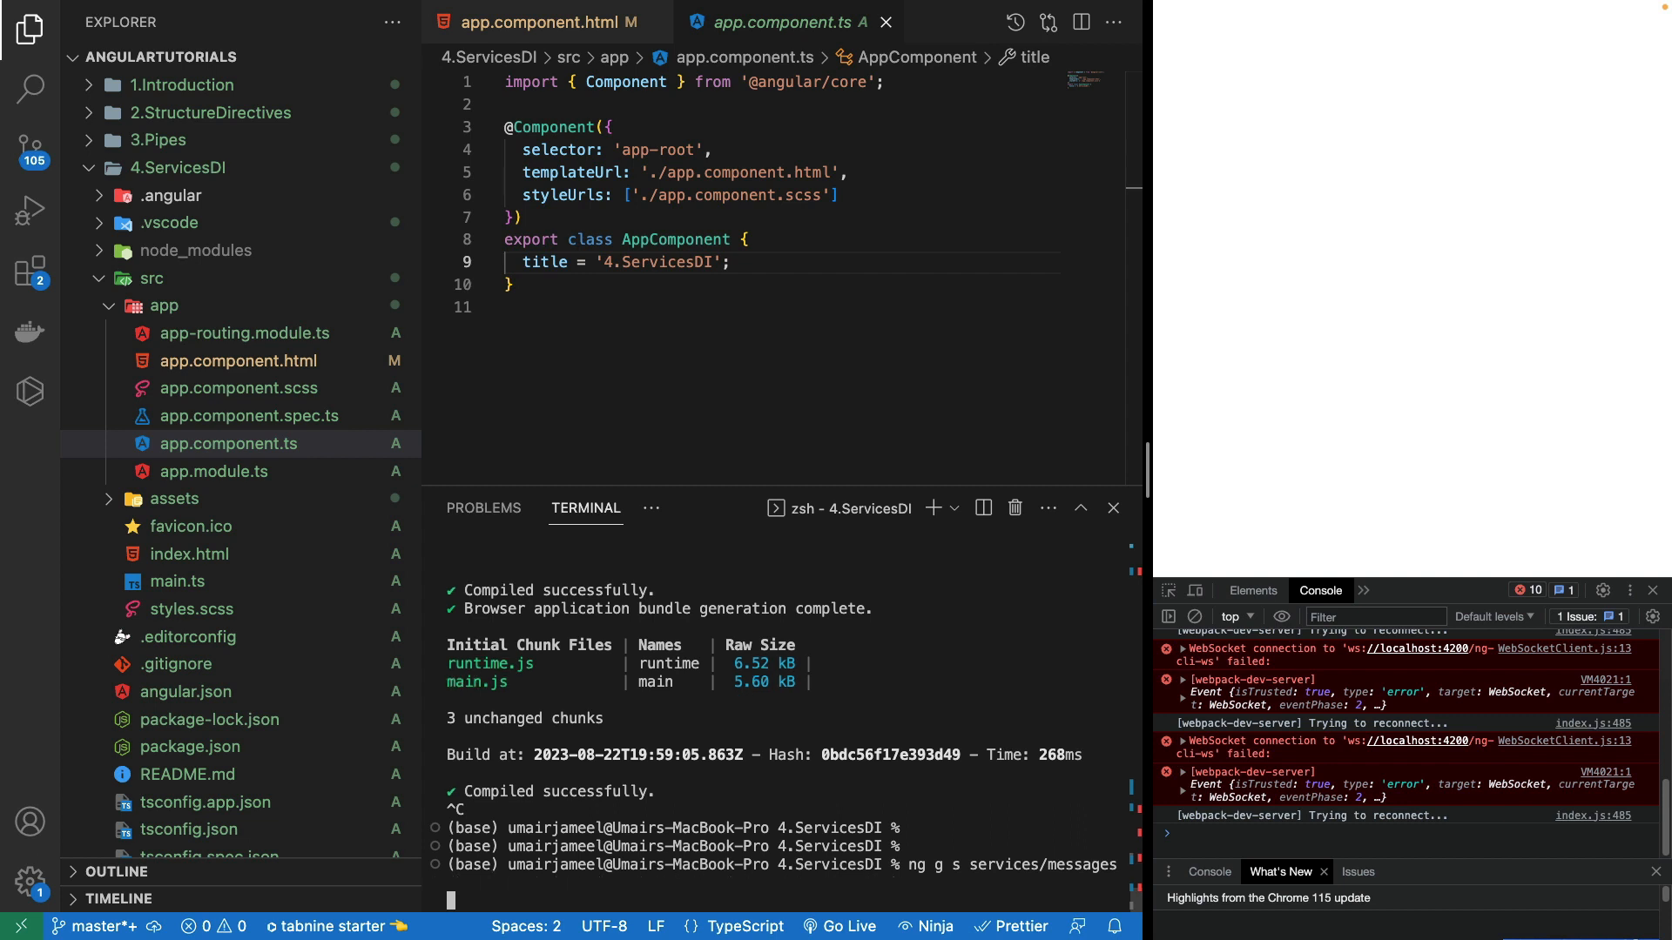
pyautogui.press('Return')
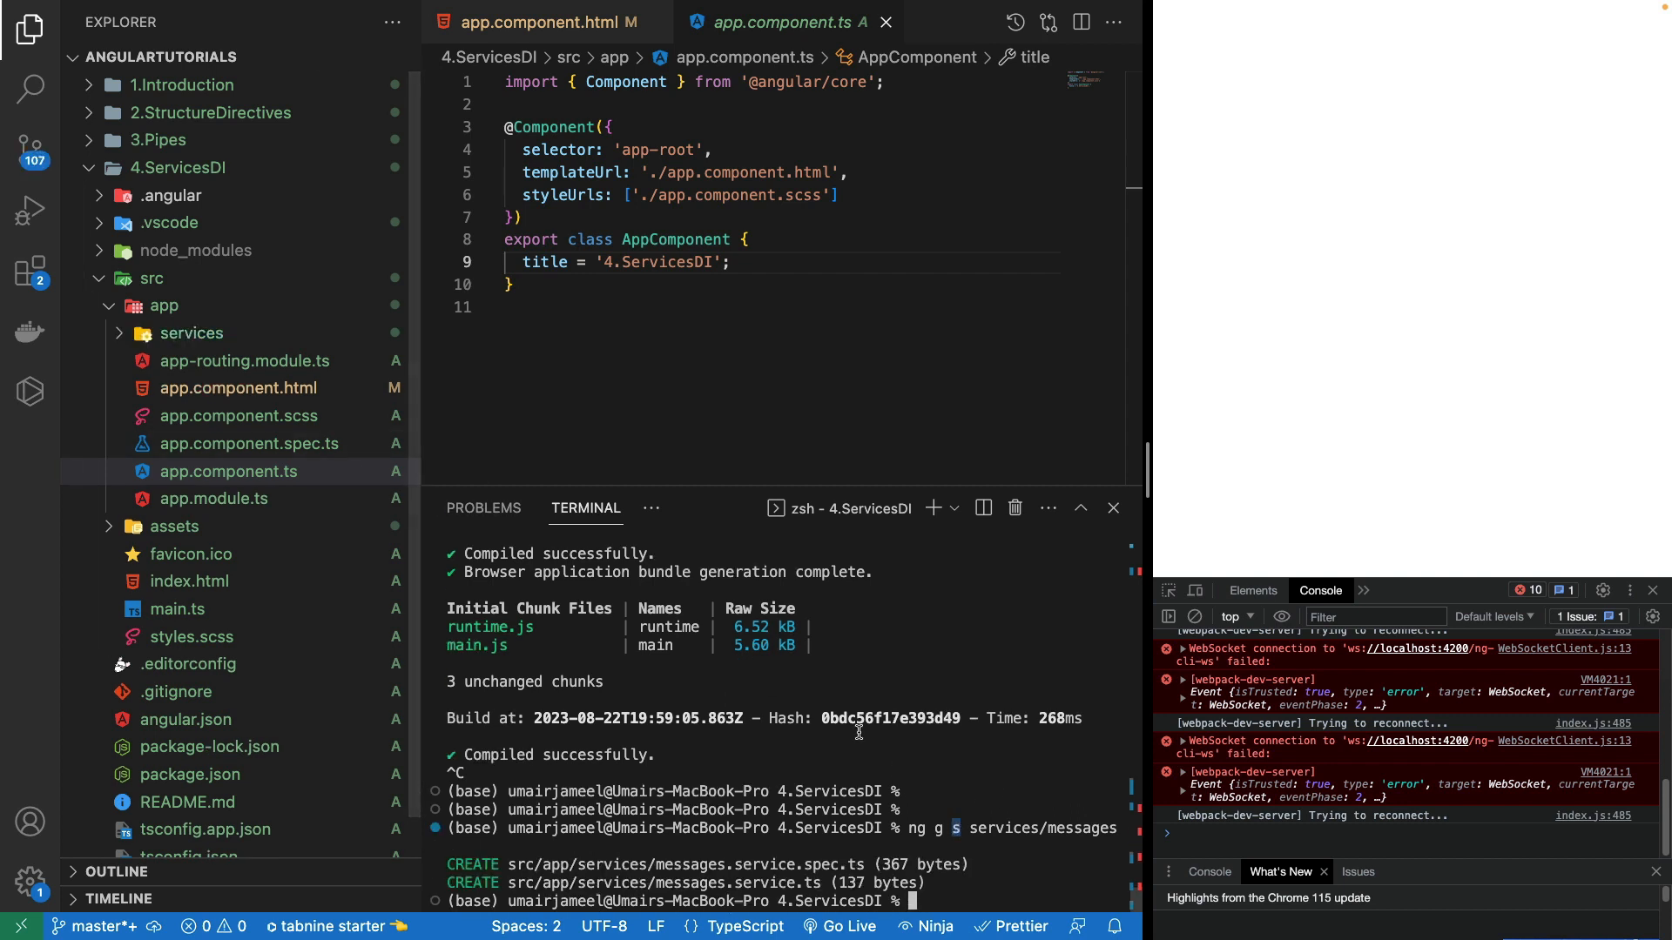
# Step: Reveal messages.service.ts and its spec in the services folder, then view app.module.ts
pyautogui.click(191, 332)
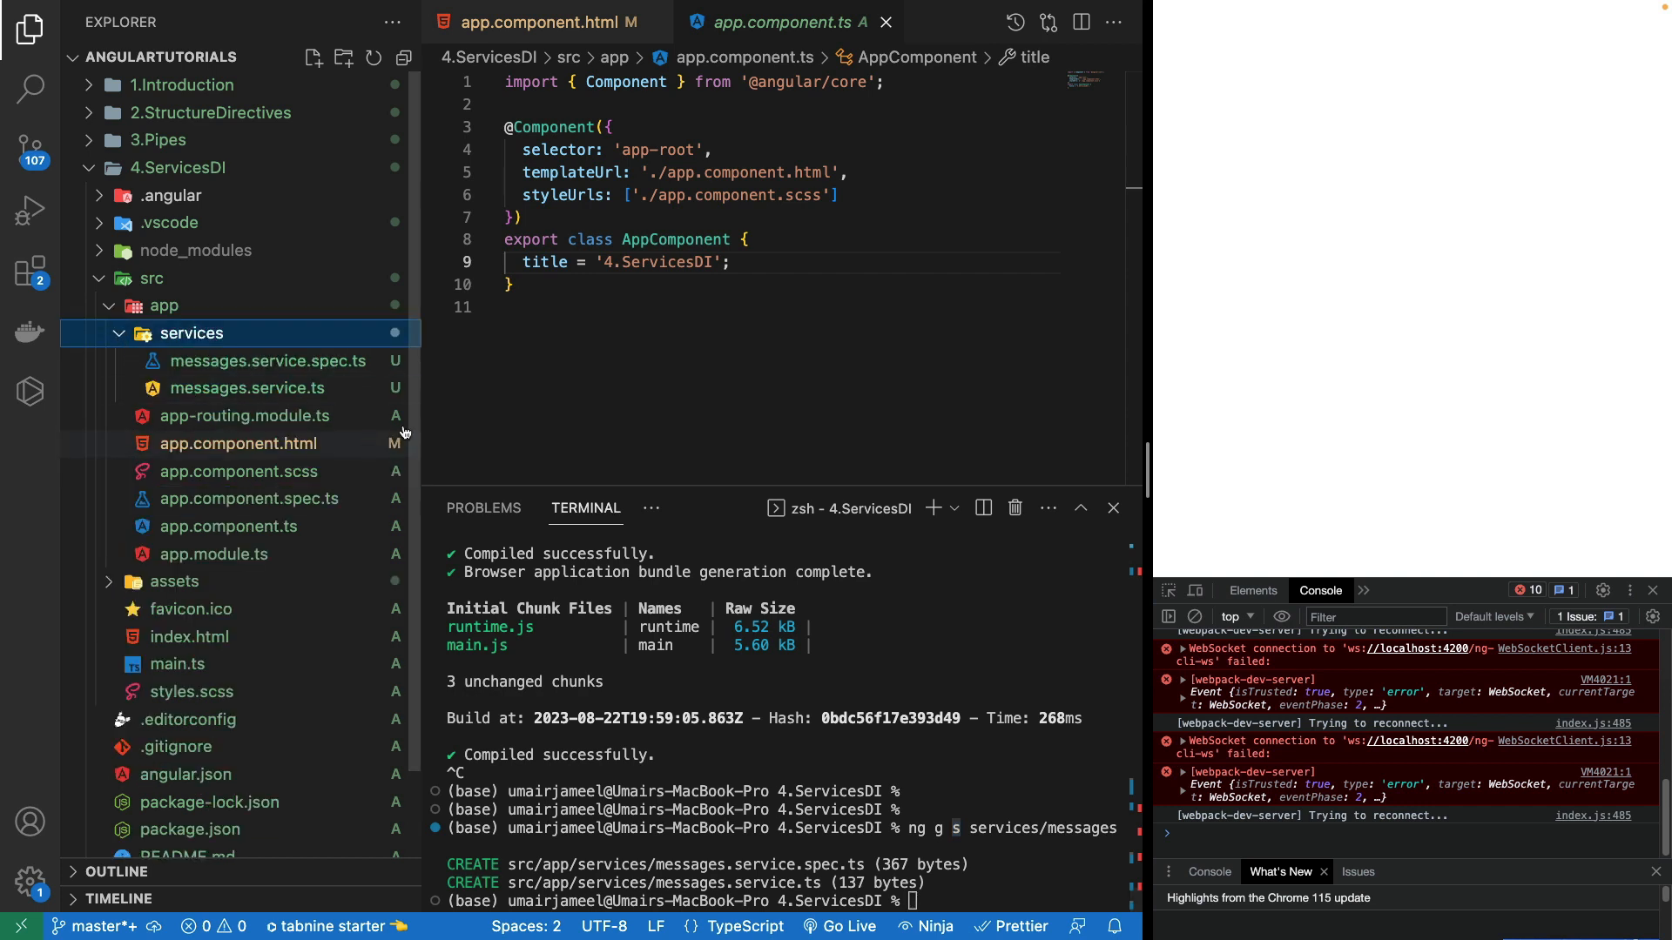
pyautogui.moveTo(248, 386)
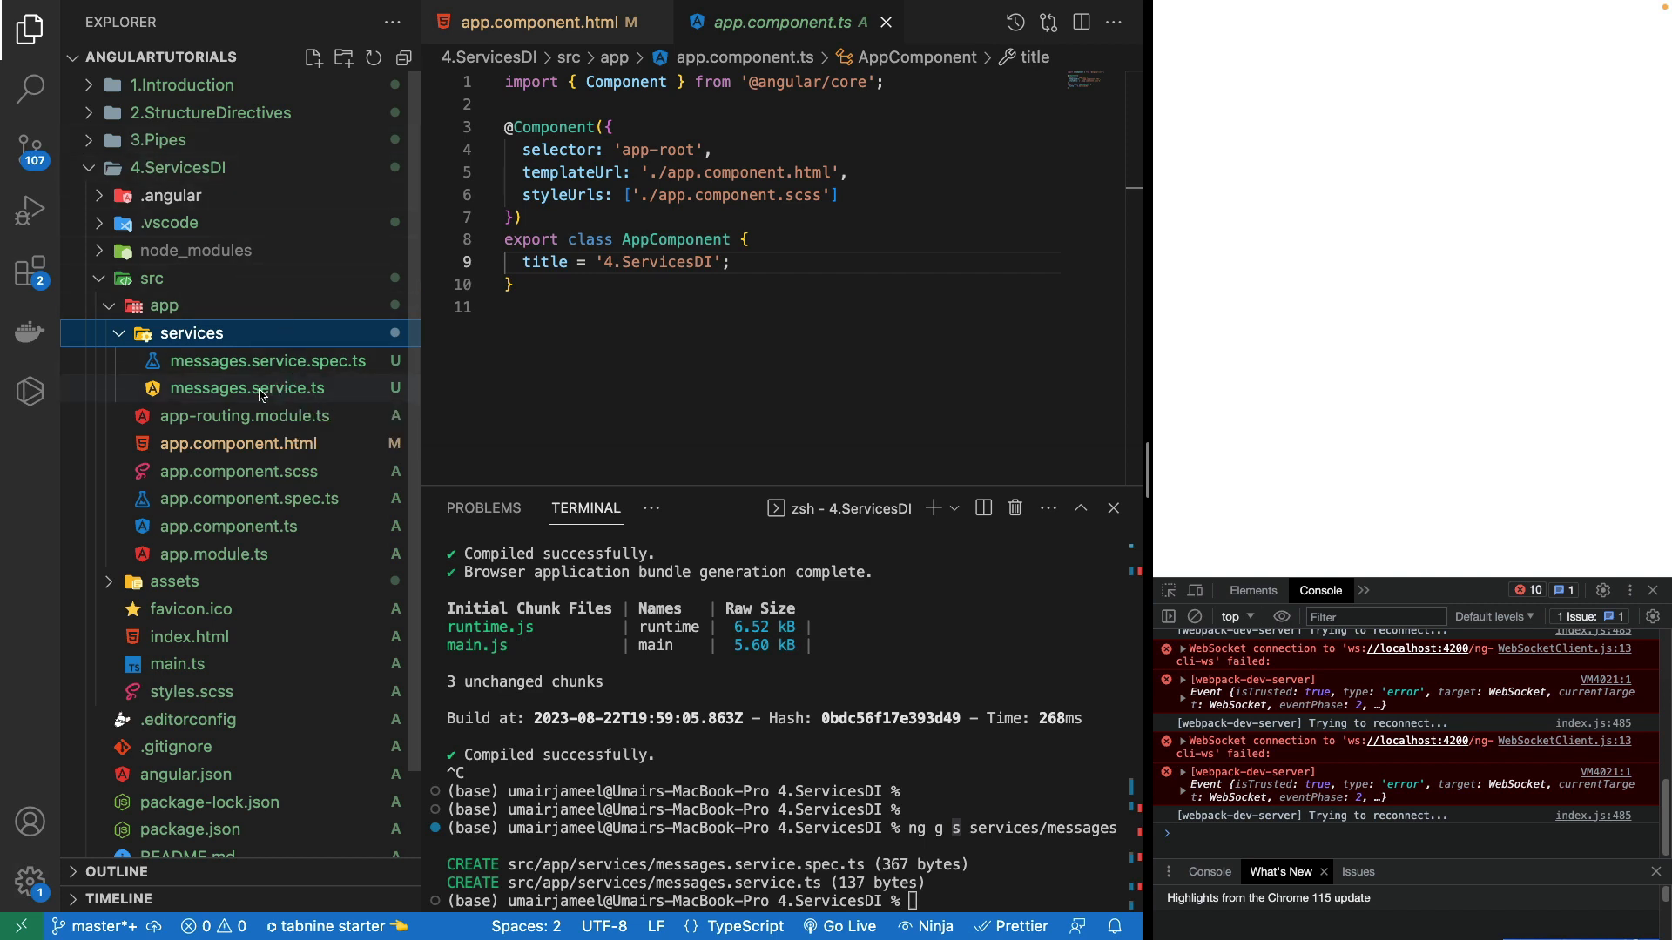
pyautogui.moveTo(248, 389)
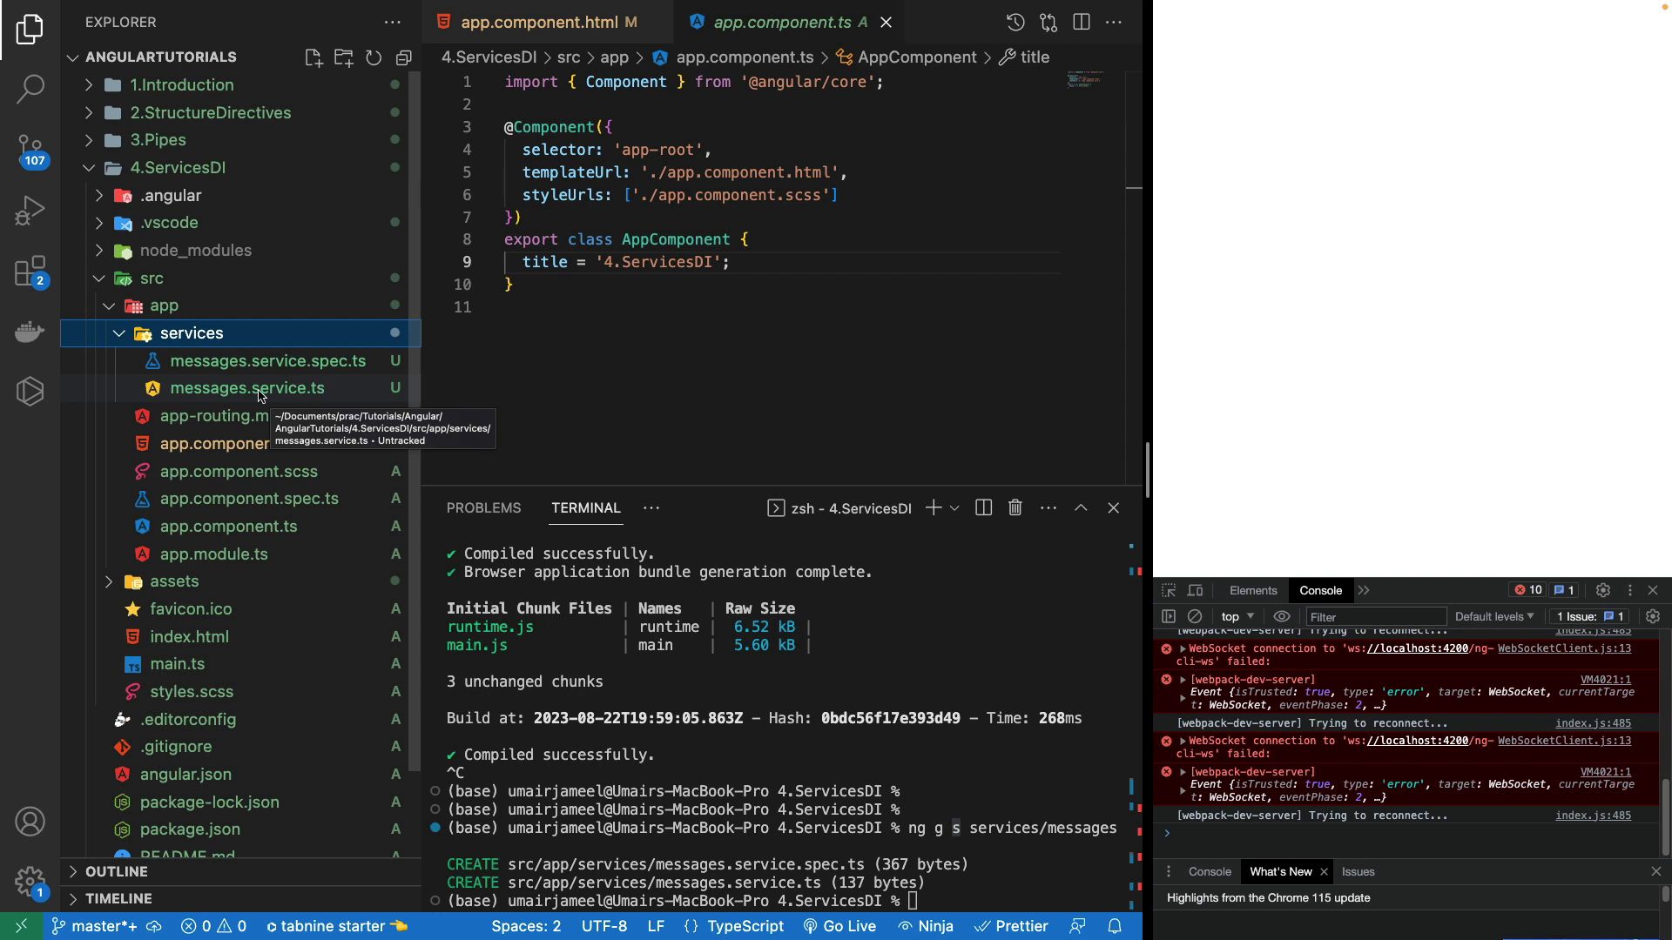
pyautogui.moveTo(192, 526)
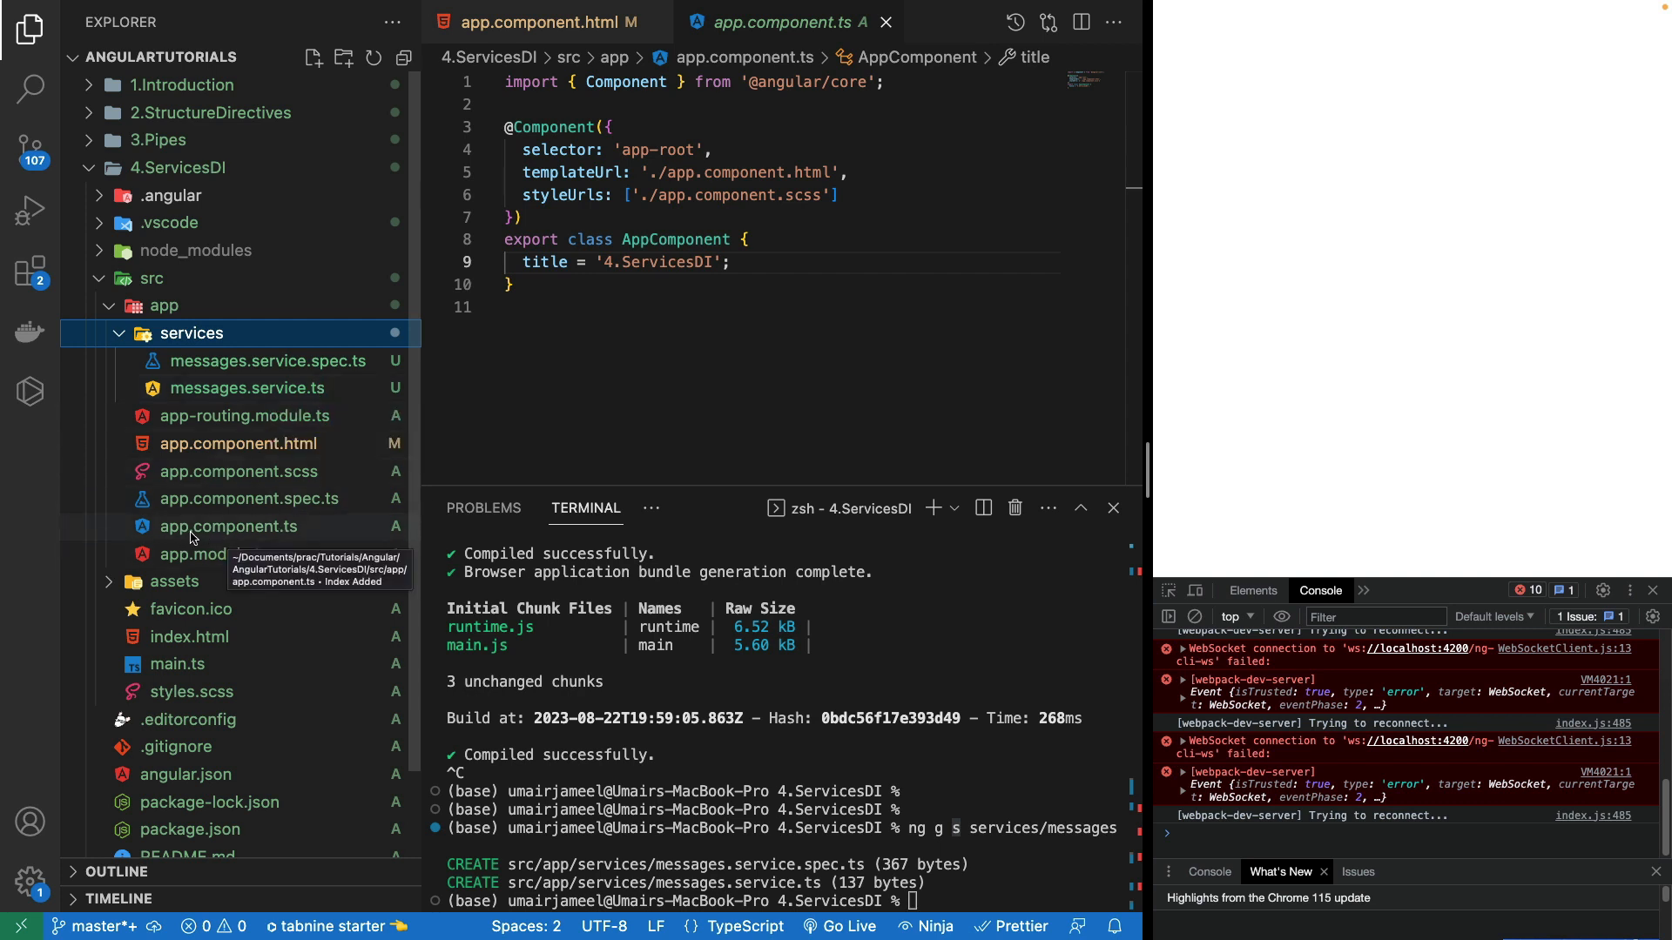
pyautogui.moveTo(293, 533)
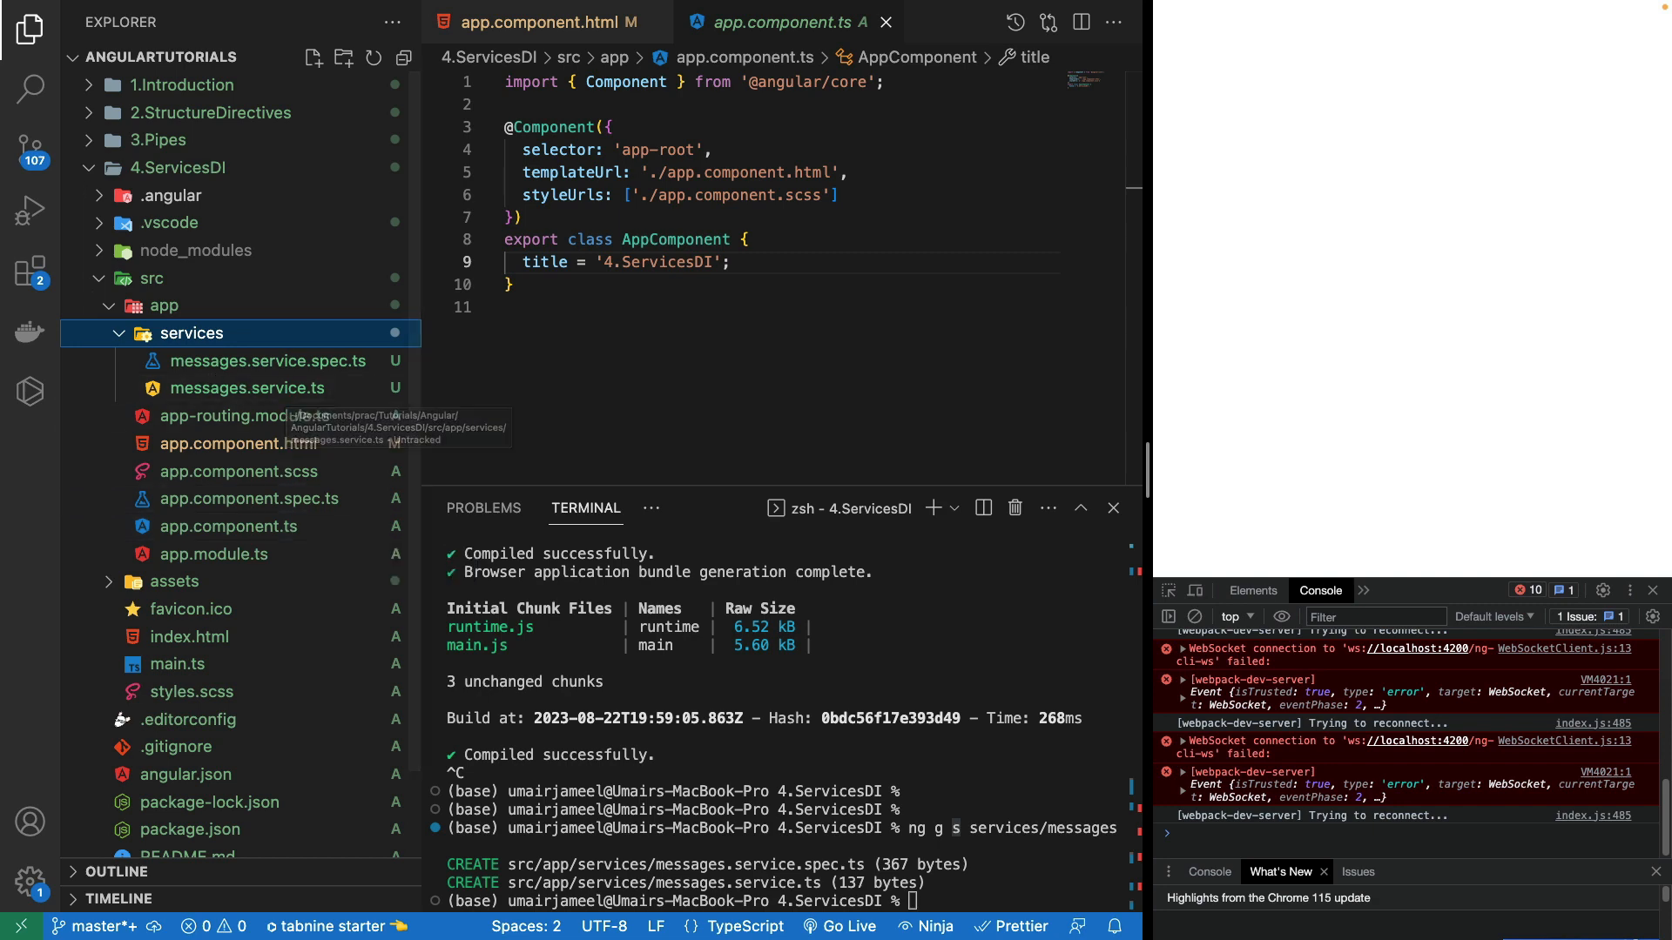
pyautogui.click(214, 554)
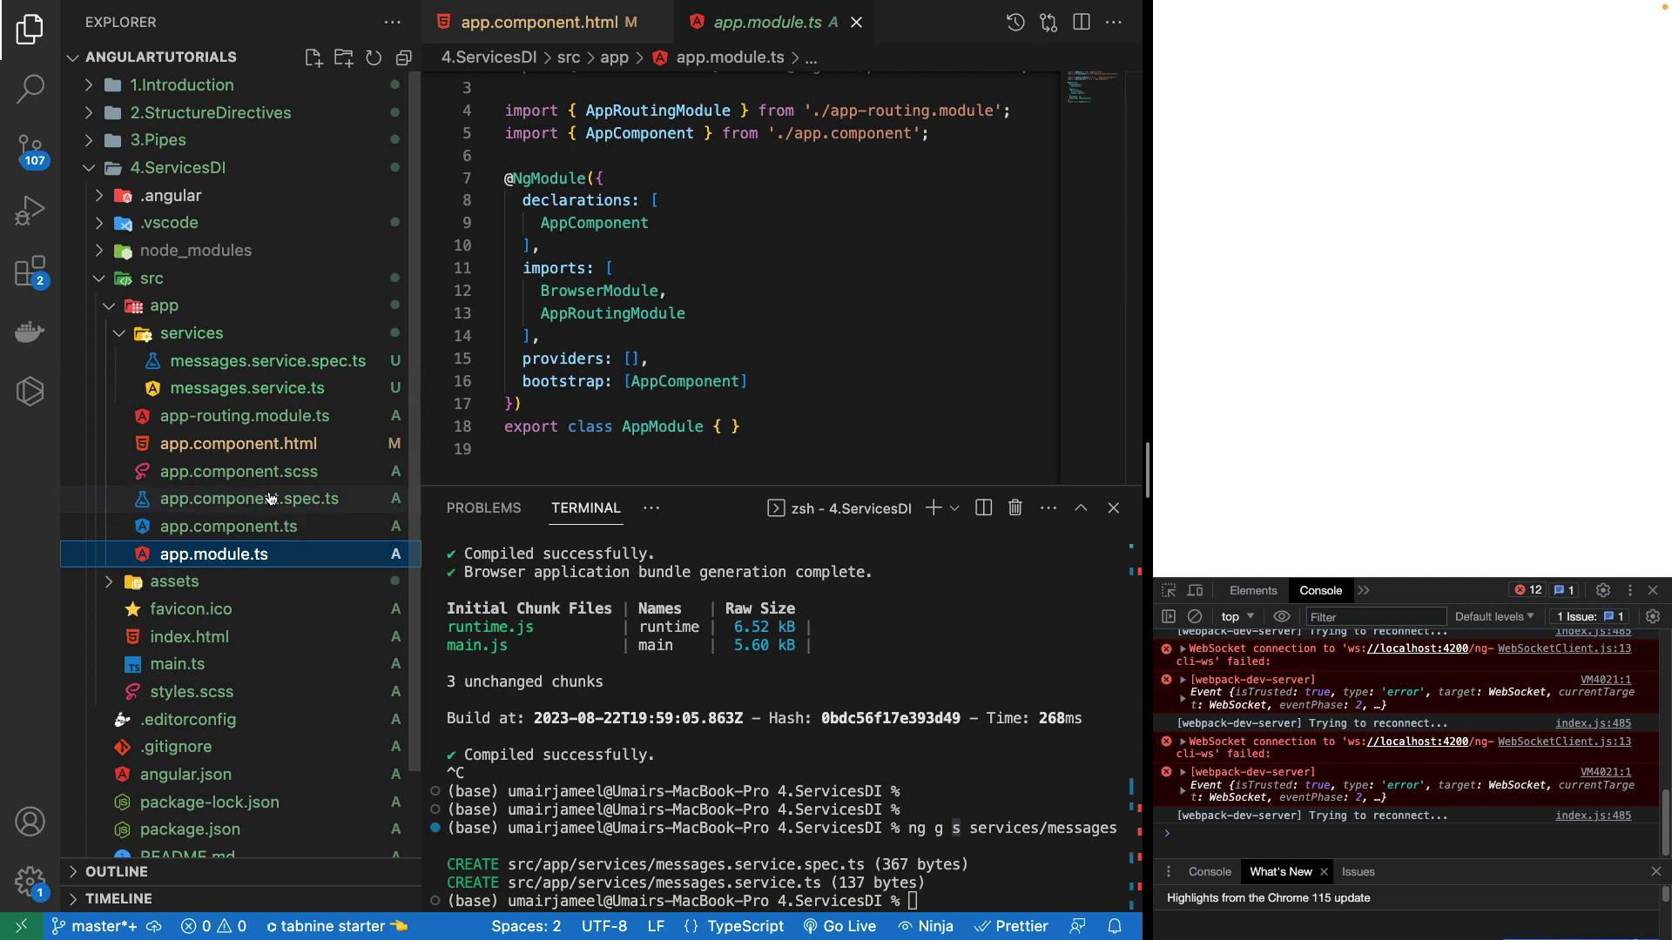
pyautogui.moveTo(195, 397)
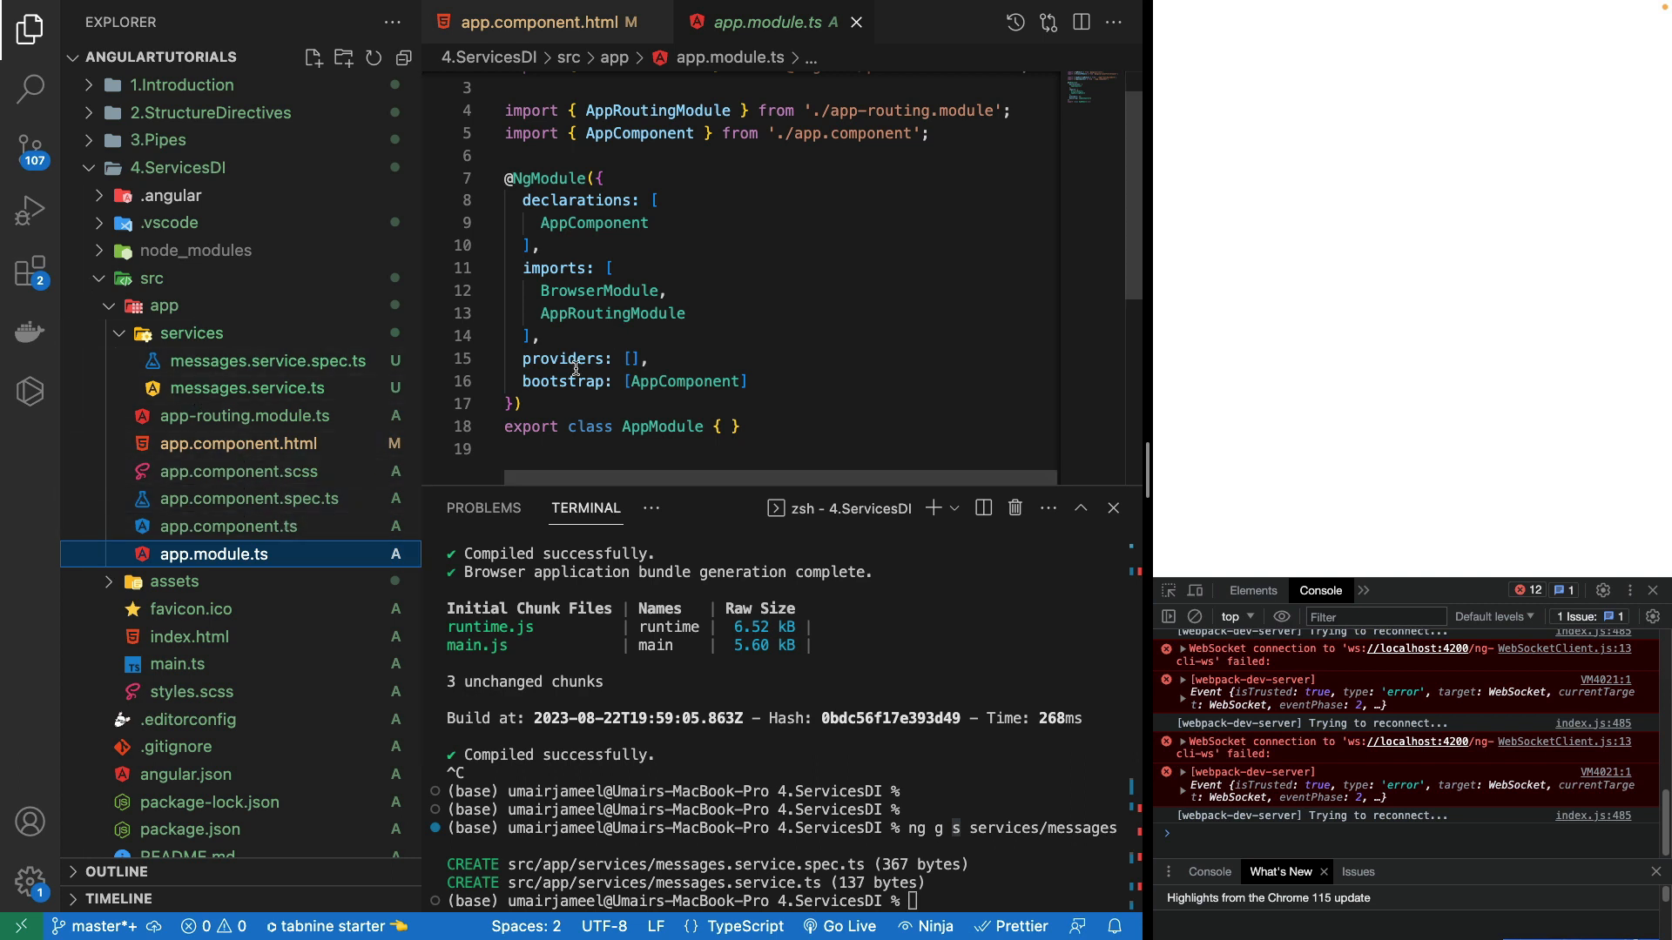
# Step: Add providers: [MessagesService] after styleUrls in app.component.ts, accepting the auto-import
pyautogui.click(227, 526)
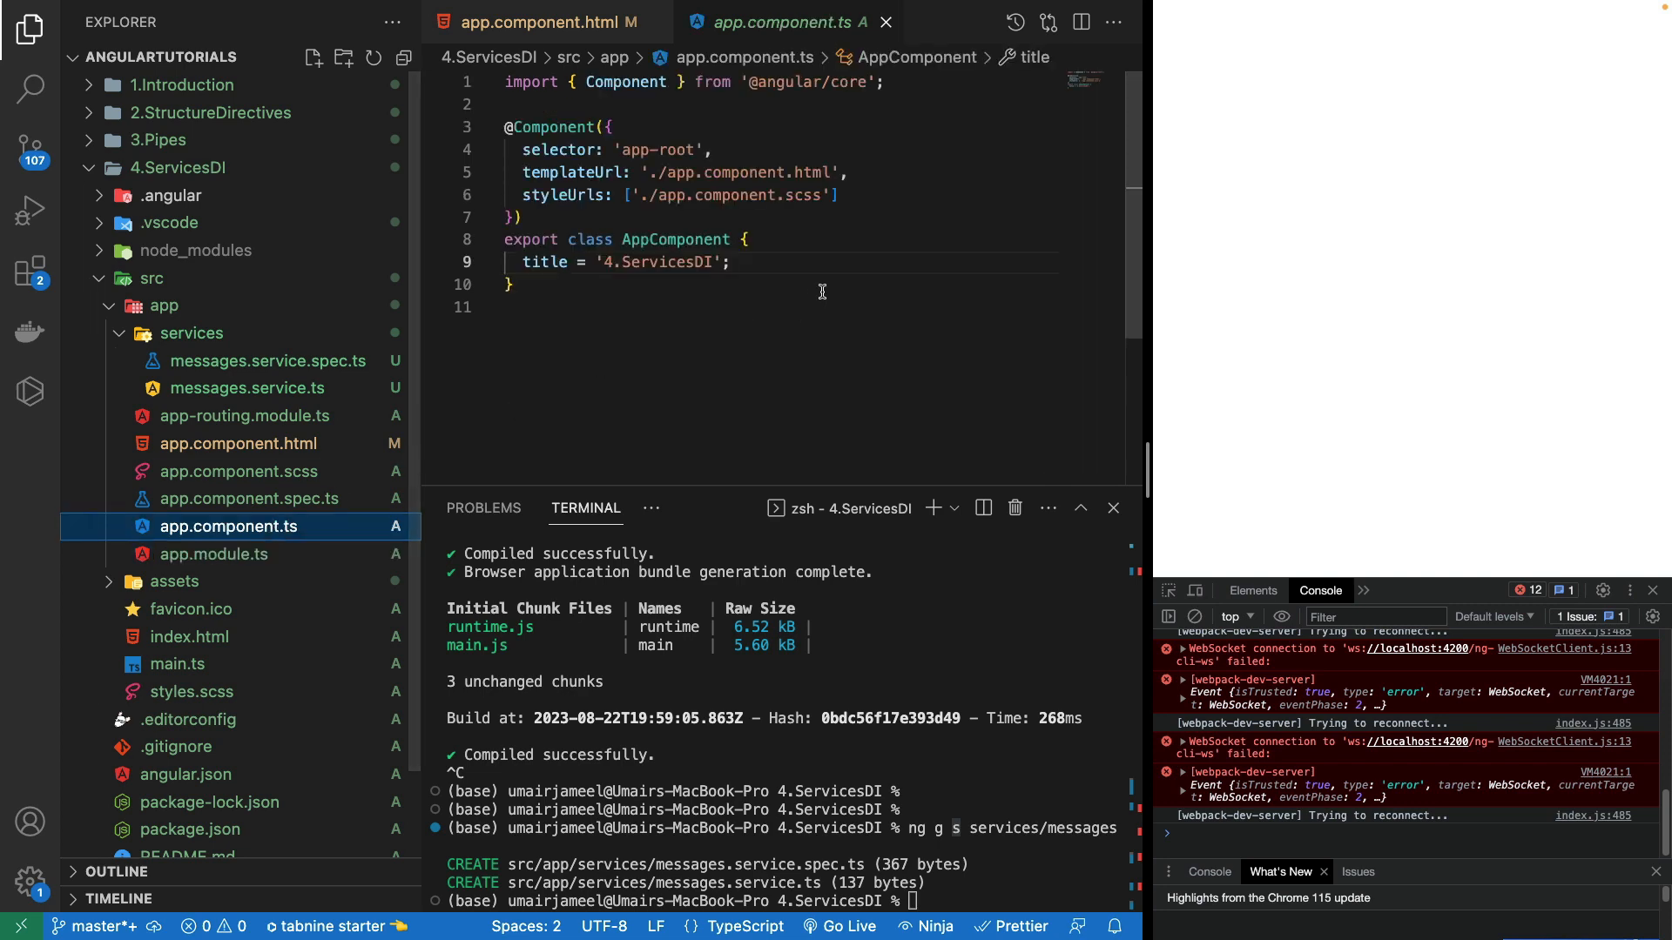
pyautogui.click(845, 196)
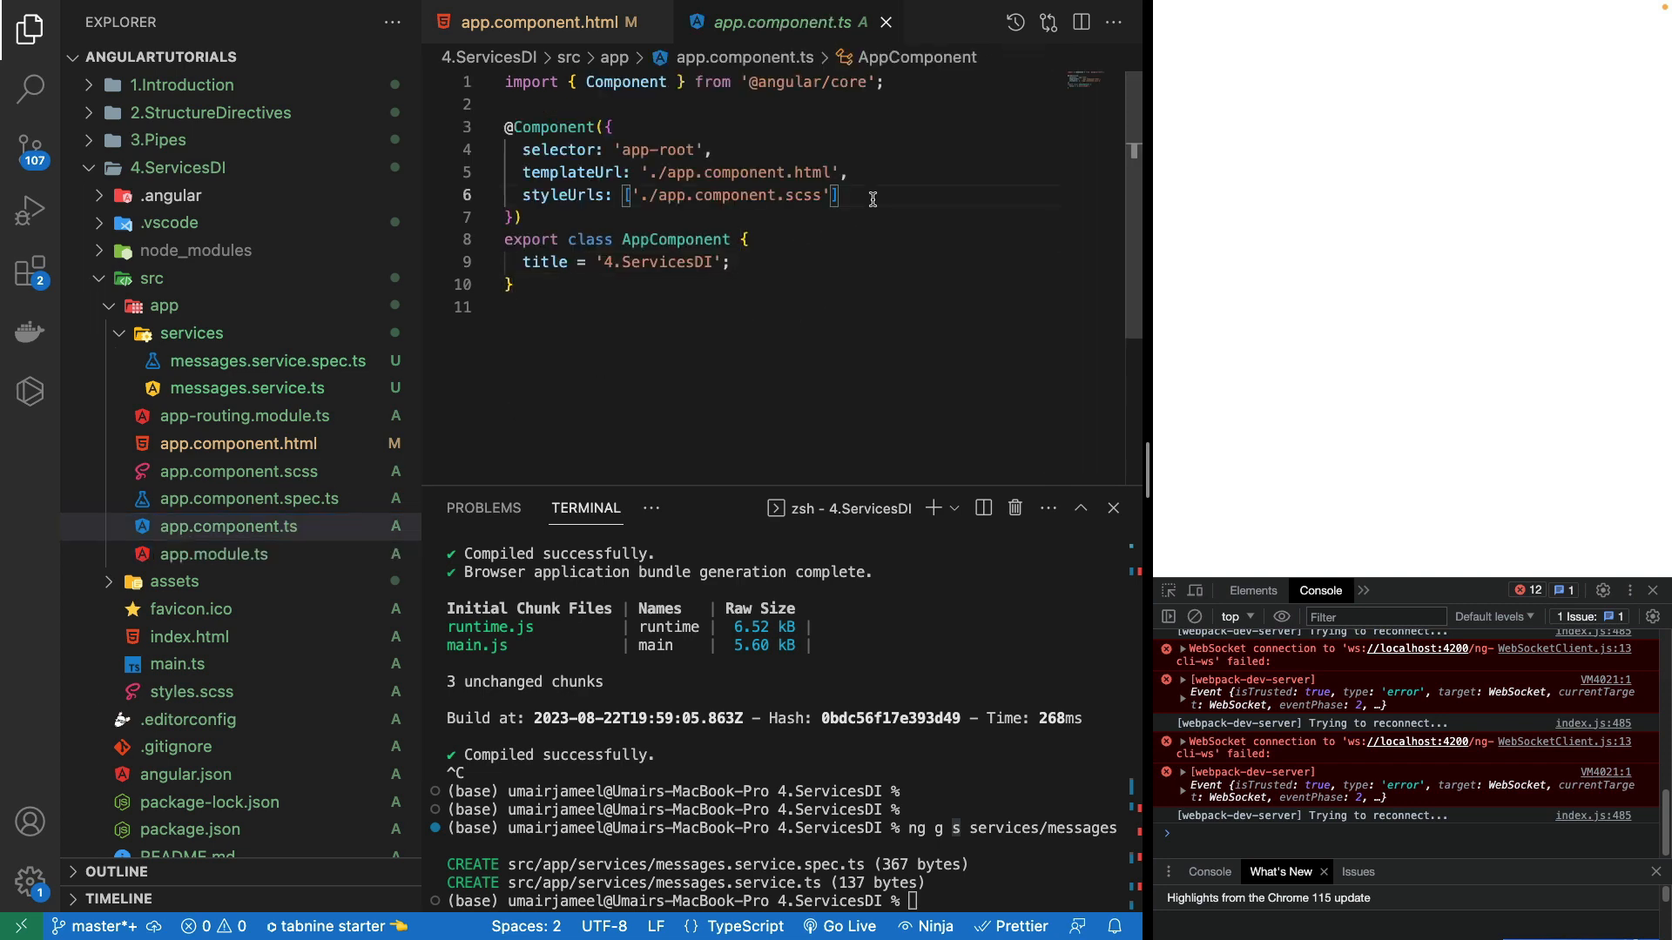
pyautogui.write('providers')
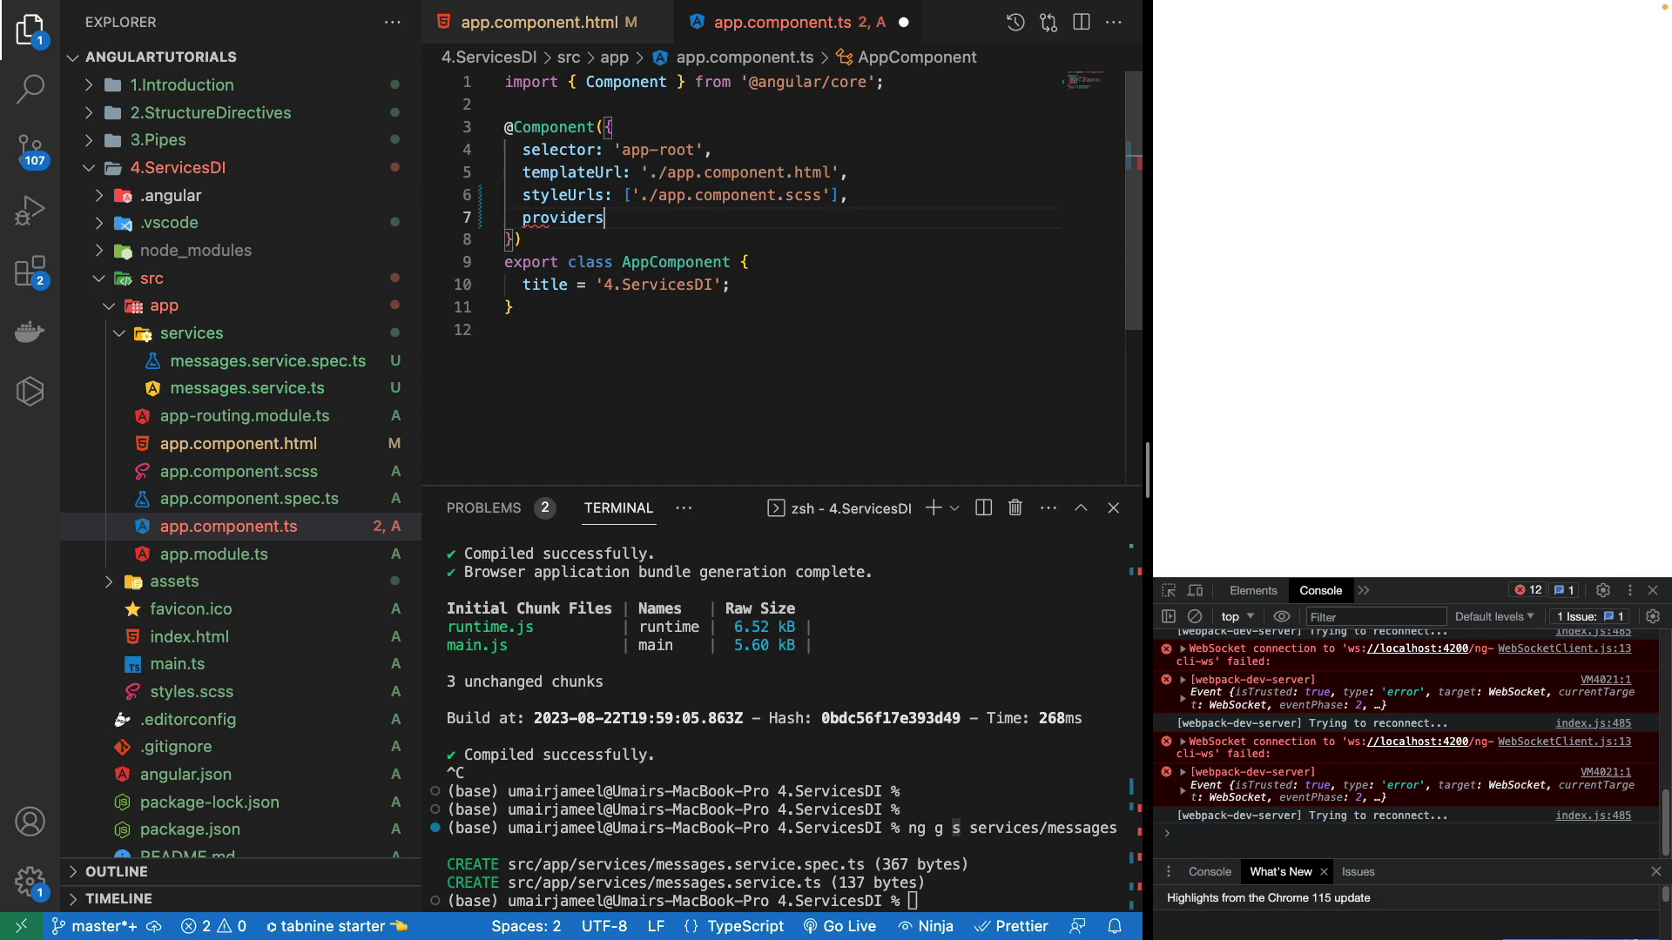
pyautogui.write(': [Auth]')
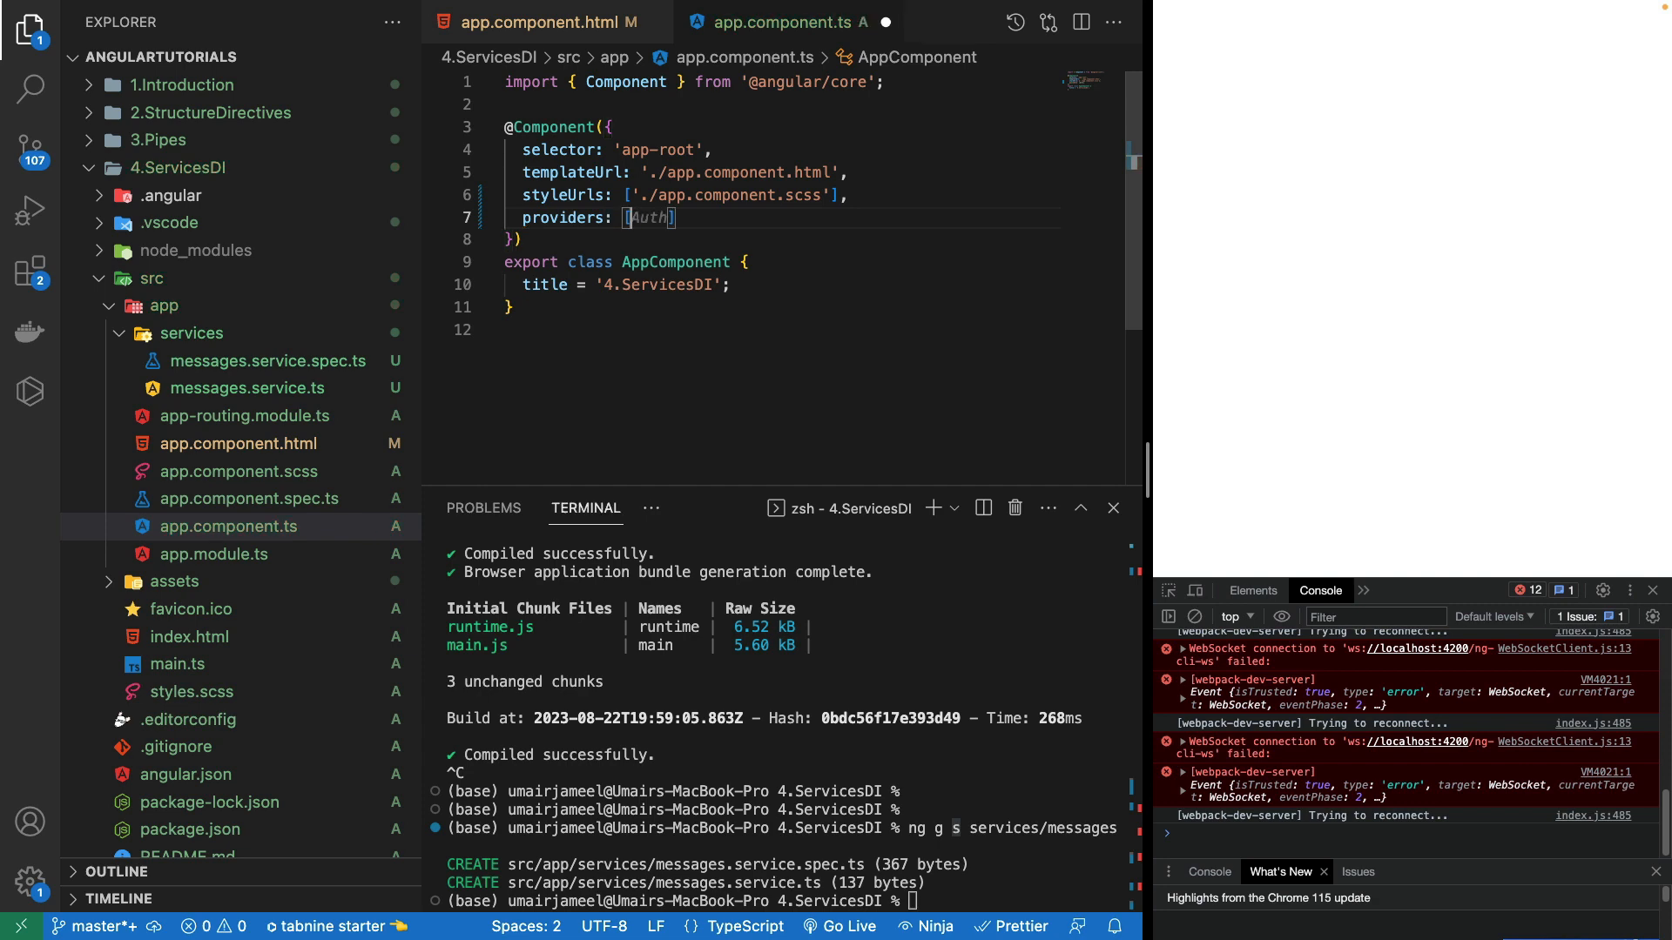
pyautogui.write('Me')
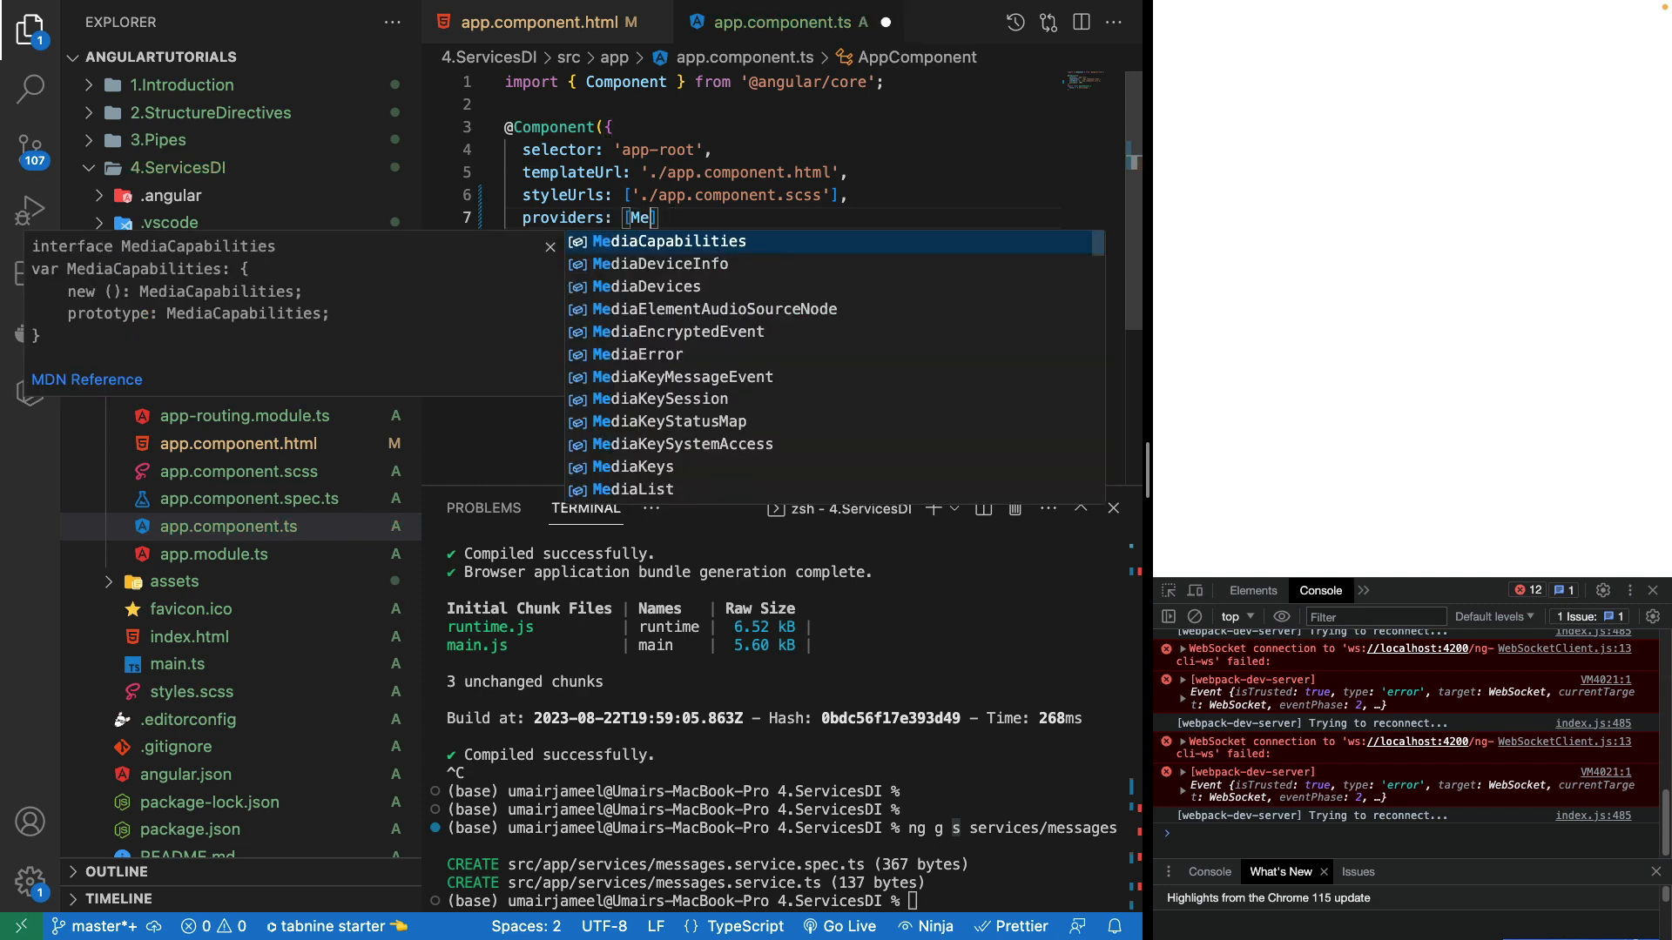
pyautogui.write('ssagesService')
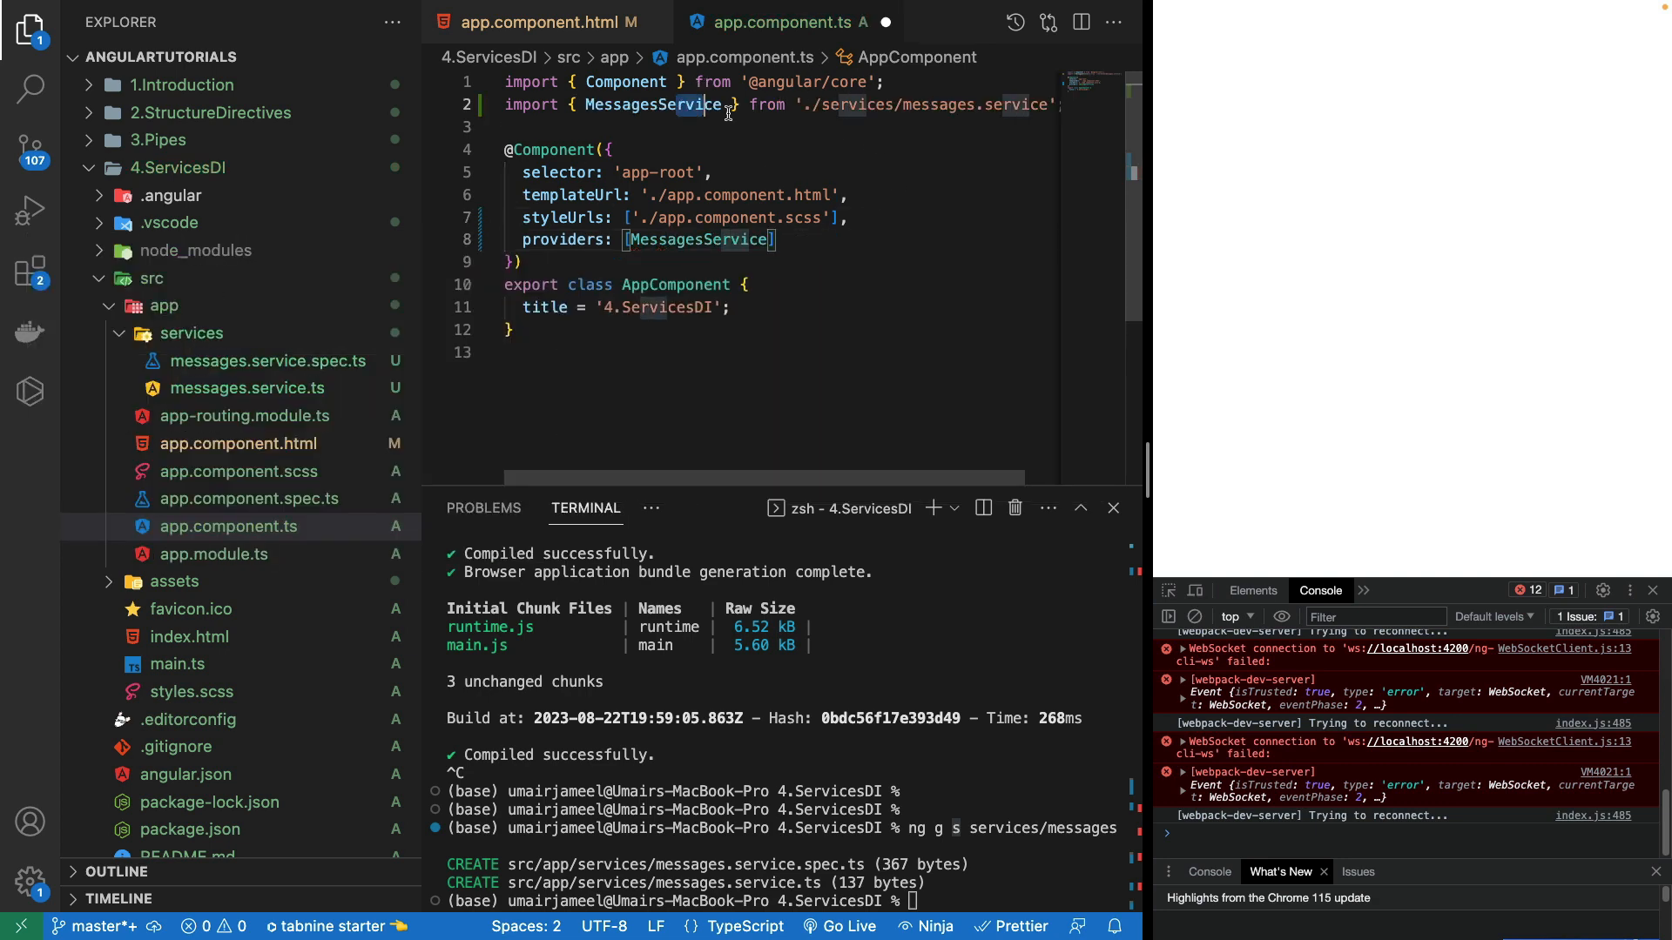
pyautogui.click(778, 239)
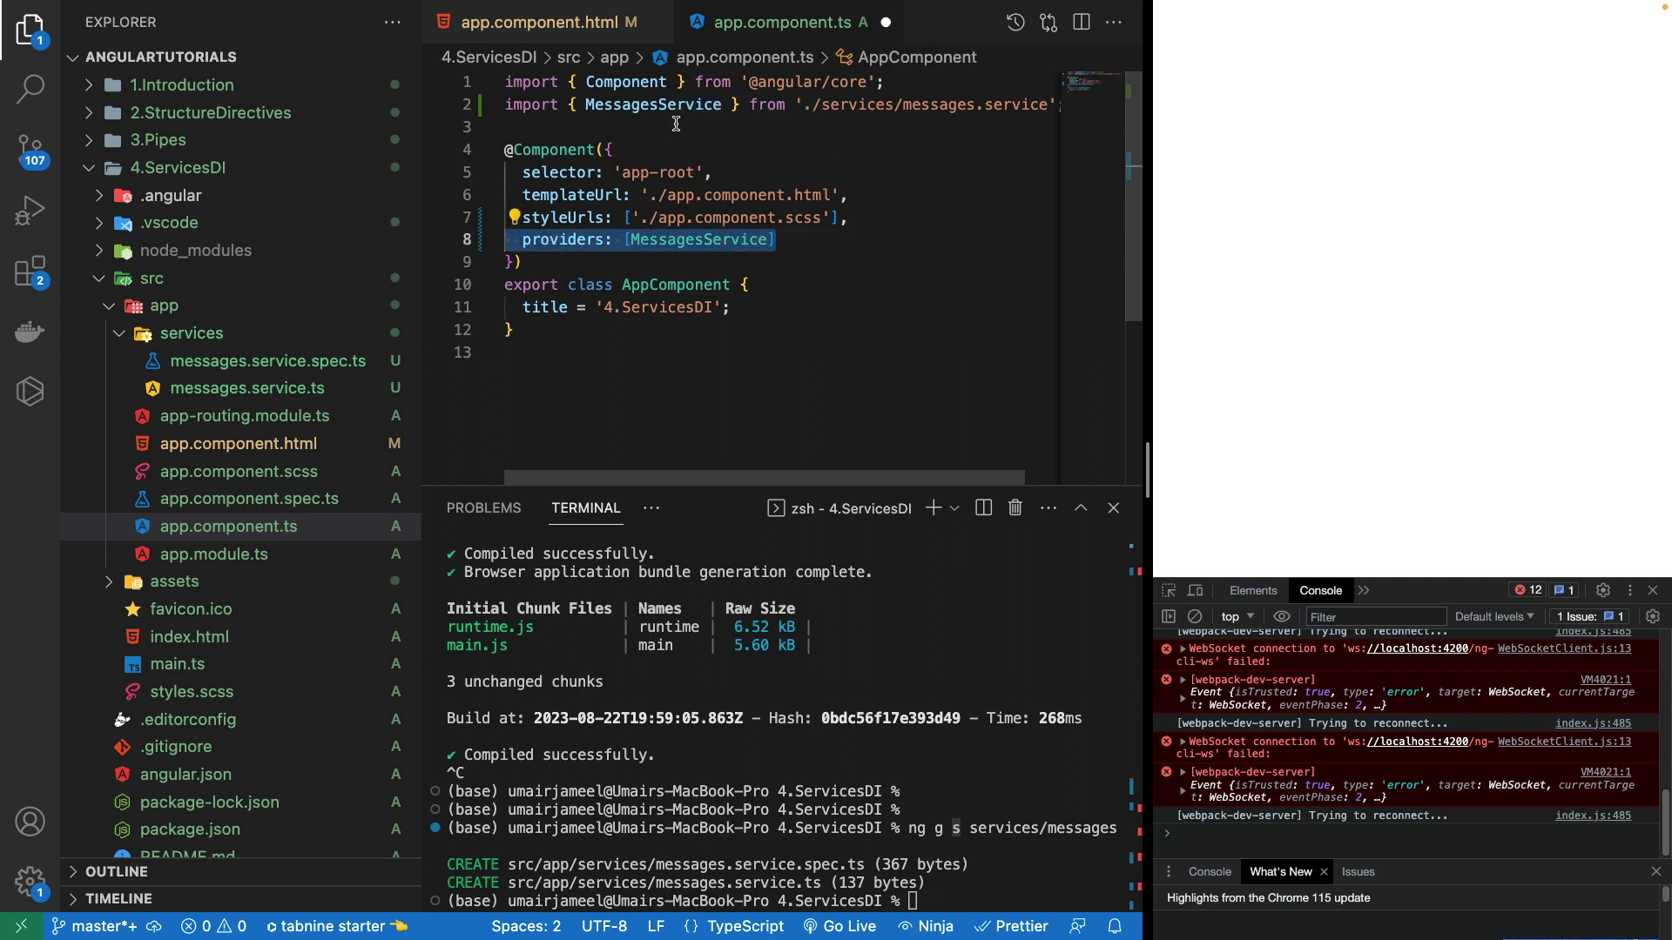
pyautogui.moveTo(794, 310)
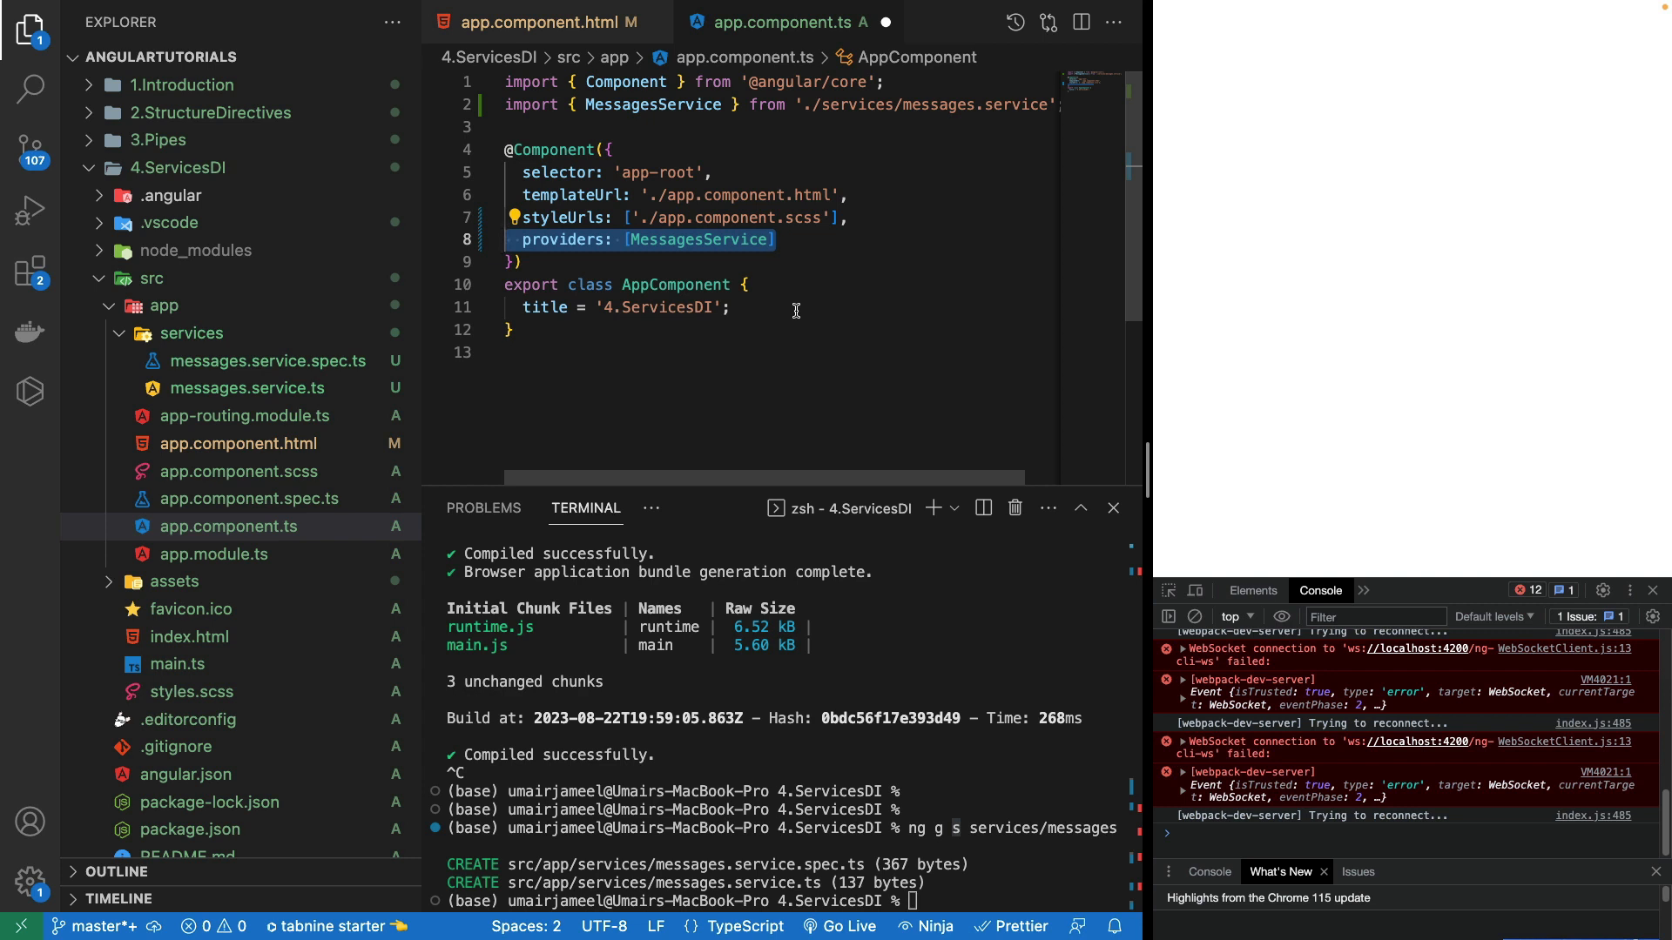
pyautogui.moveTo(242, 388)
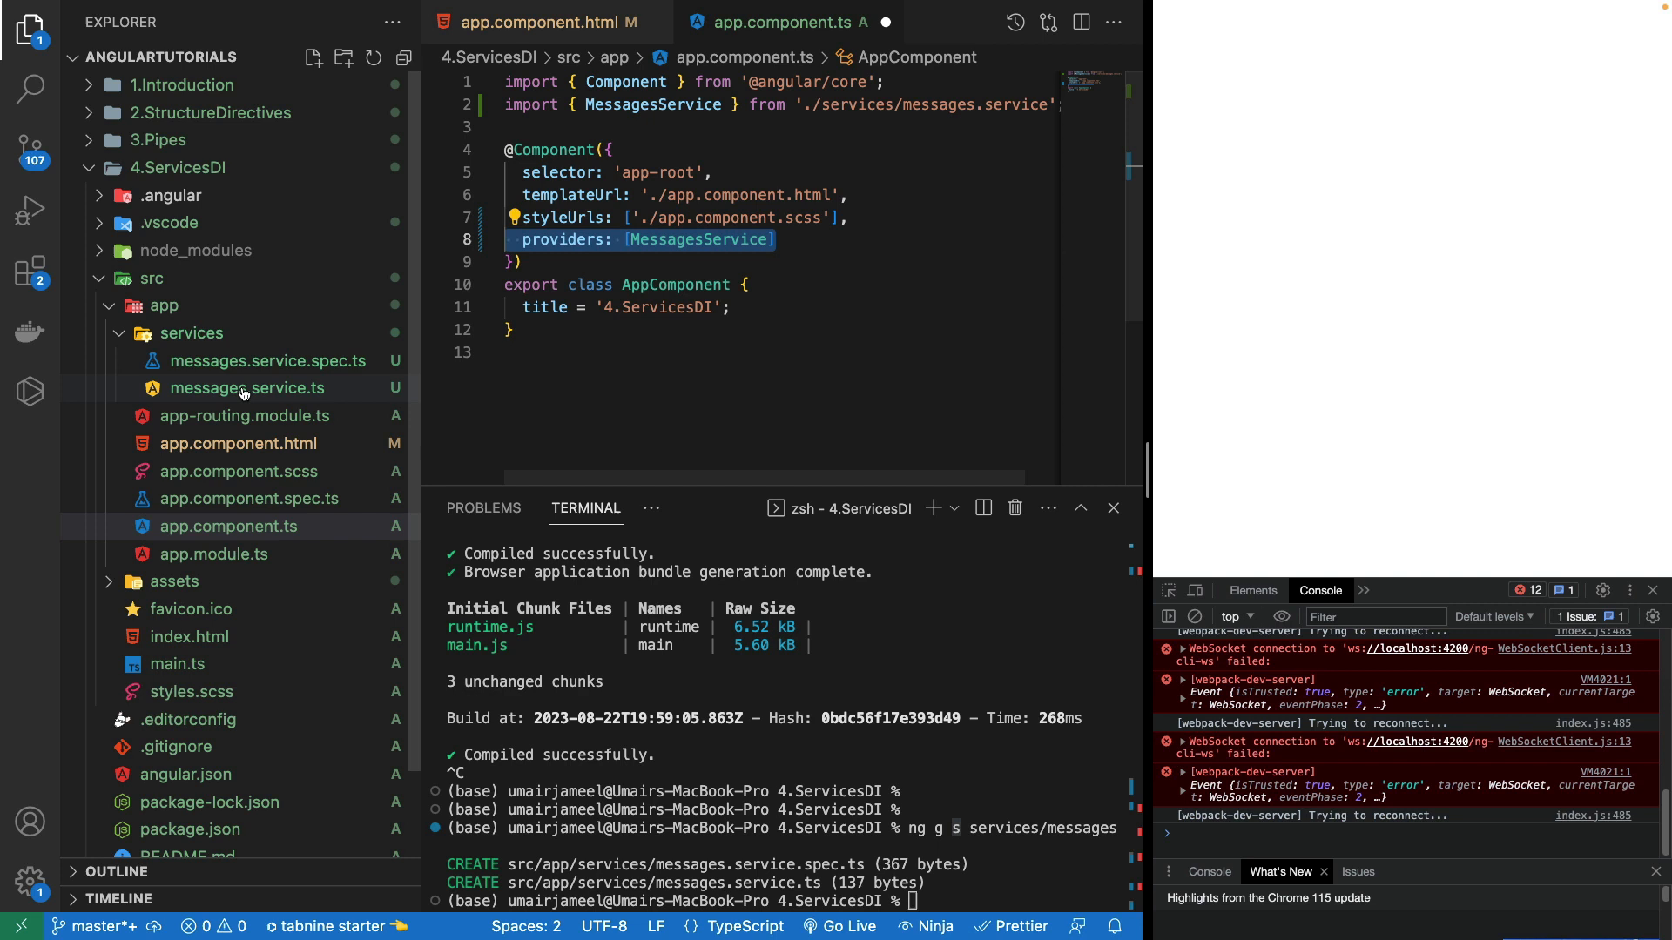
# Step: Add getMessages() to messages.service.ts returning ['message 1', 'message 2', 'message 3']
pyautogui.click(246, 389)
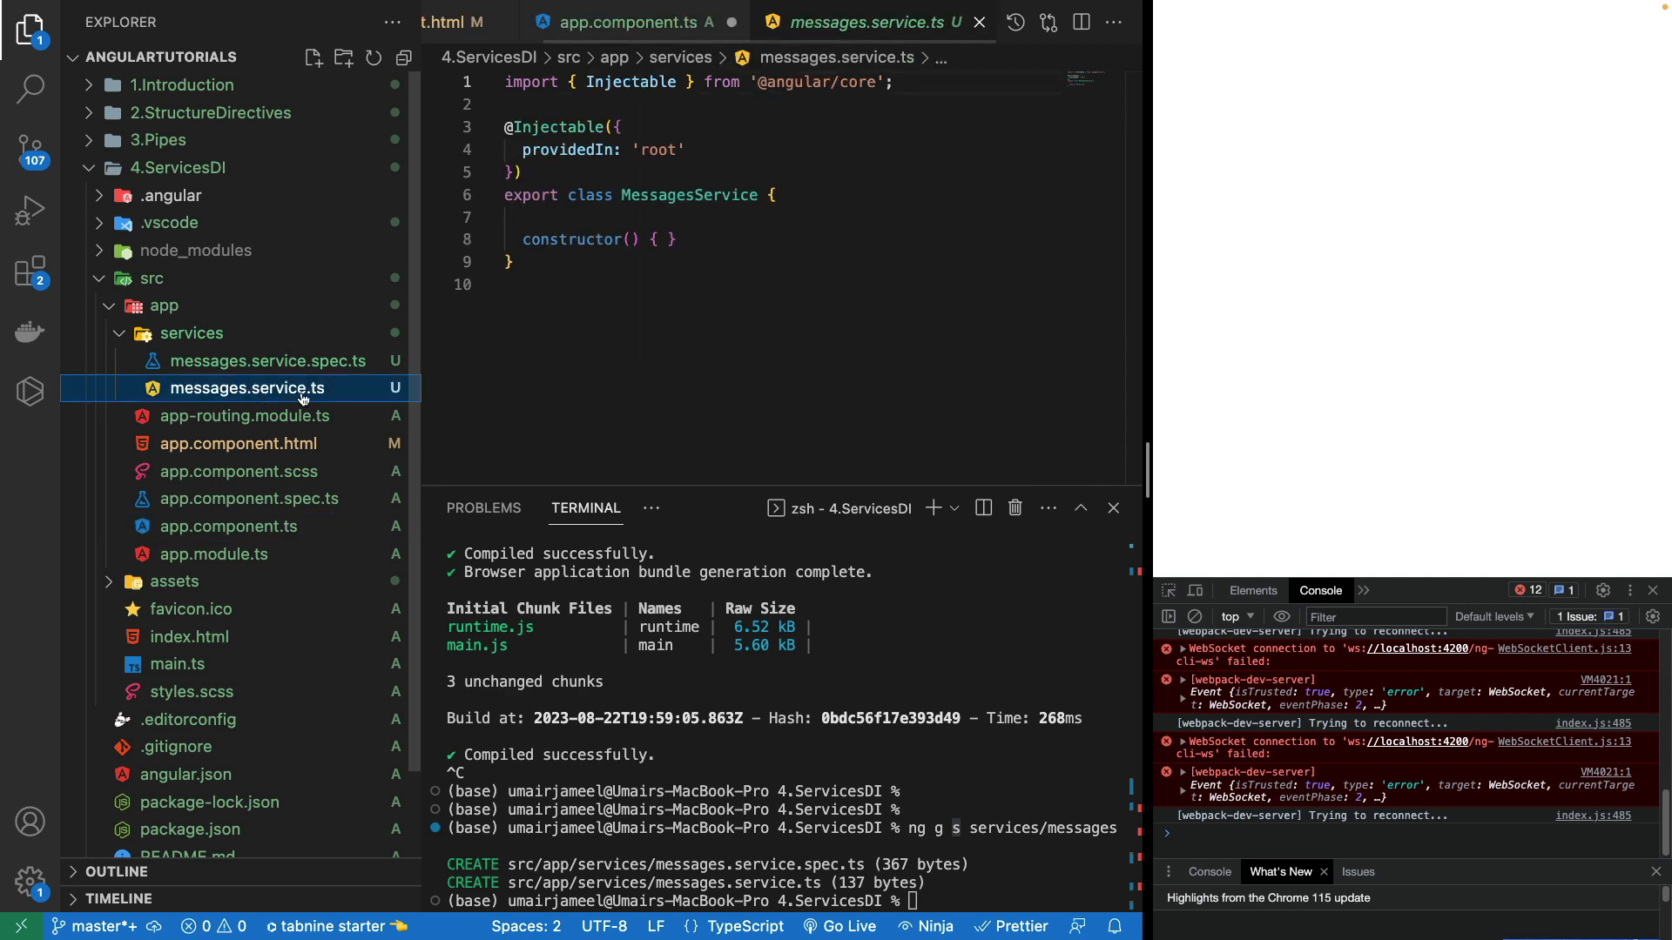
pyautogui.moveTo(746, 251)
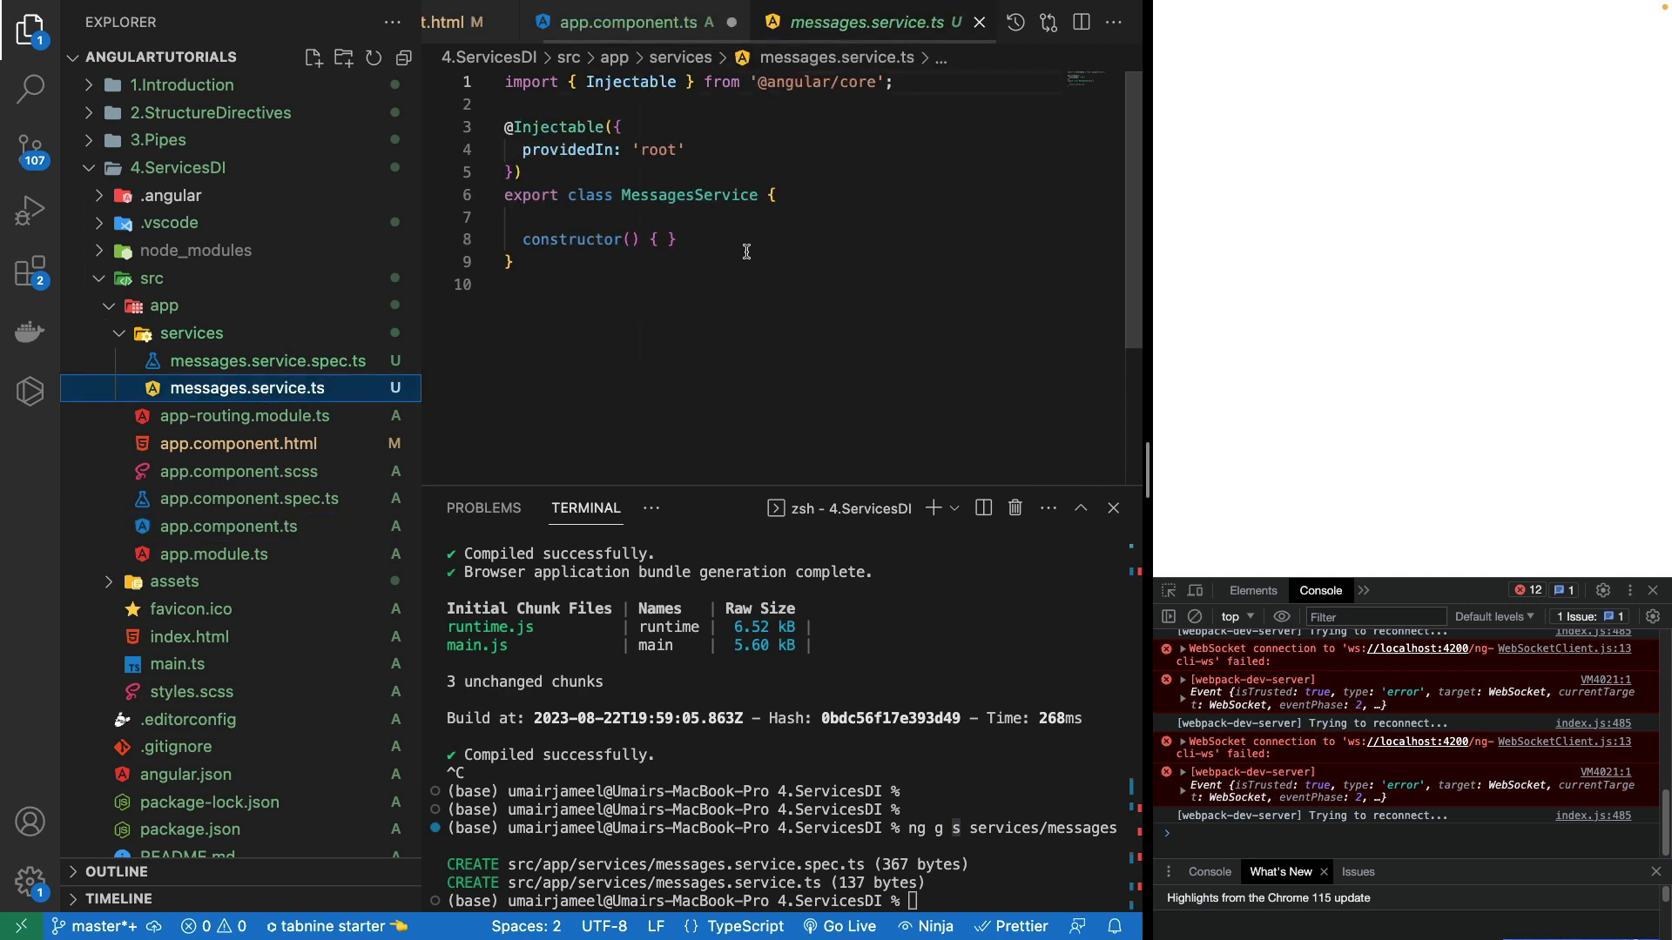
pyautogui.click(664, 238)
pyautogui.write('get')
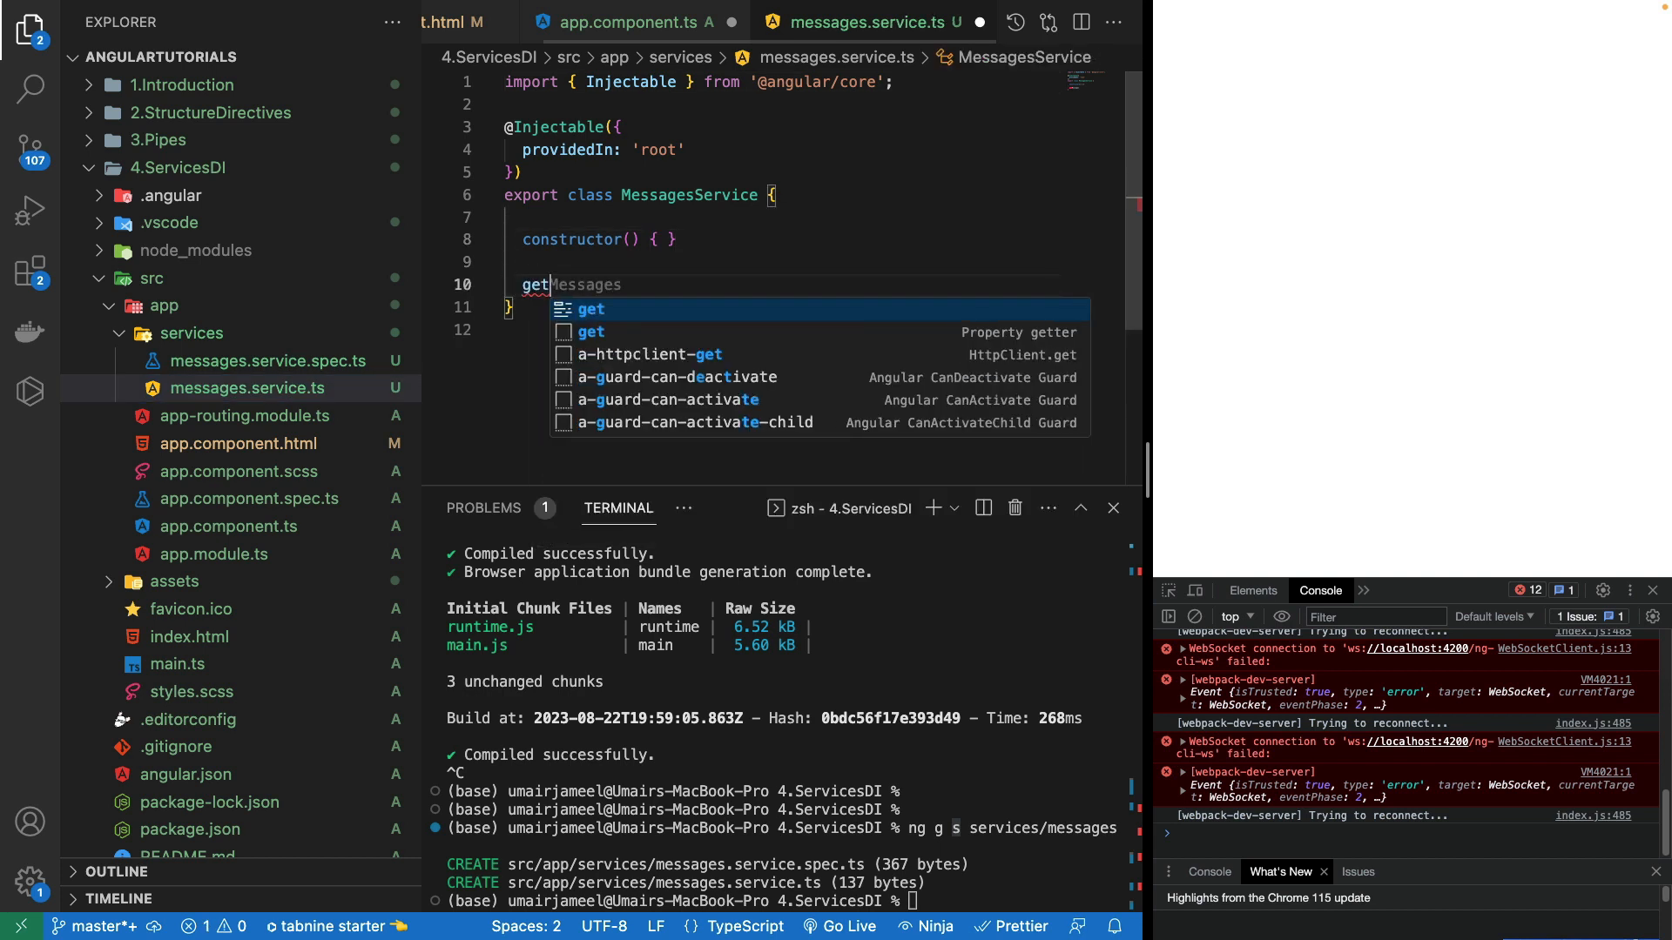
pyautogui.write('Messages() {')
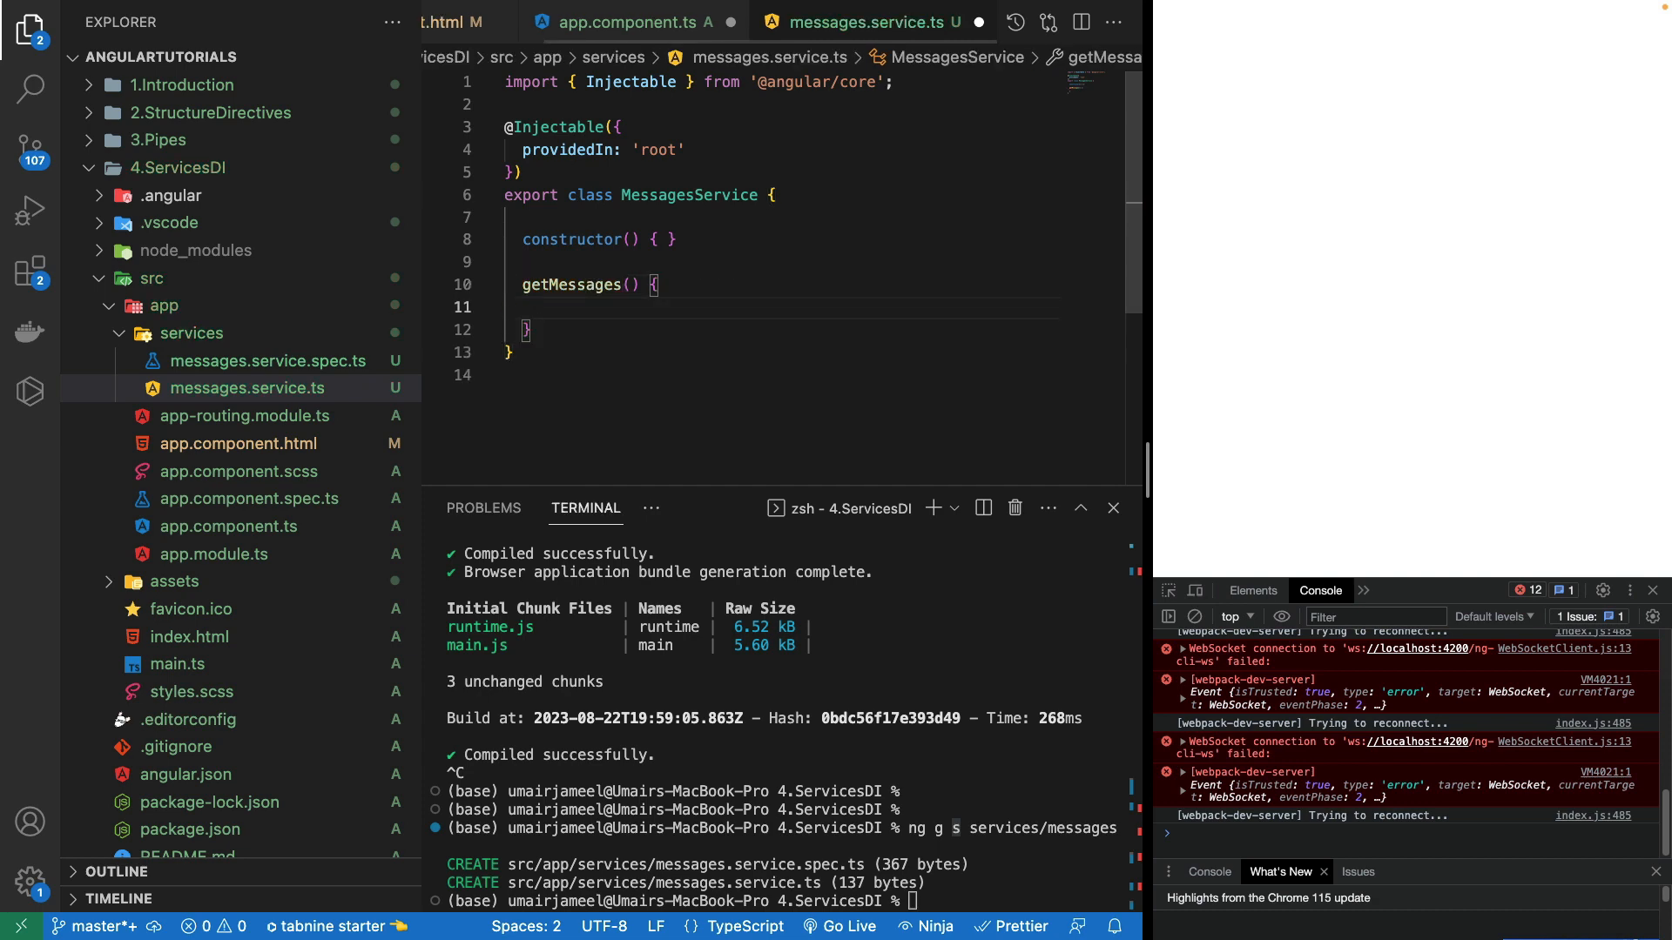
pyautogui.write('return this.messages')
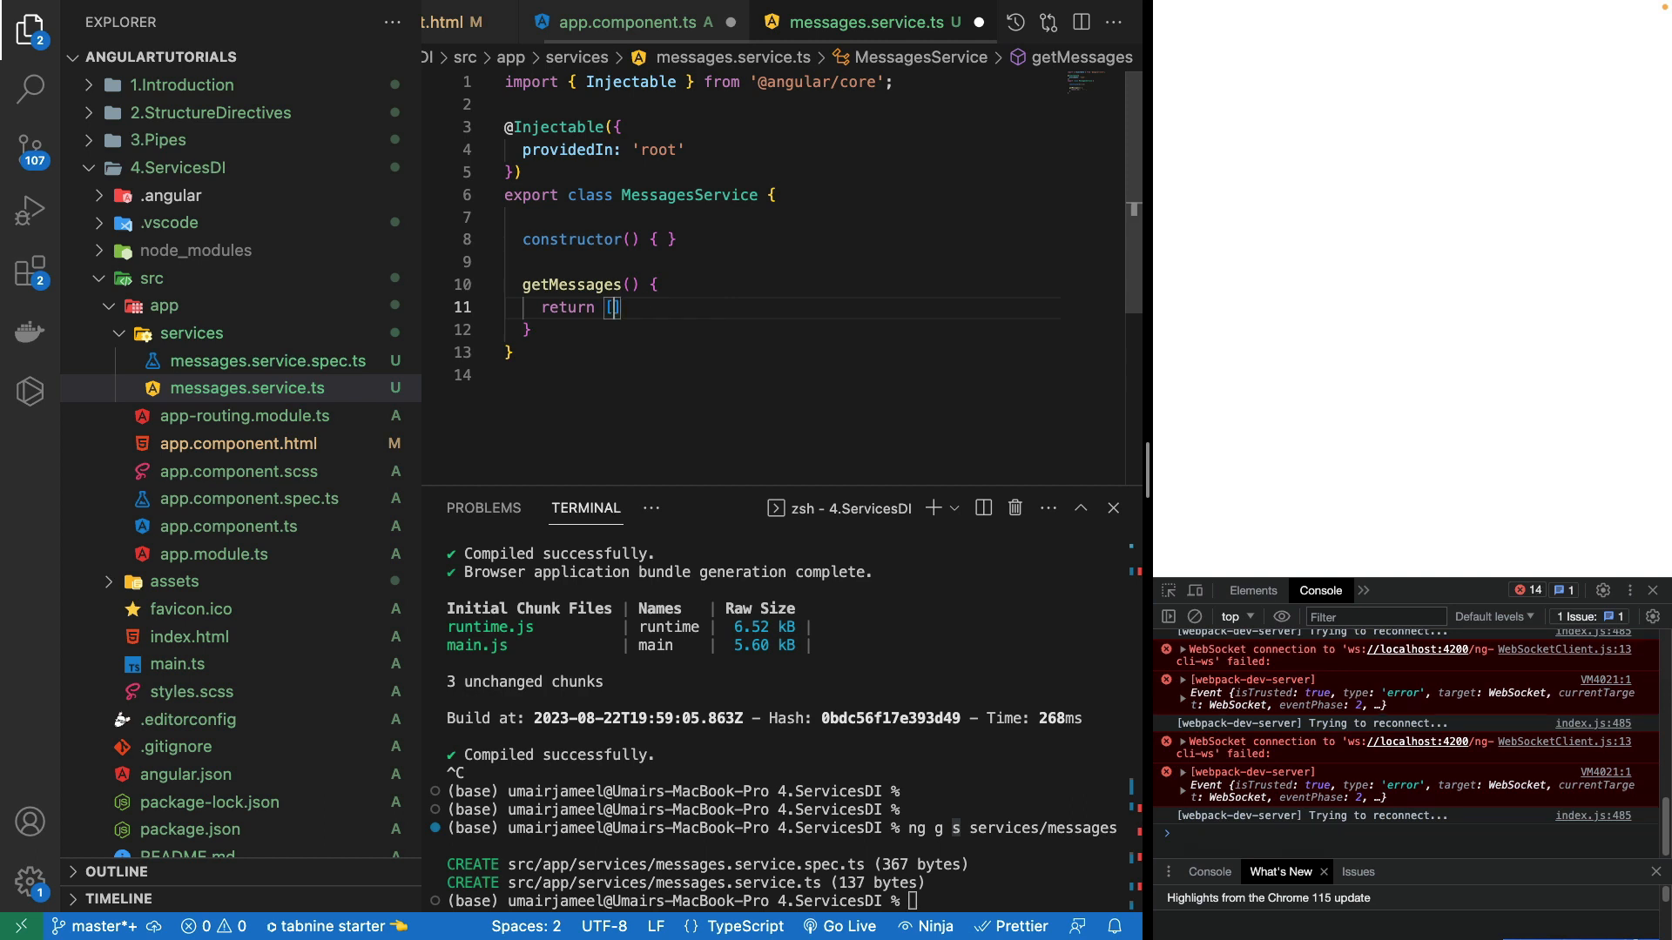
pyautogui.write("'message'")
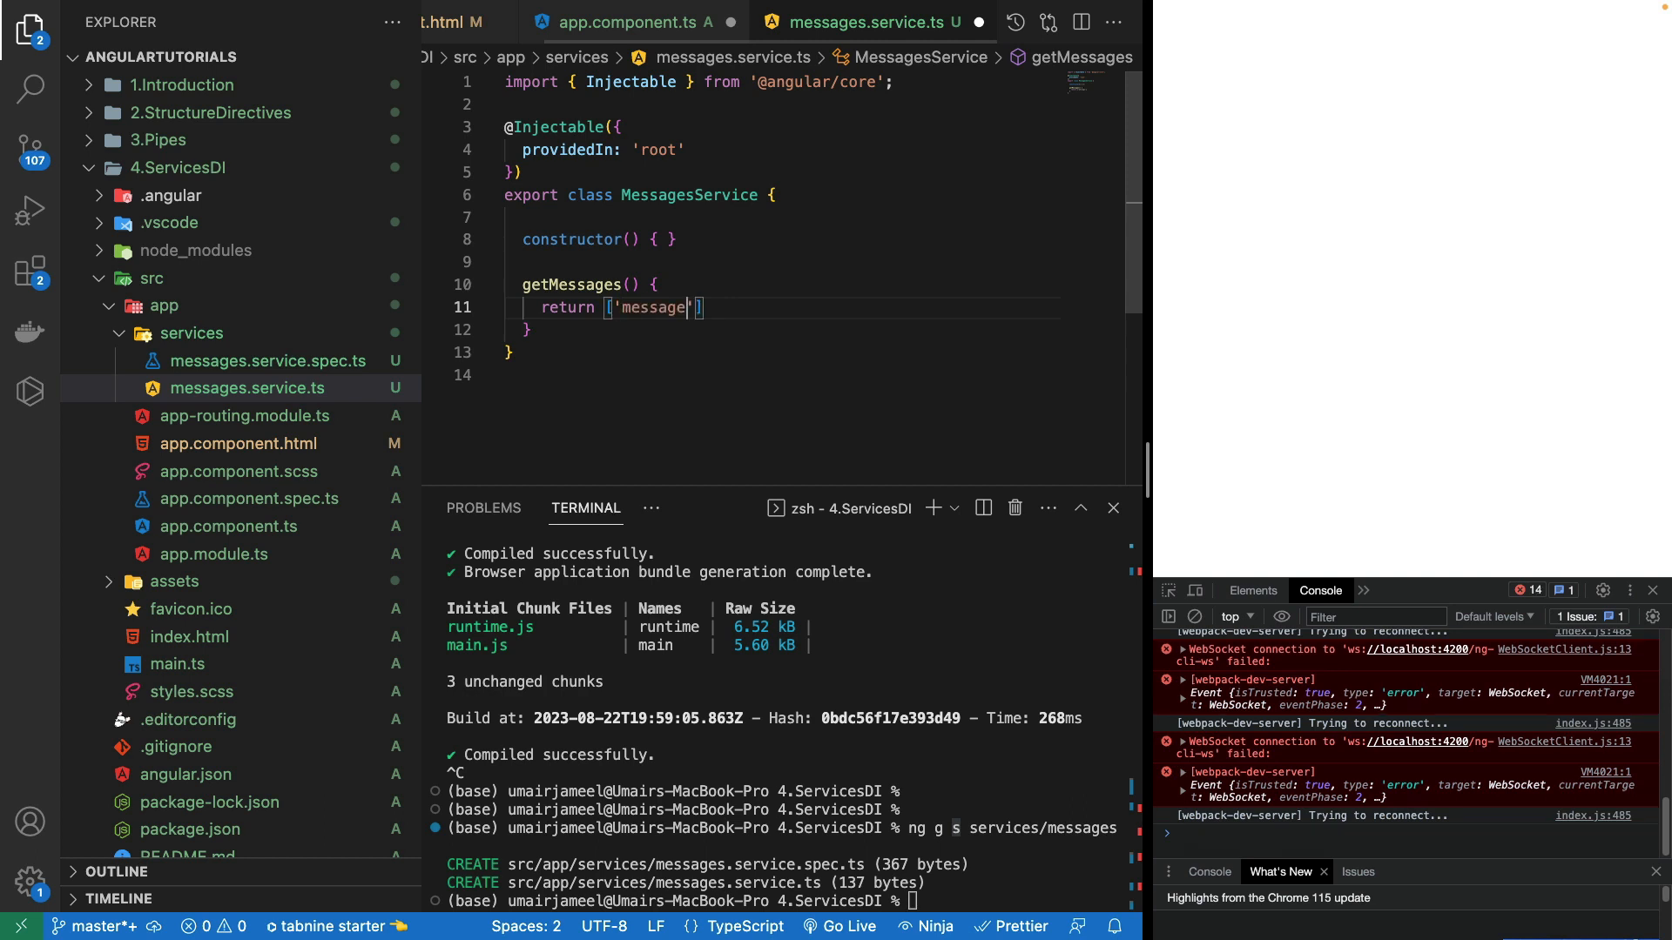
pyautogui.write("1', 'message 2', 'message 3")
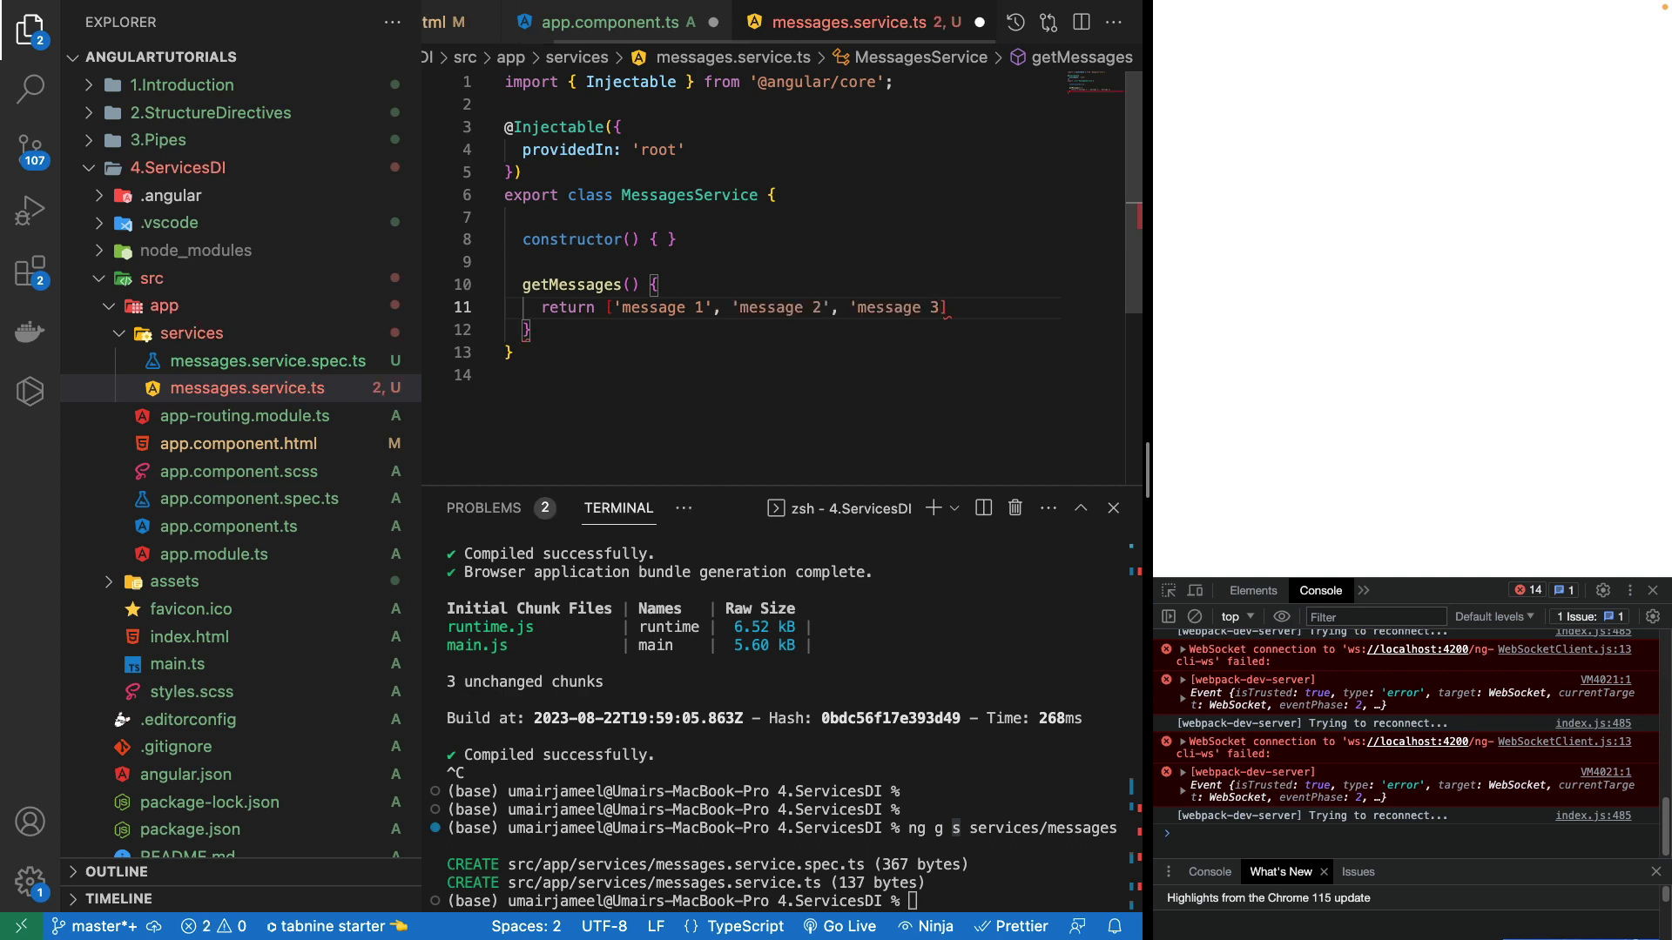
pyautogui.write(", 'message 4'")
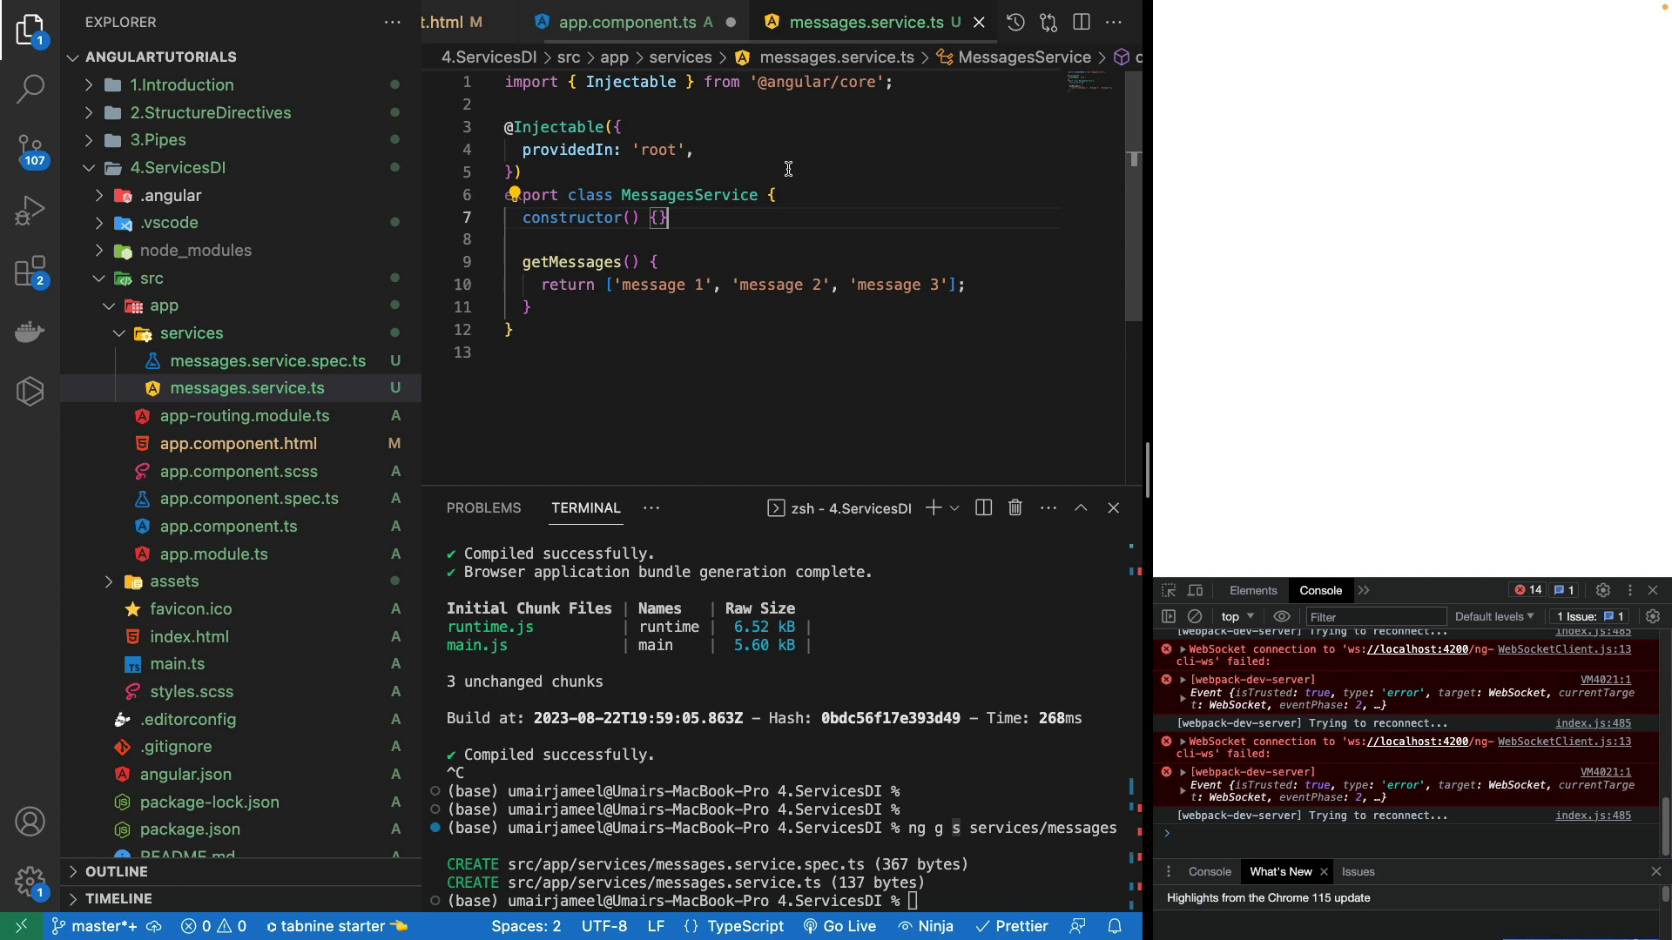
pyautogui.moveTo(720, 215)
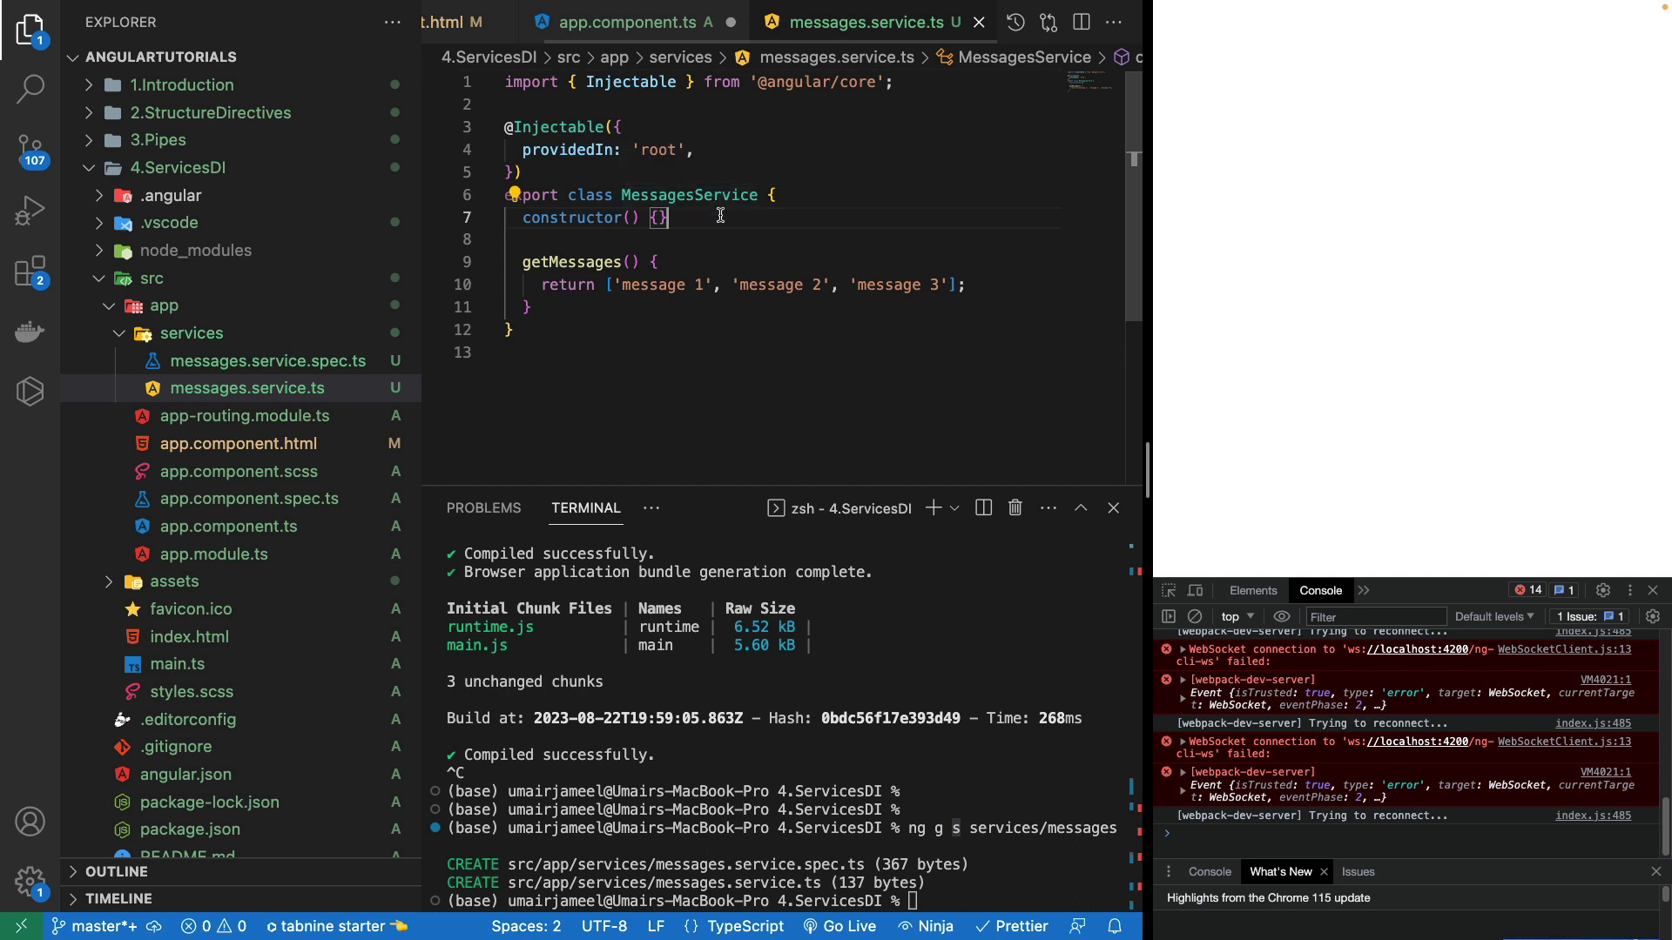
pyautogui.moveTo(731, 251)
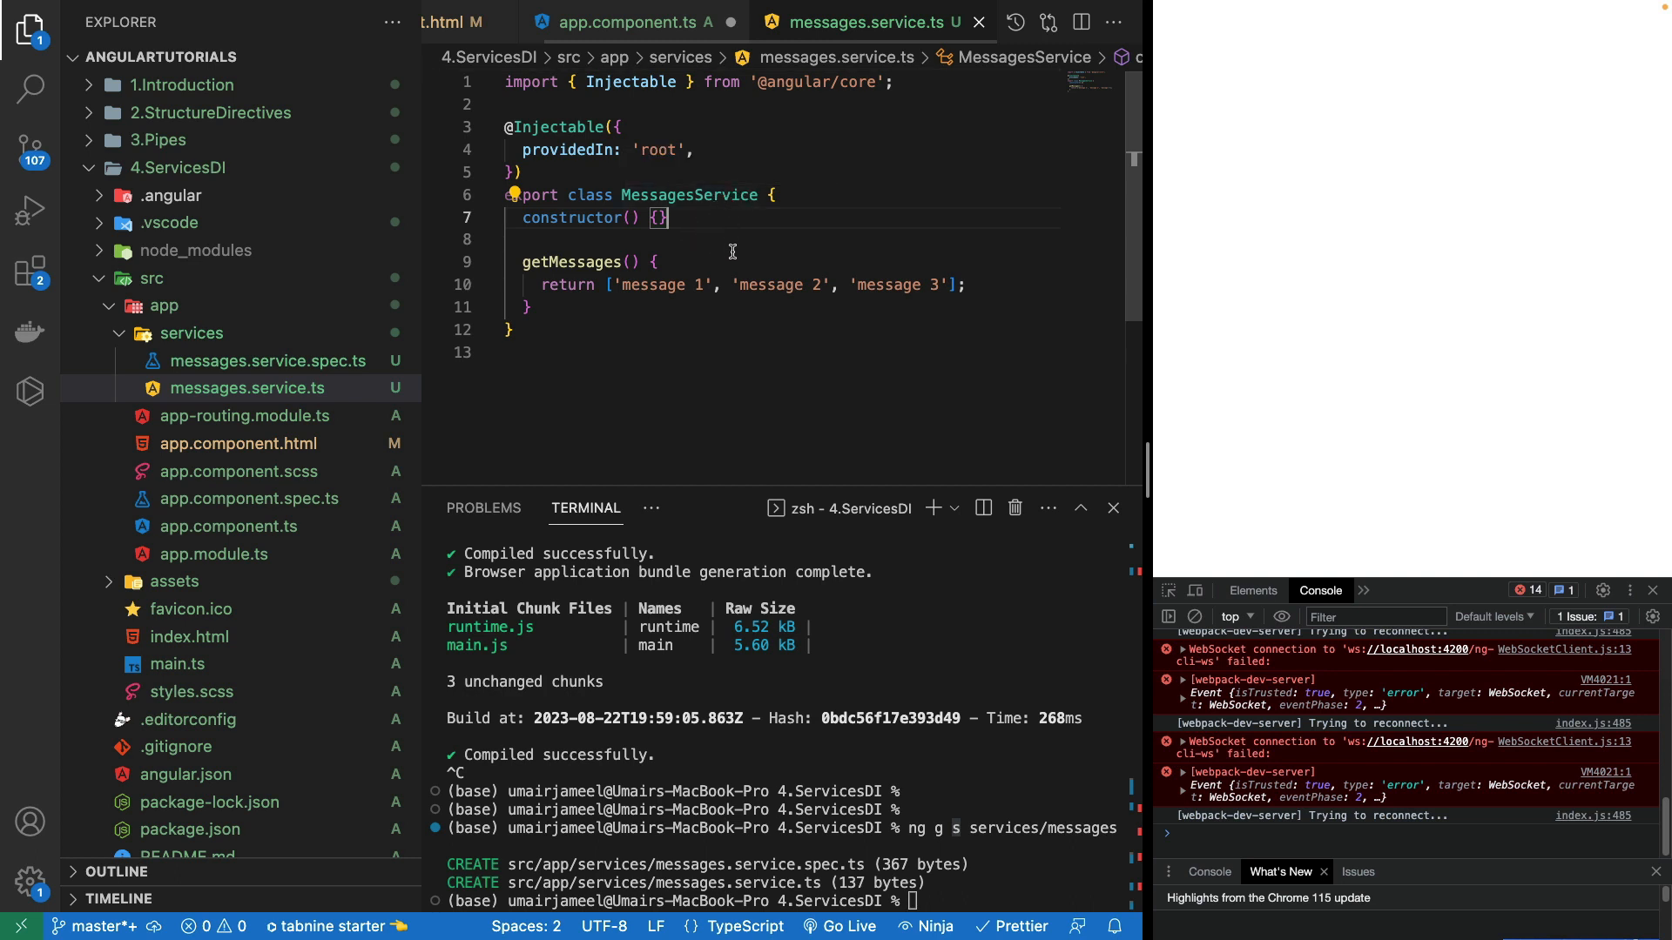
pyautogui.moveTo(649, 29)
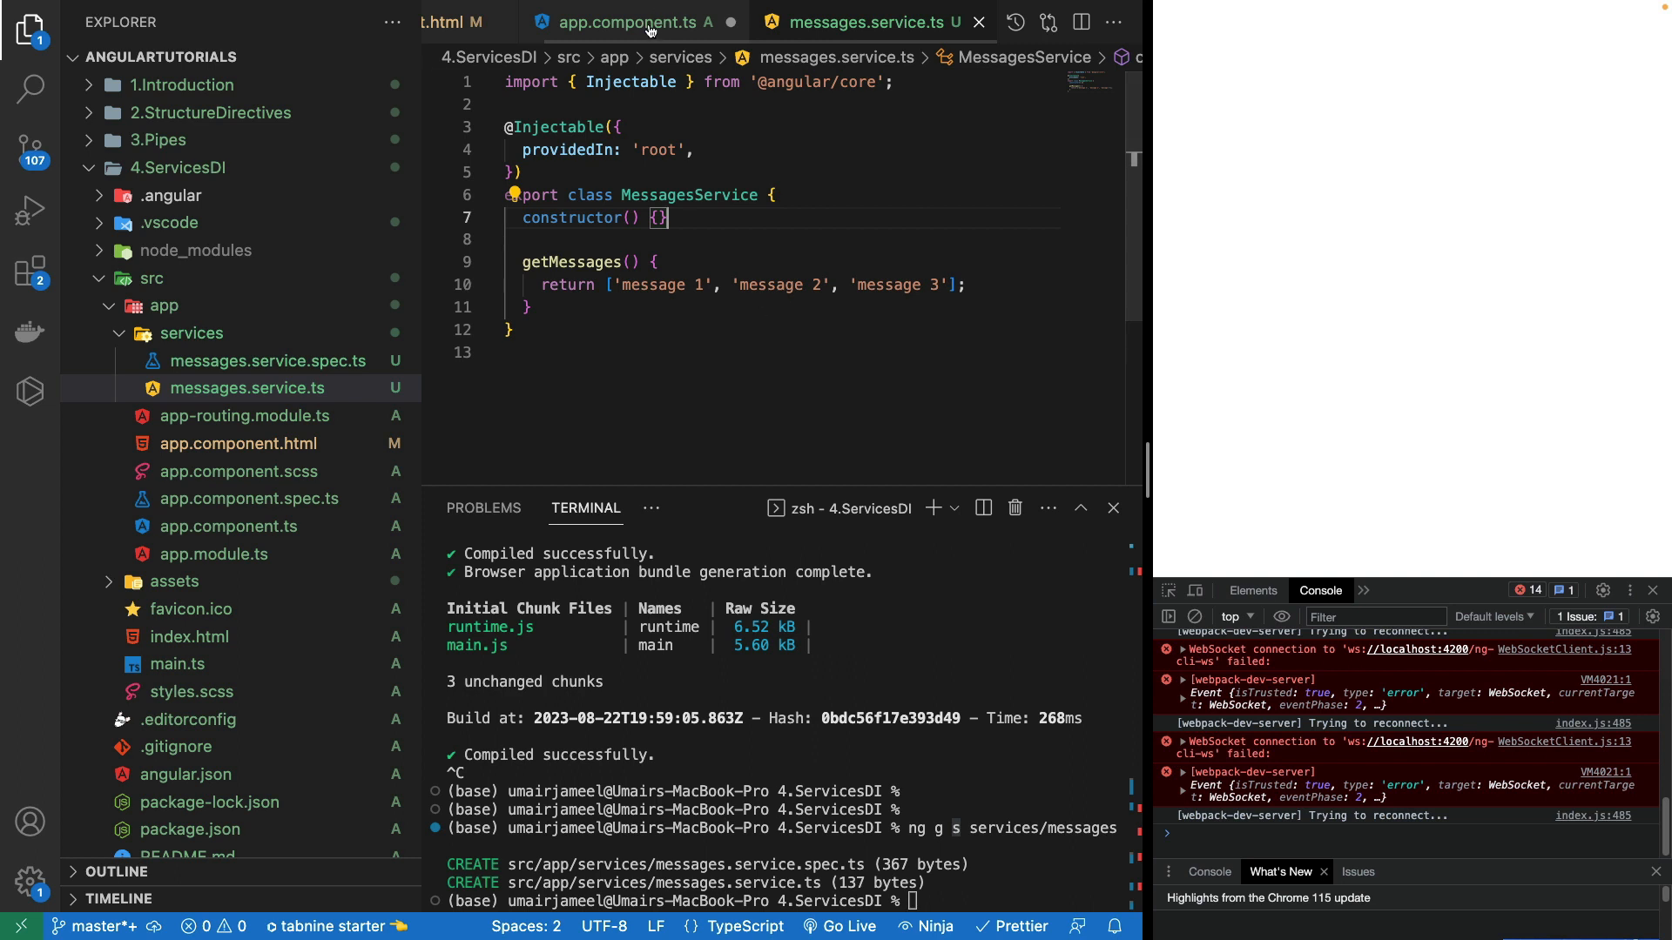
# Step: Add constructor(private messagesService: MessagesService) to AppComponent and review the service file
pyautogui.click(627, 21)
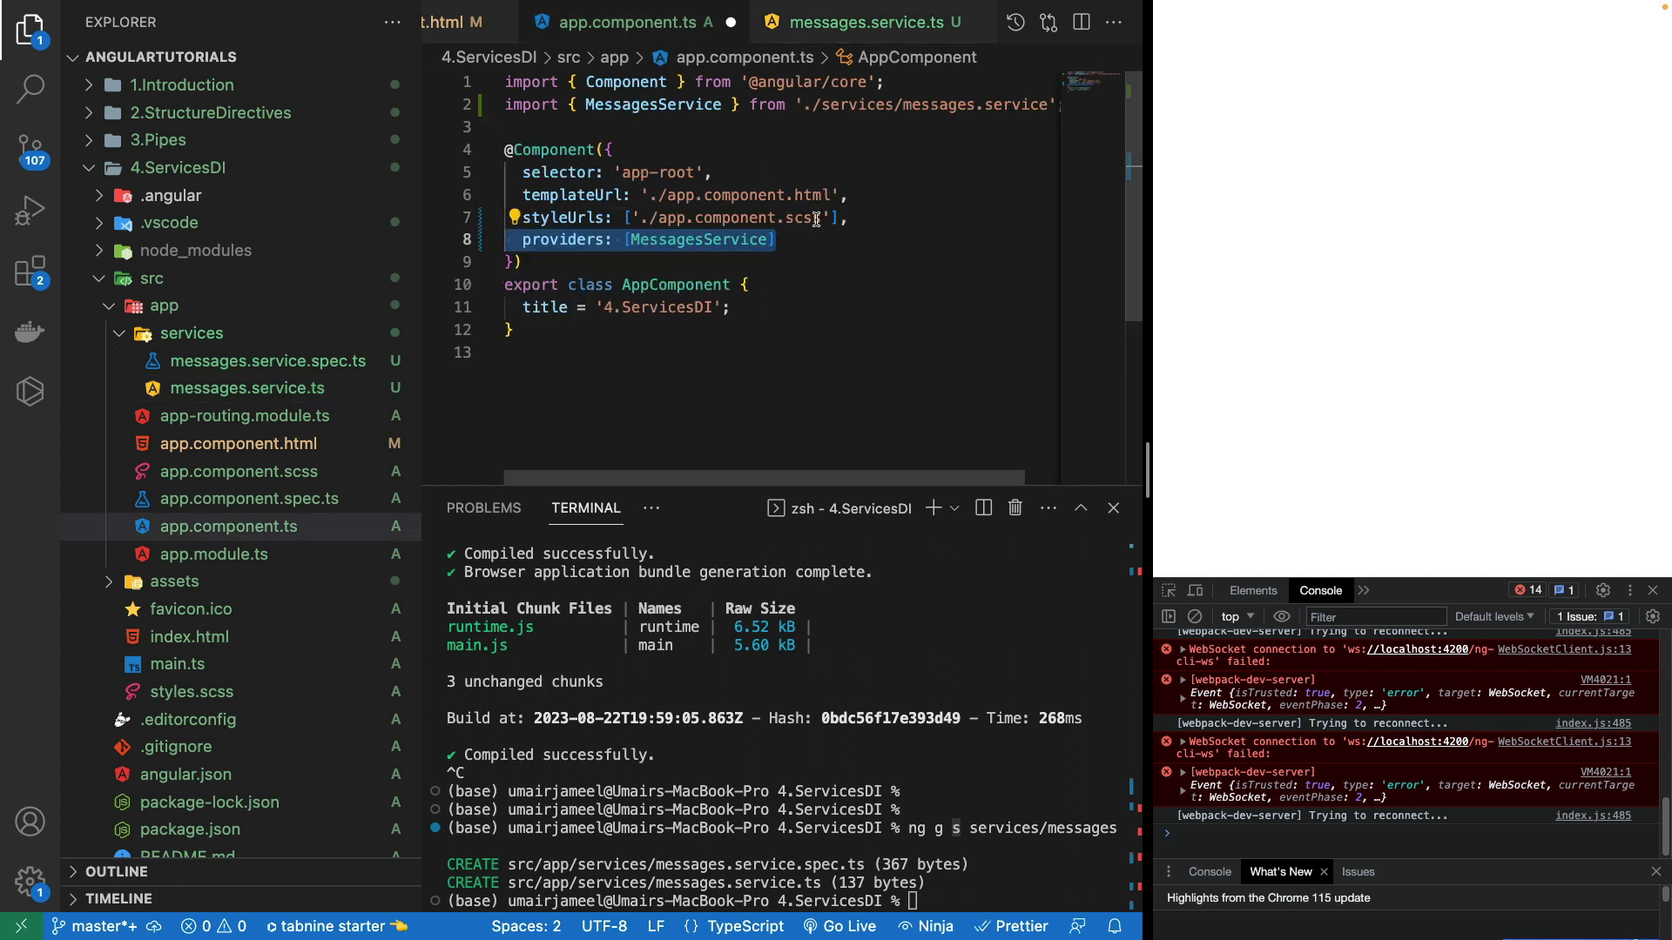
pyautogui.moveTo(740, 308)
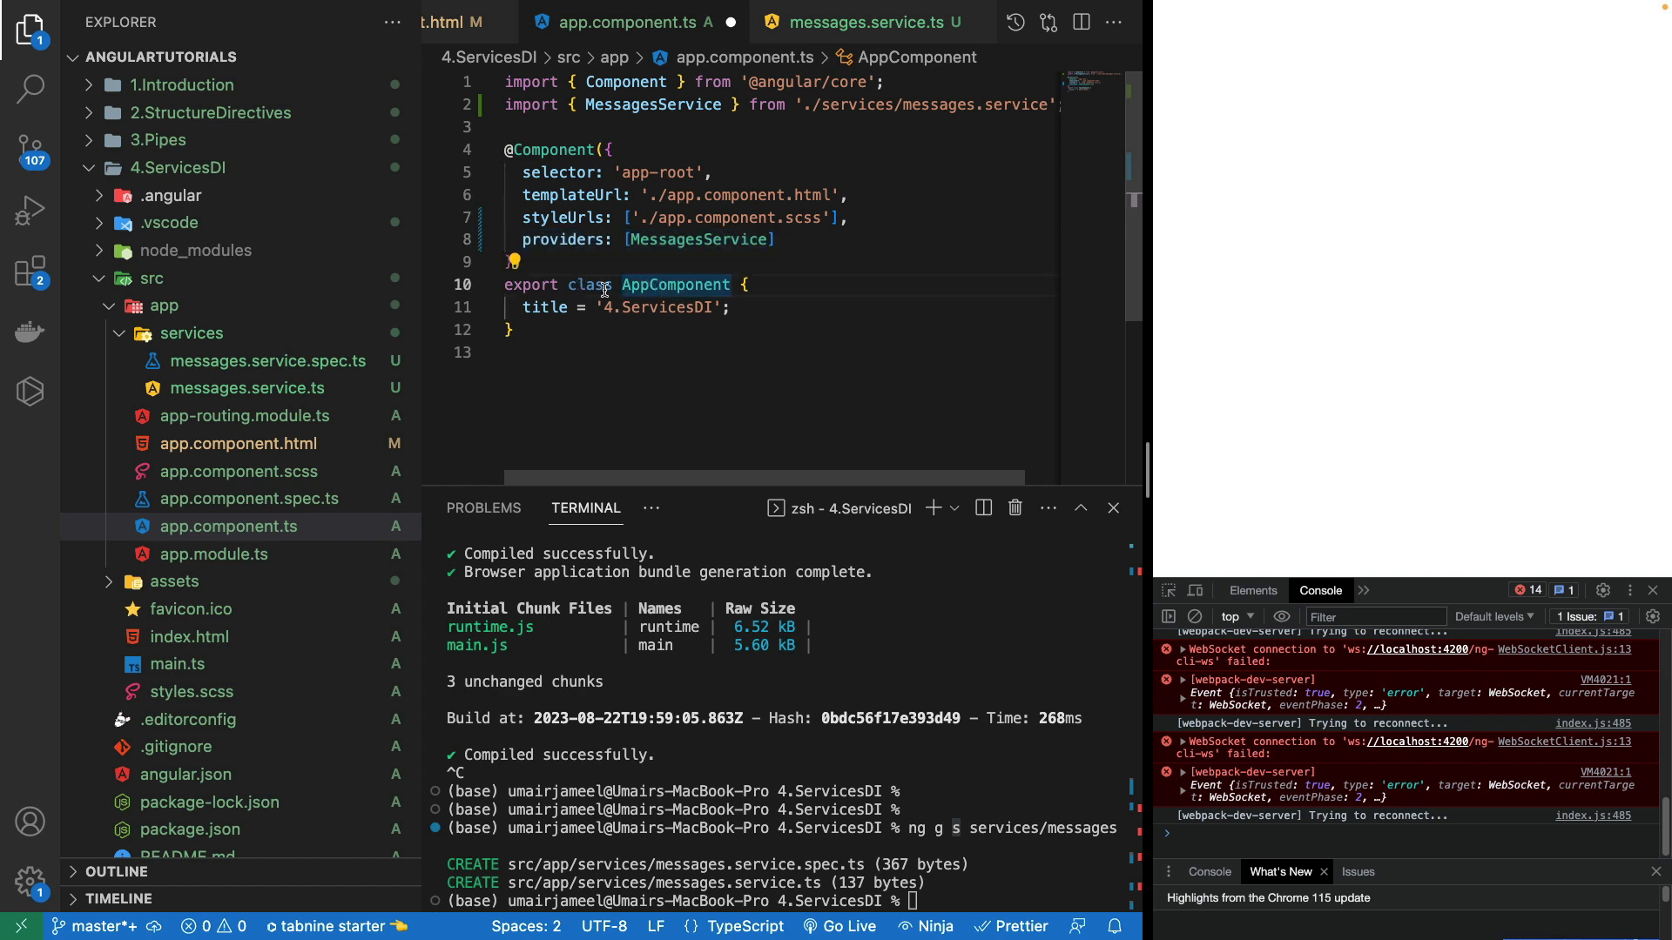
pyautogui.moveTo(825, 310)
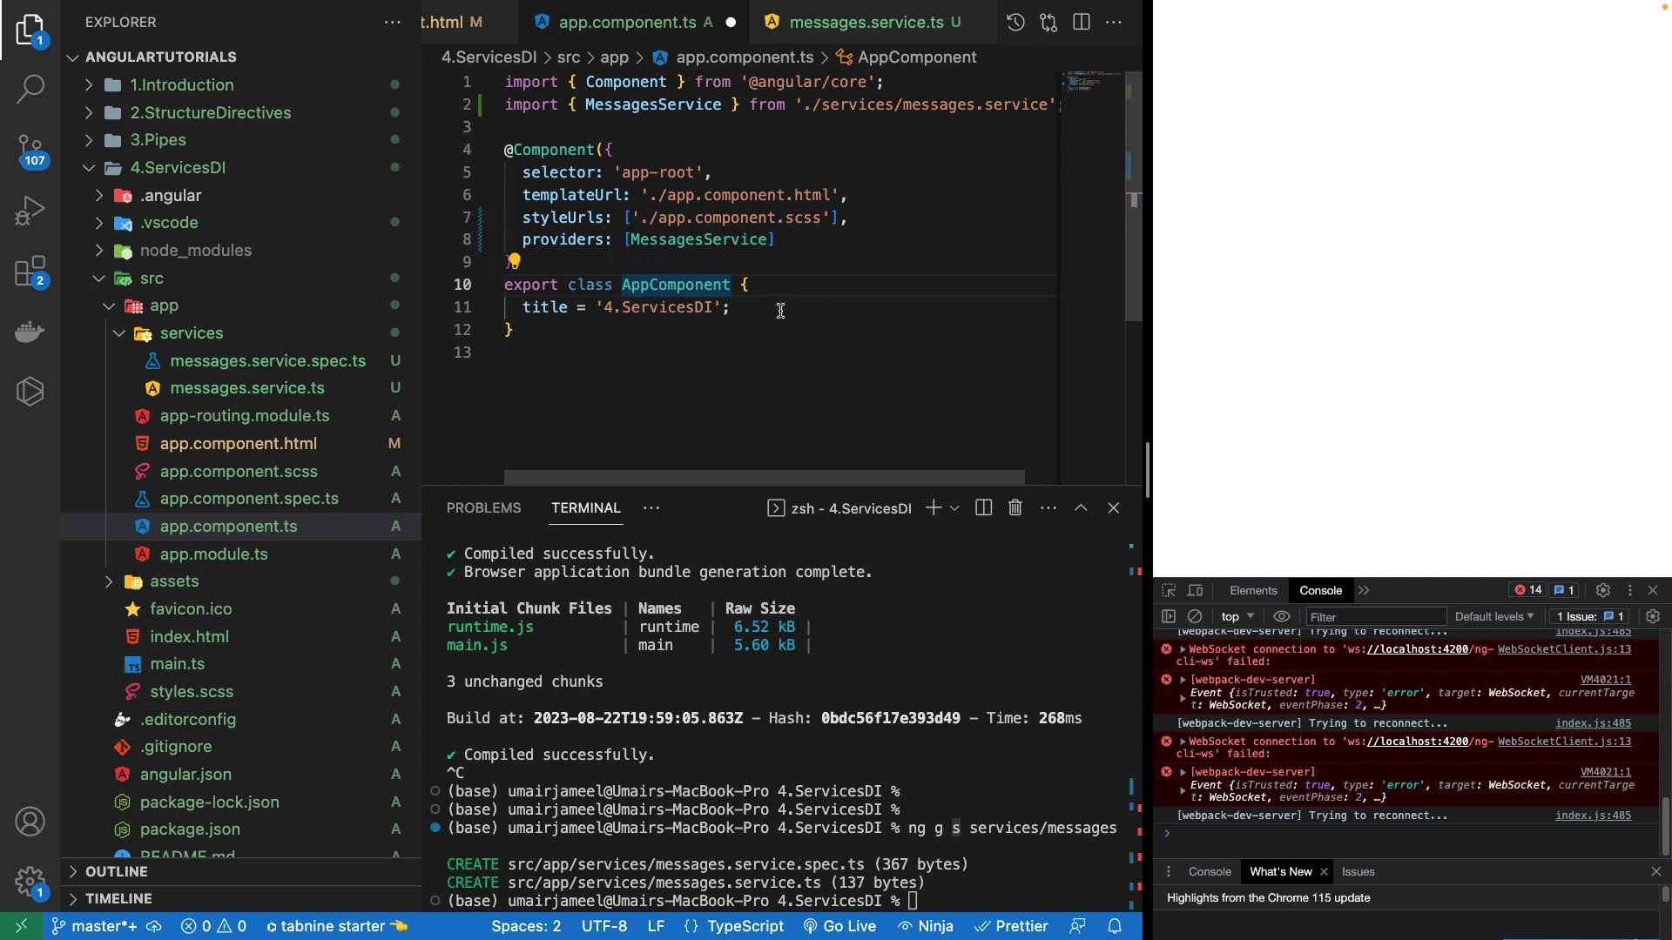
pyautogui.moveTo(761, 308)
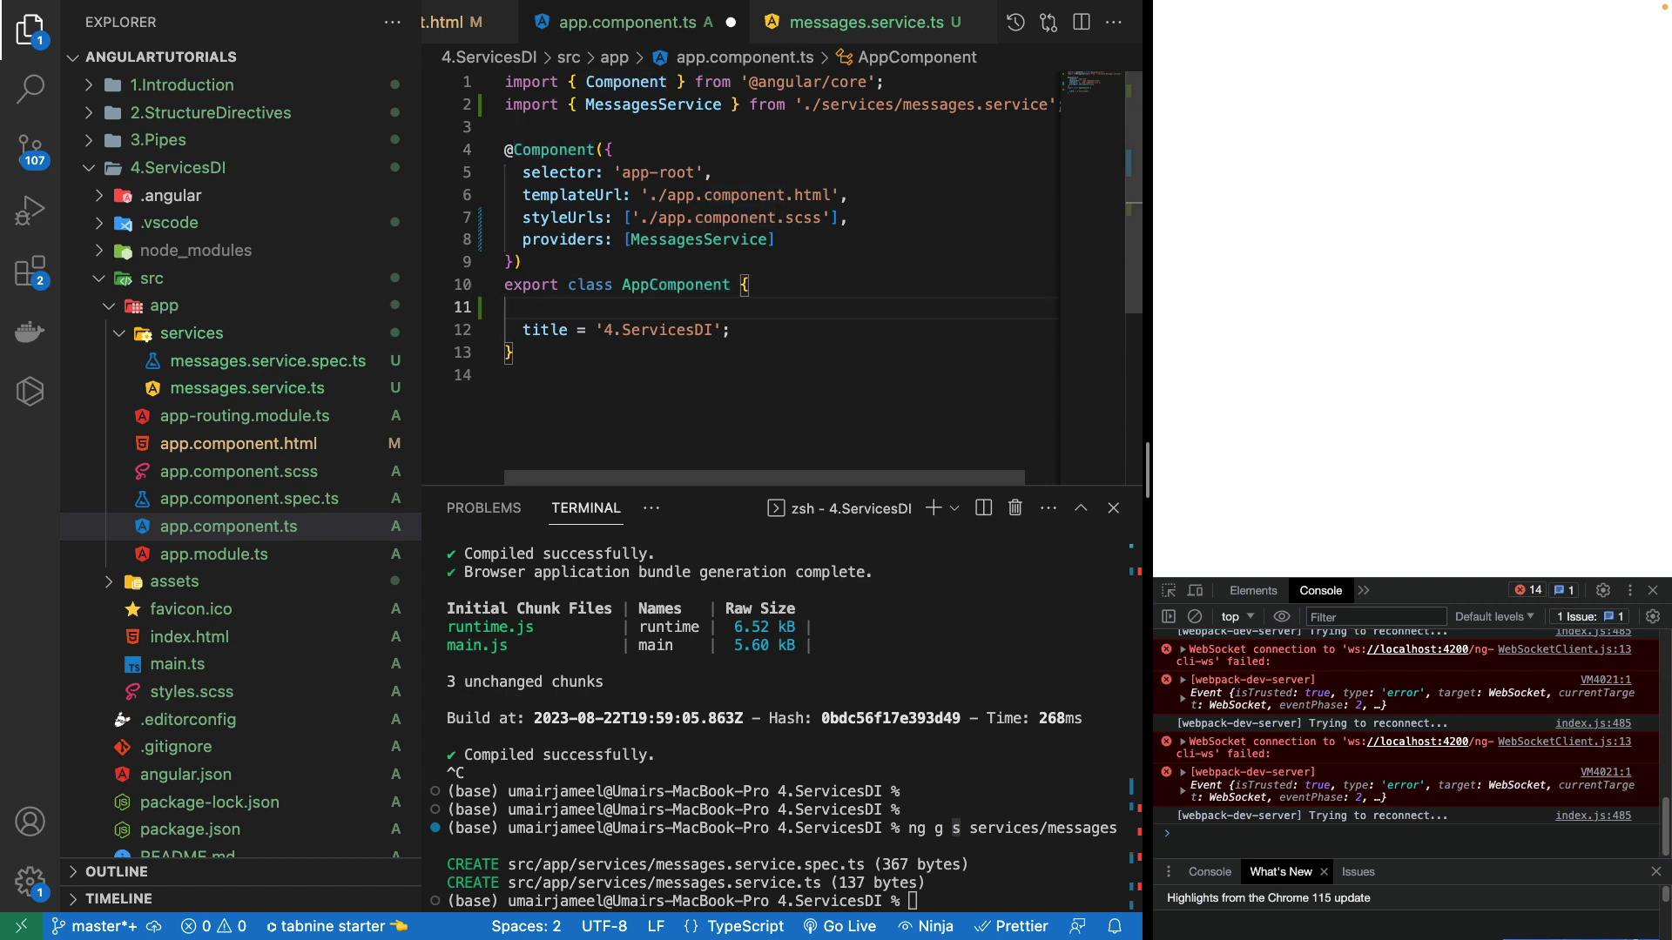
pyautogui.moveTo(772, 371)
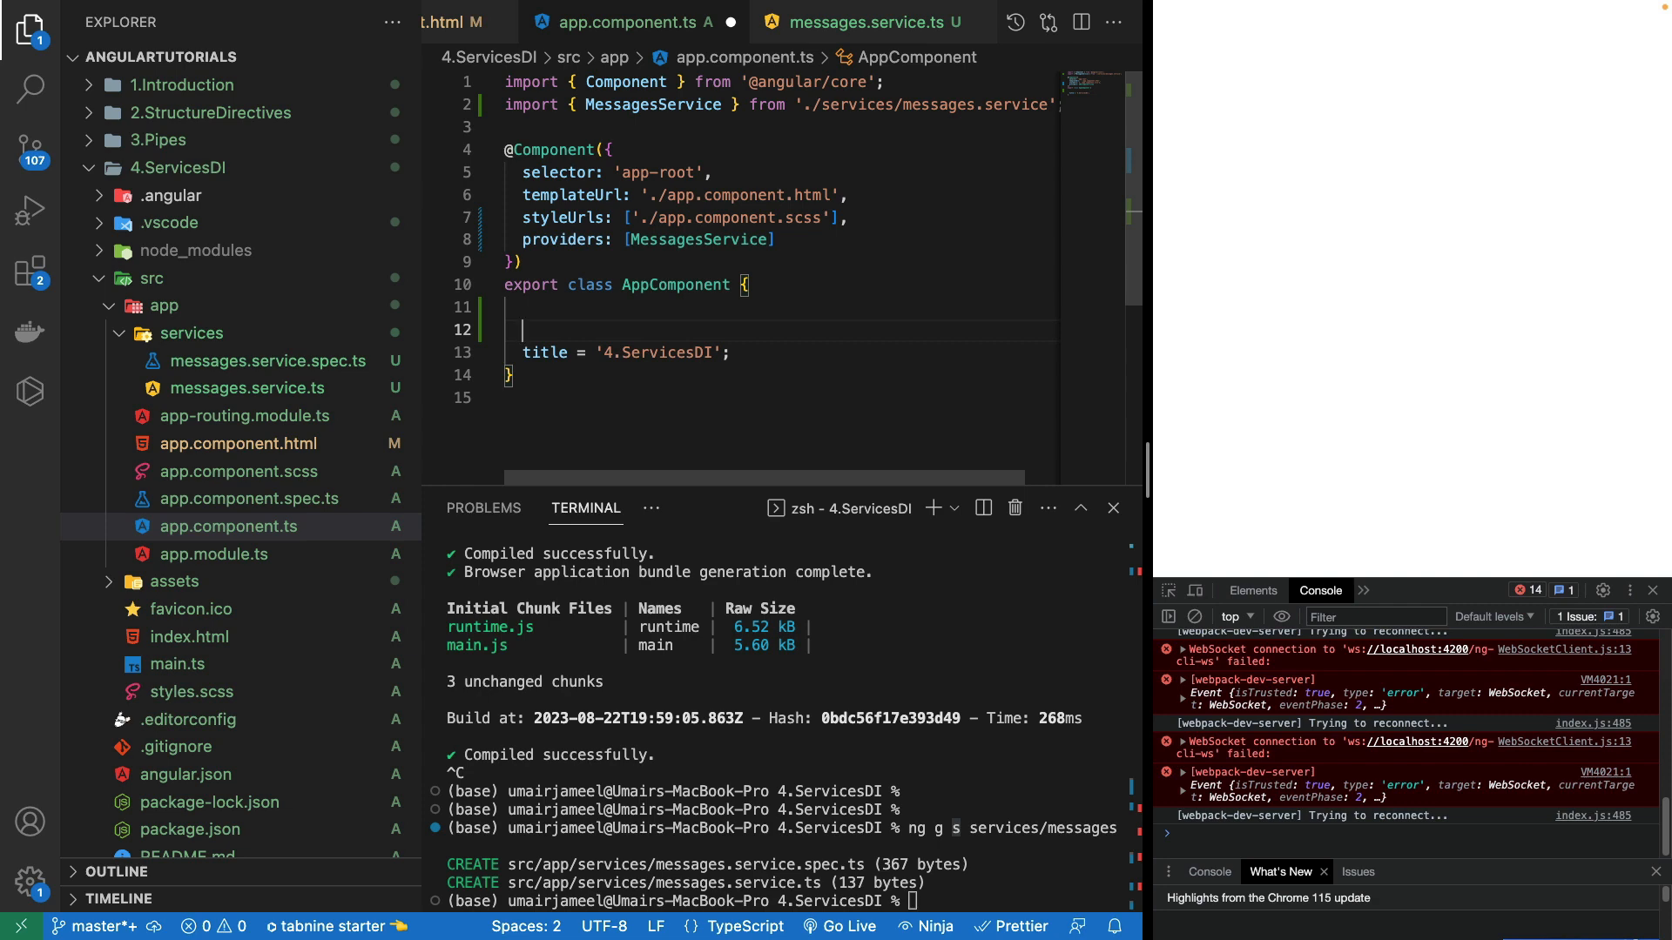
pyautogui.write('constructor')
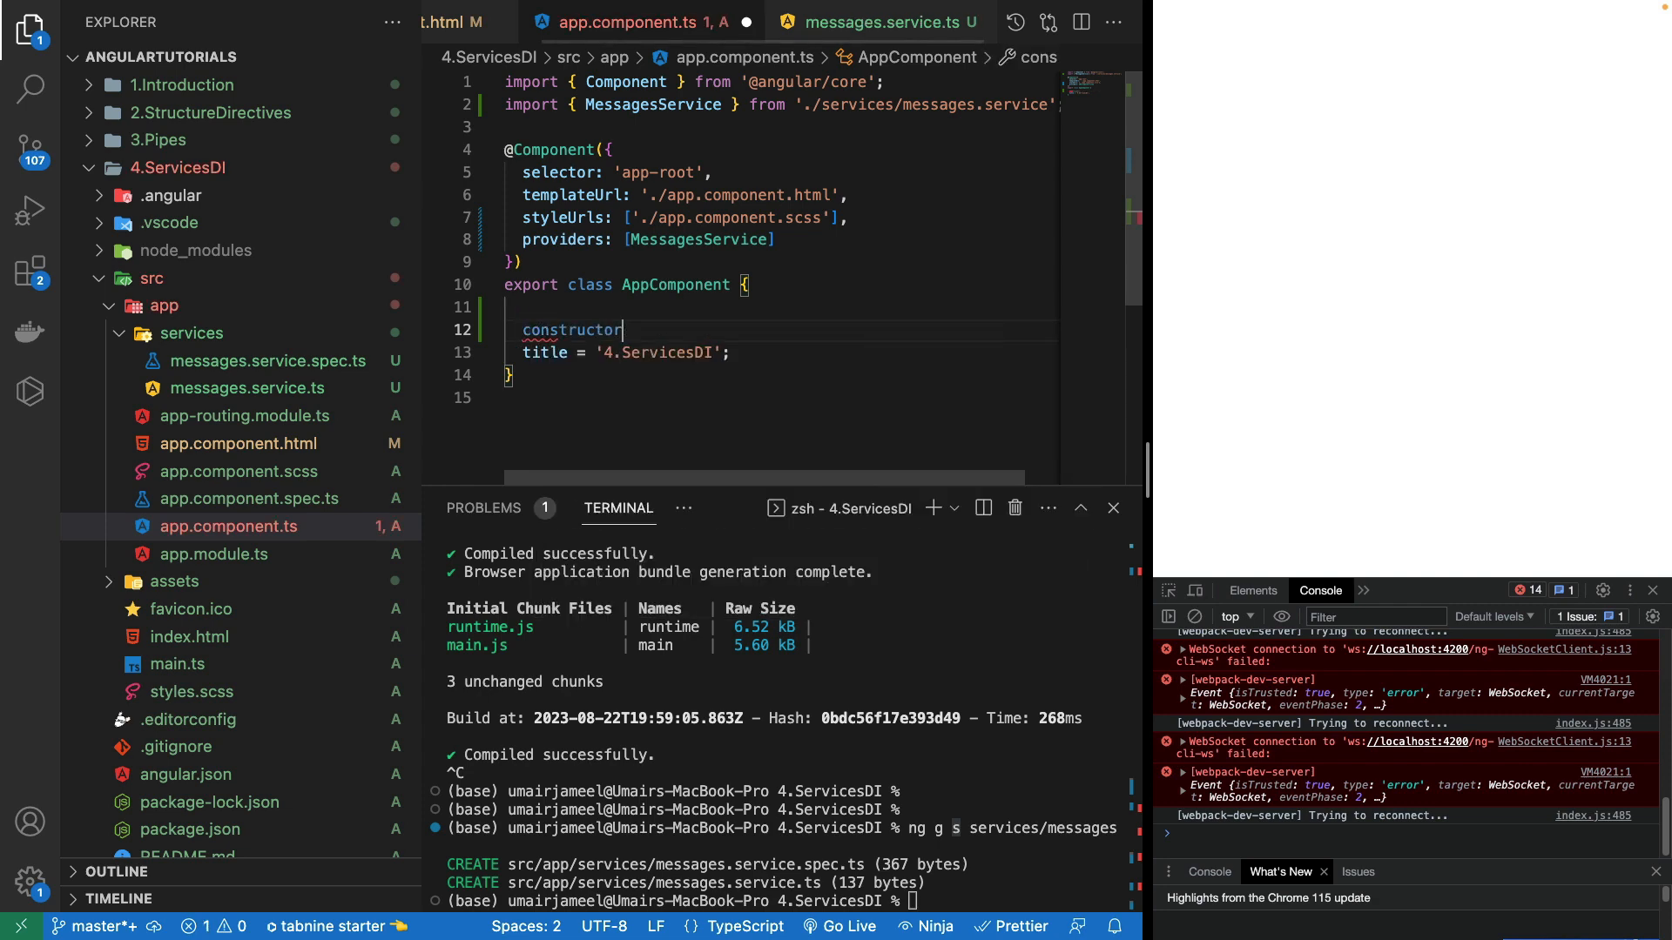
pyautogui.write('(private messagesService: MessagesService) {')
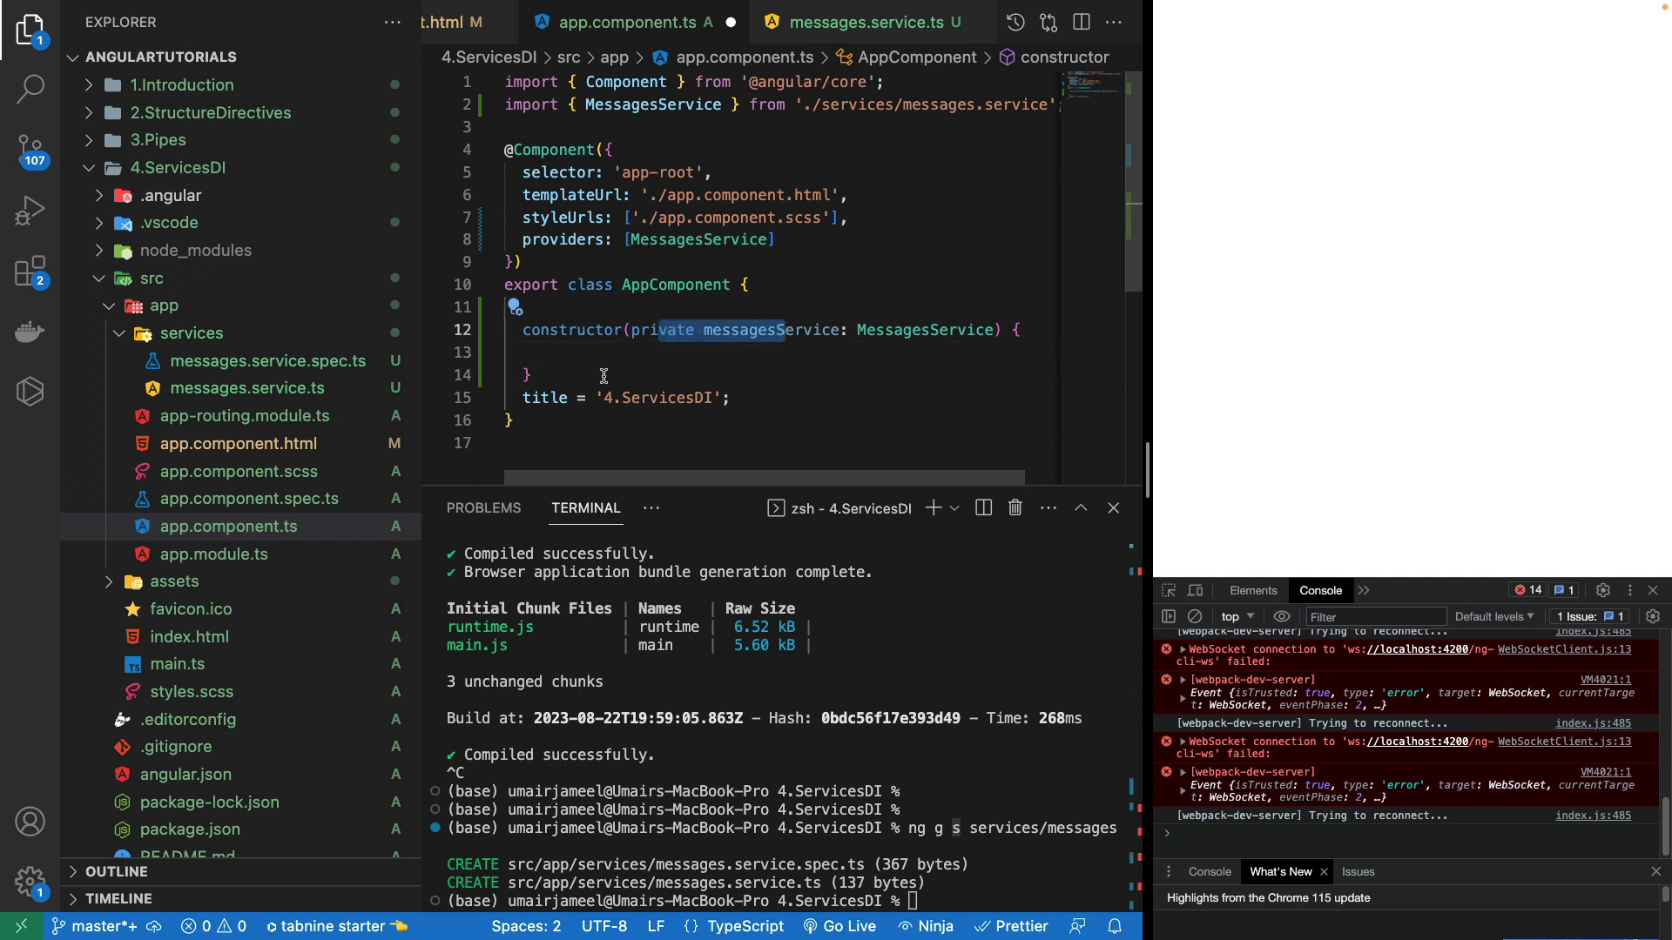
pyautogui.click(730, 397)
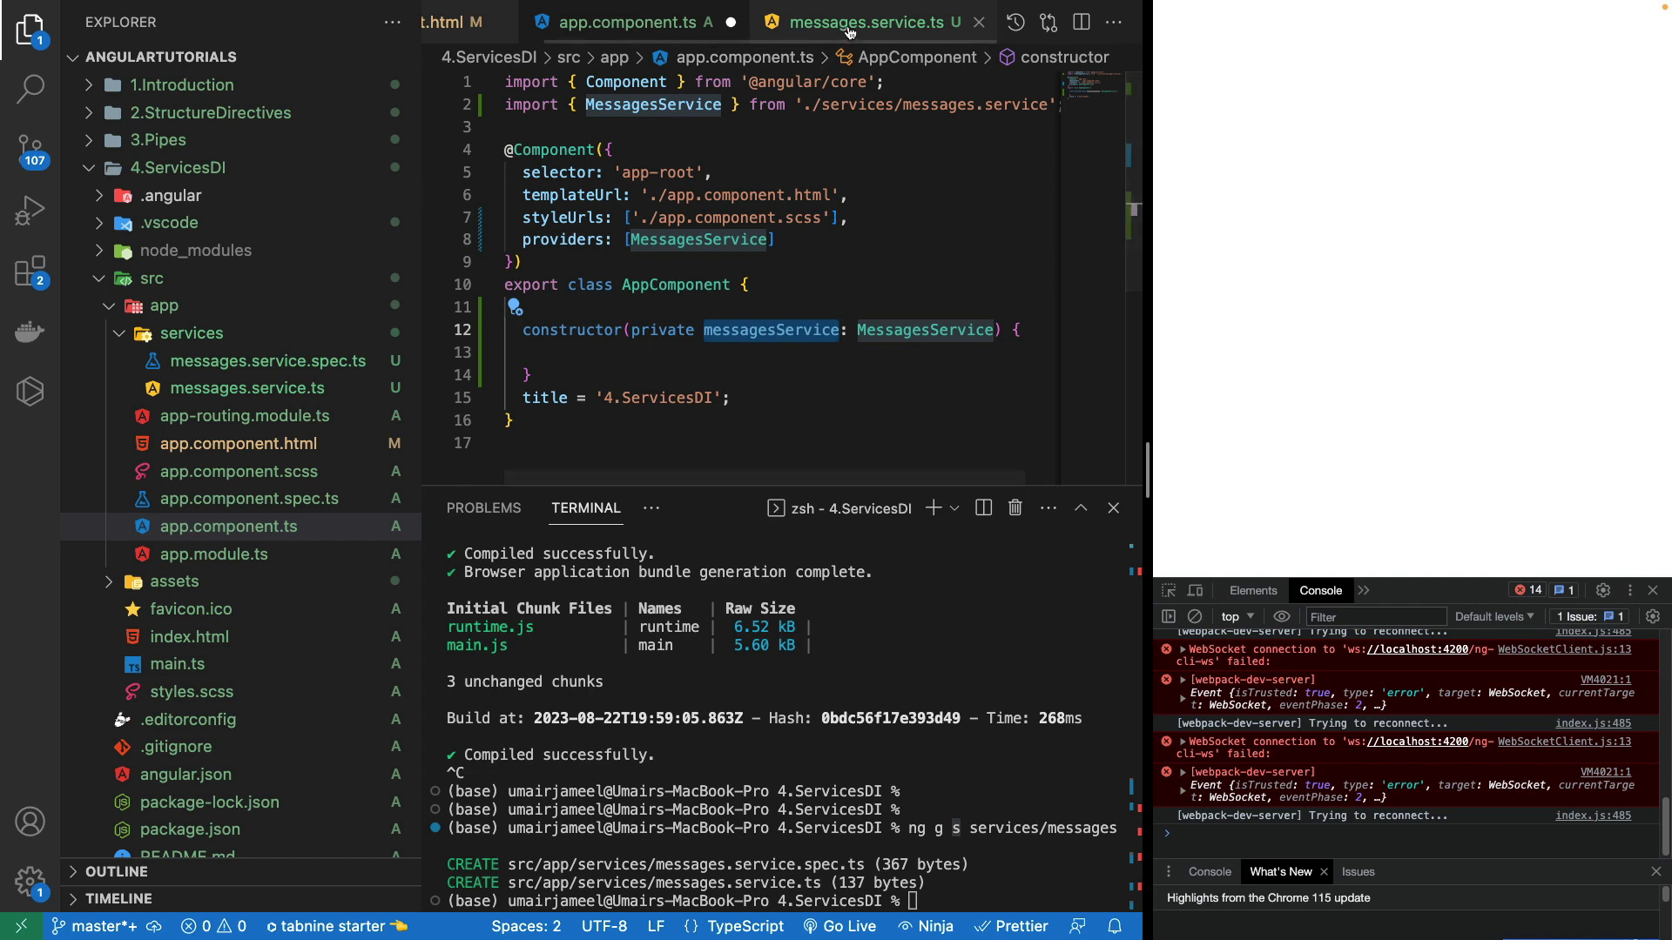
pyautogui.click(869, 21)
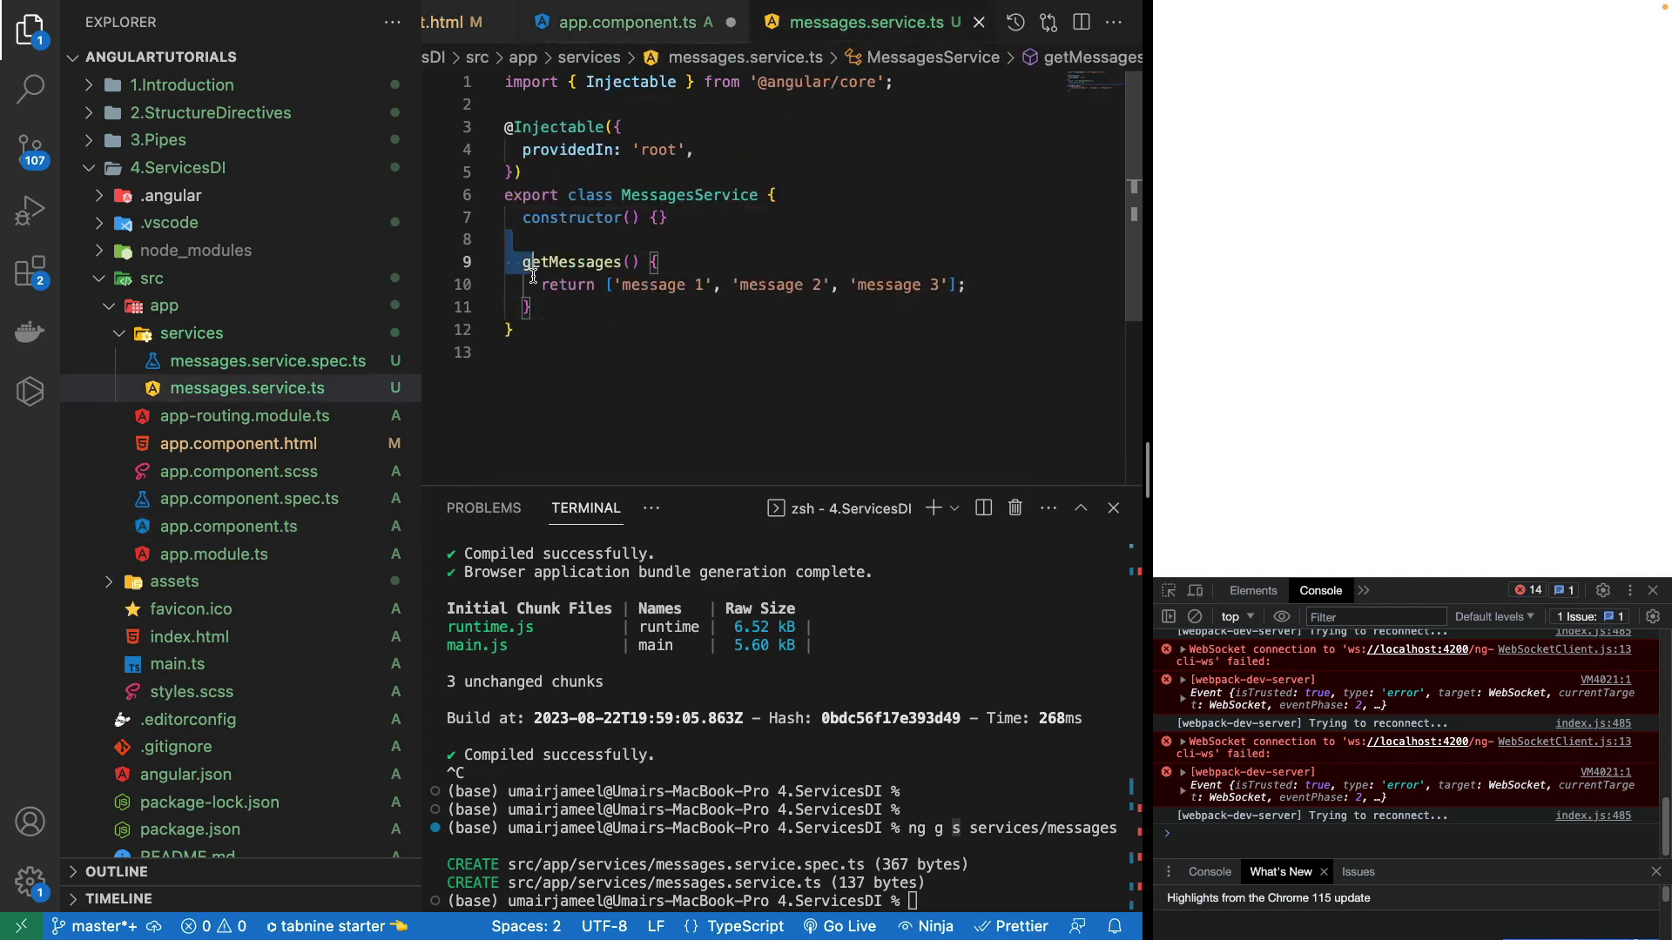
# Step: Write messagesService.getMessages() inside the AppComponent constructor body
pyautogui.click(623, 23)
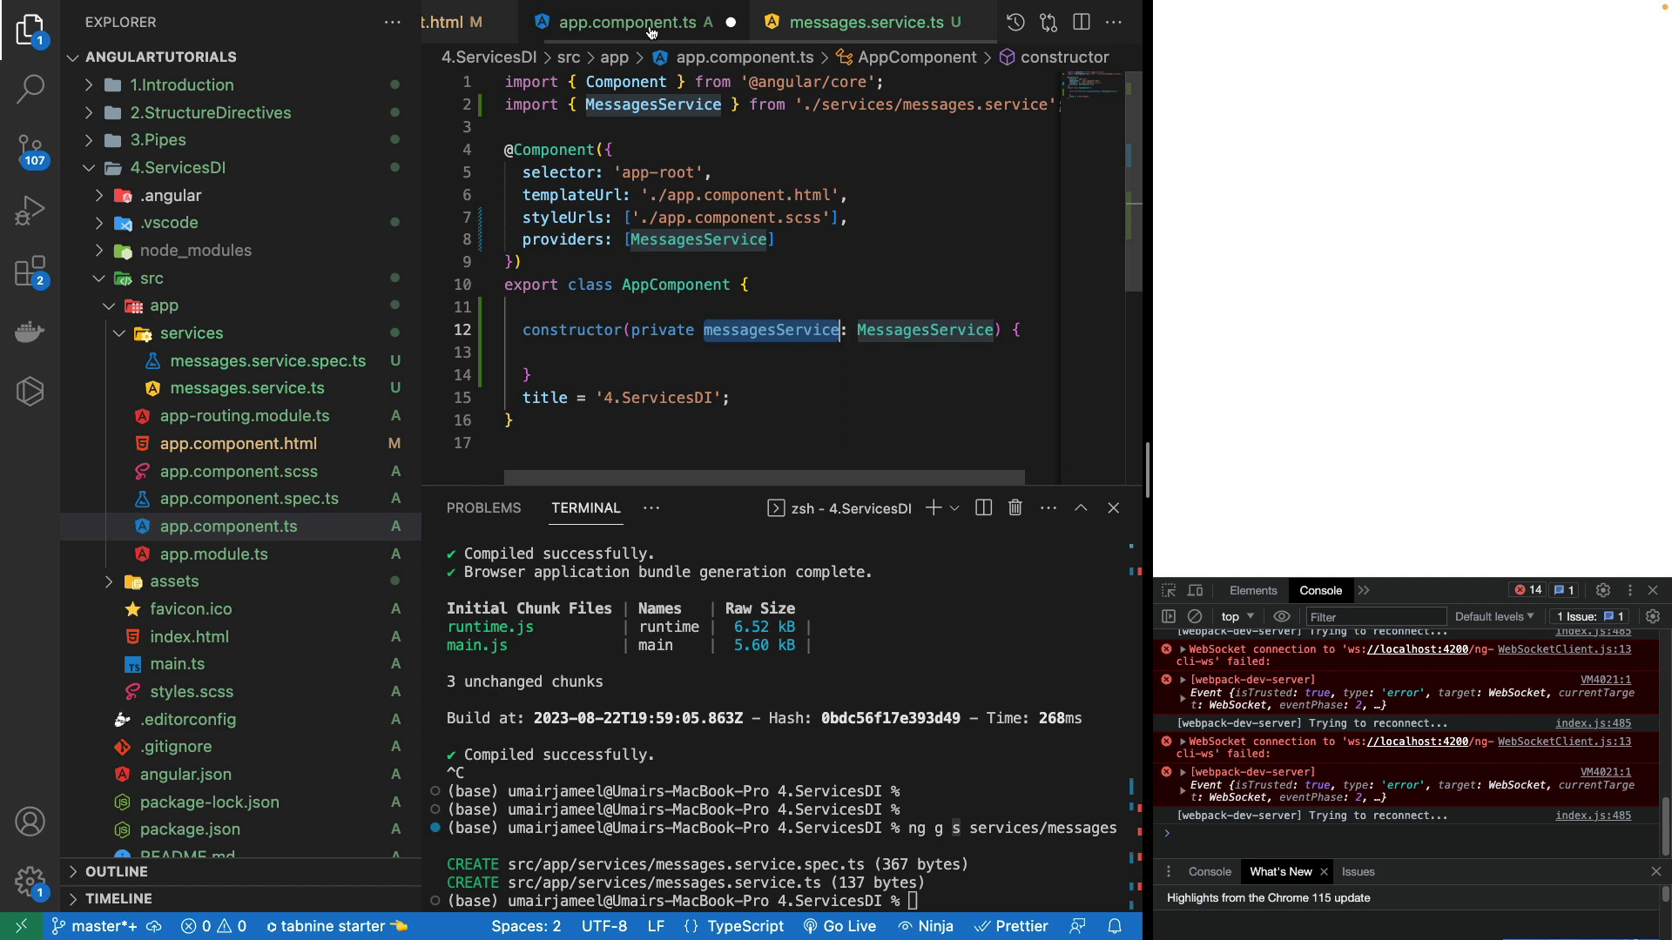
pyautogui.click(864, 21)
pyautogui.write('messagesService.getMessages();')
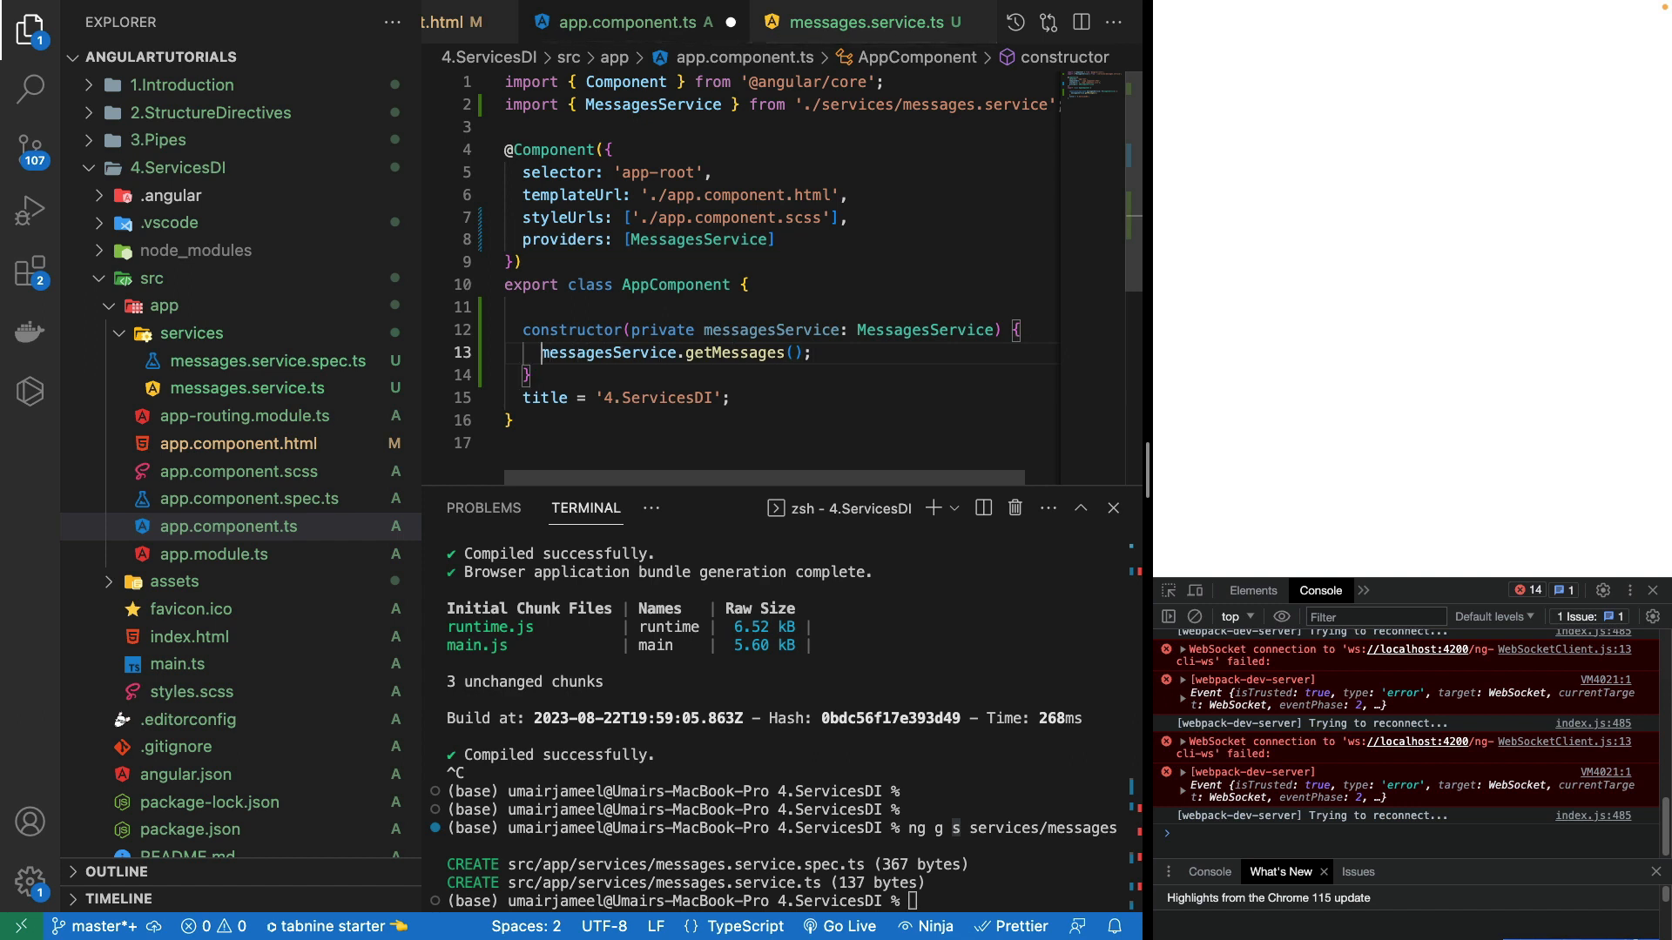
pyautogui.press('Enter')
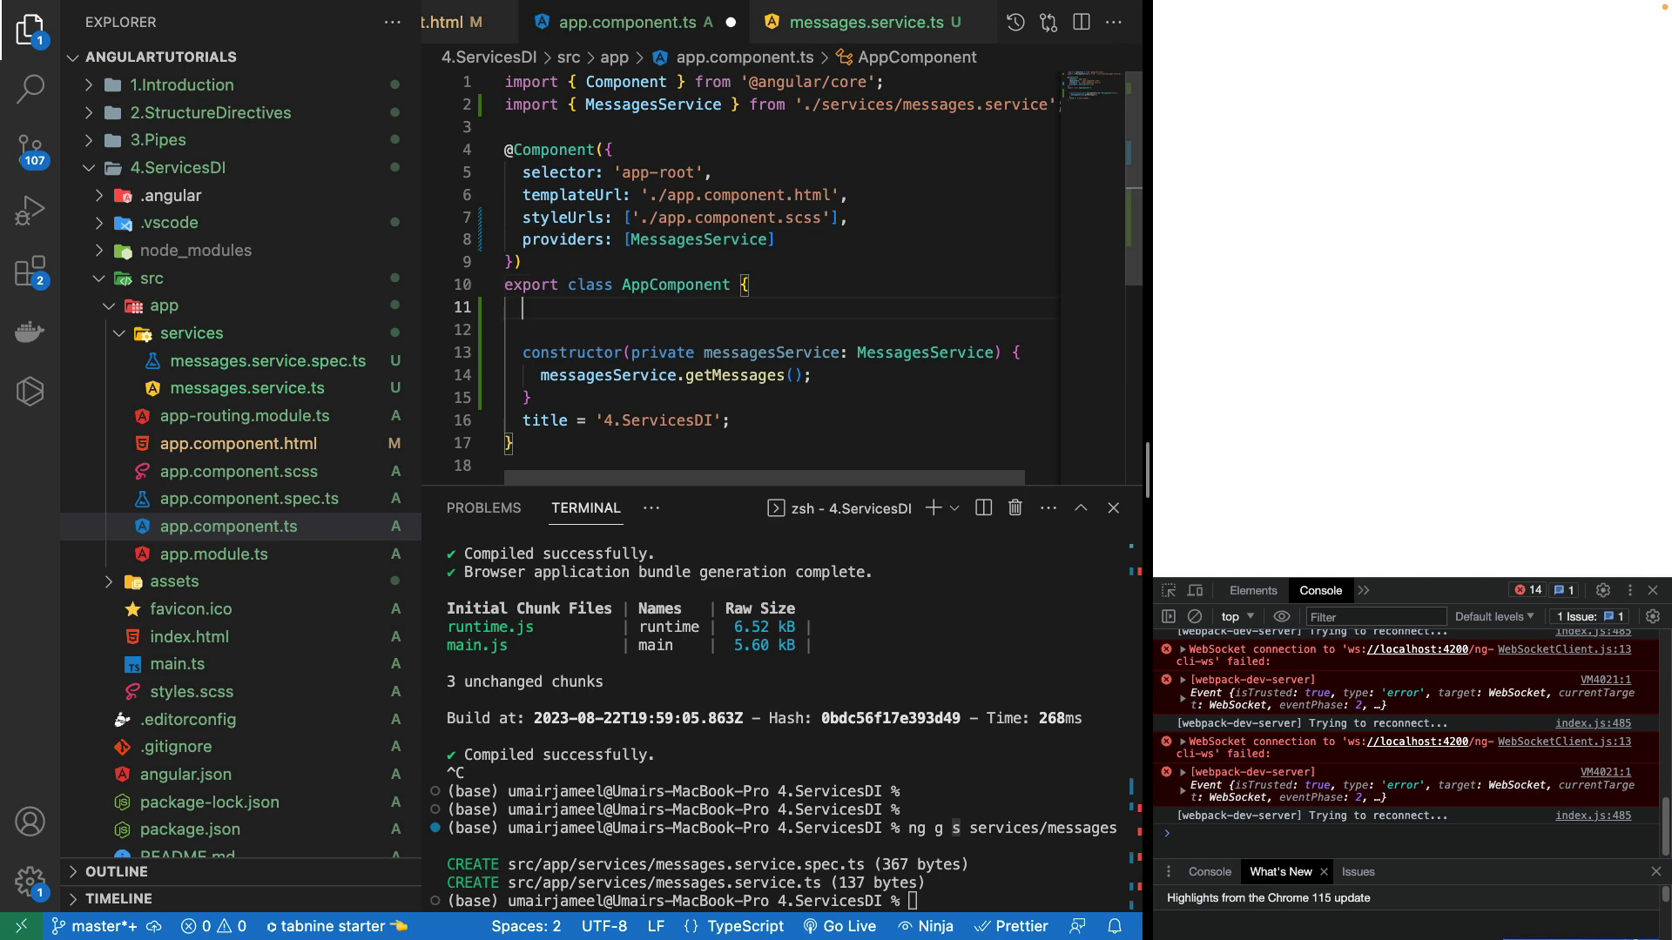
# Step: Declare messages: string[] = [], assign it from this.messagesService.getMessages(), and save
pyautogui.write('messages:')
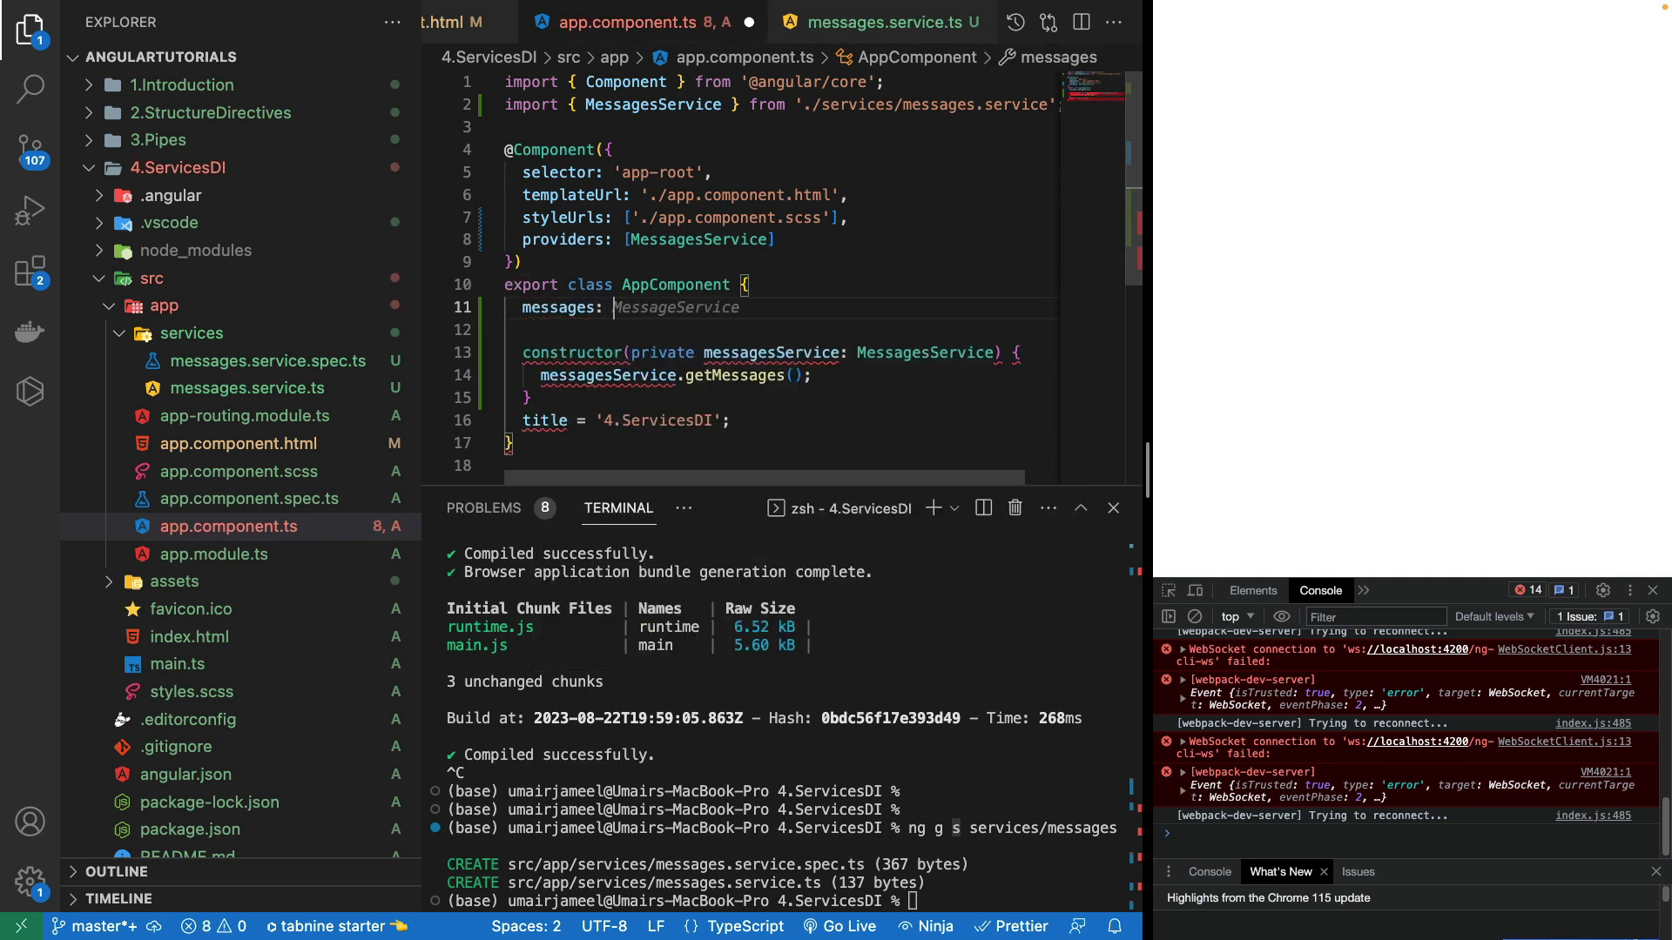
pyautogui.write('string[] = [];')
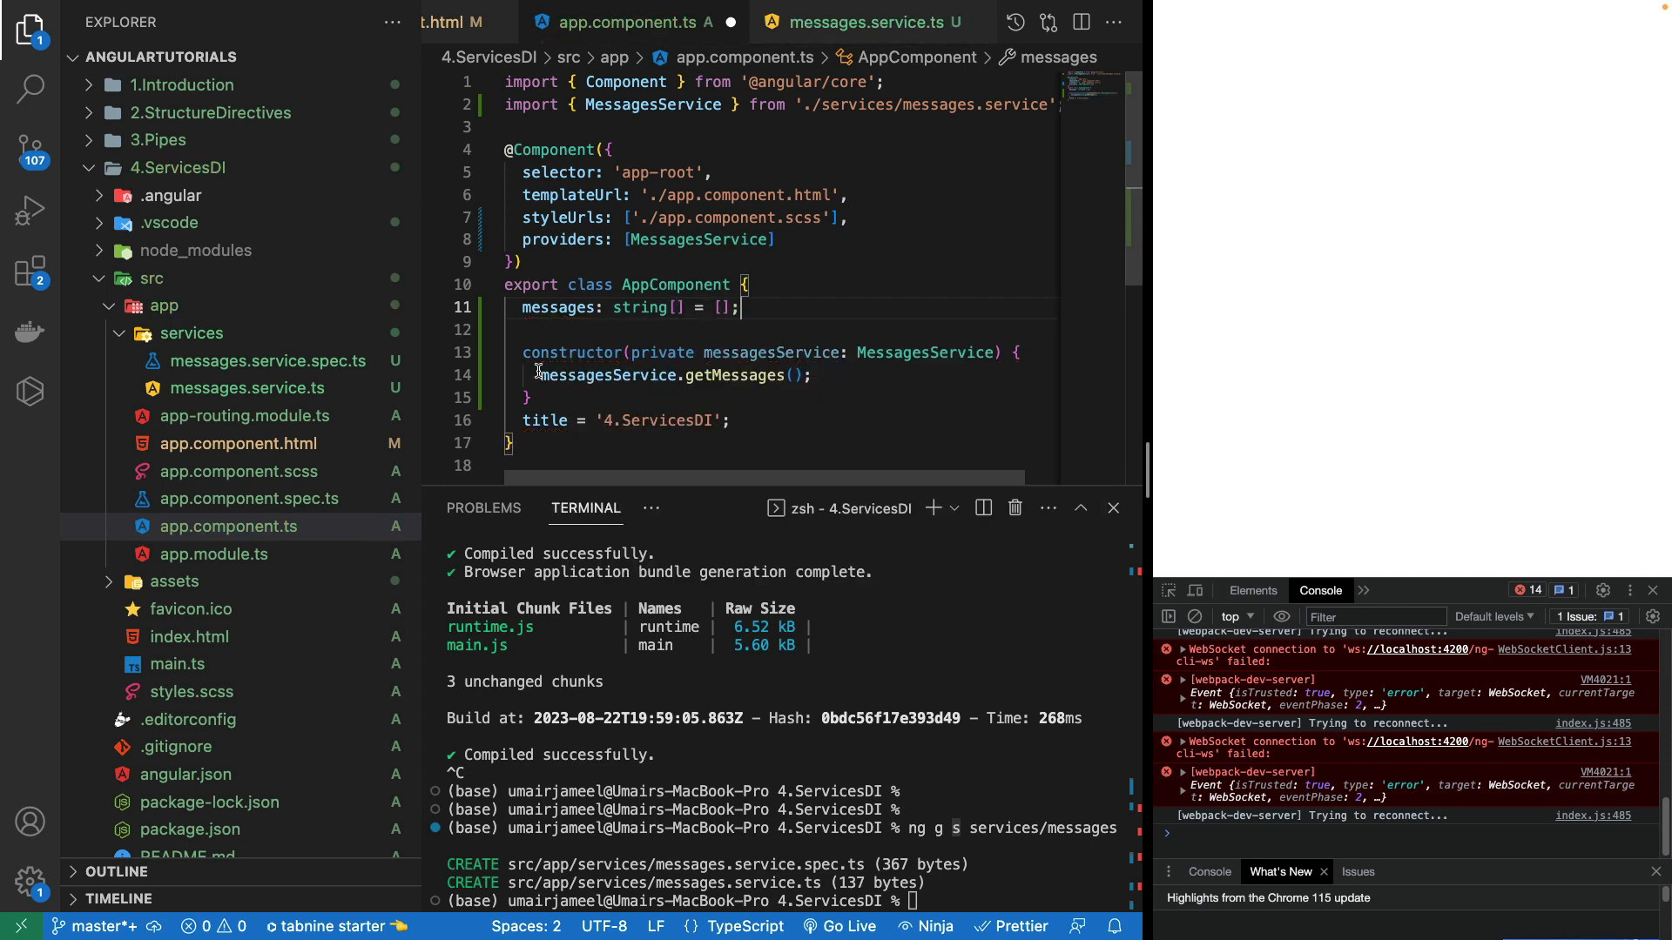
pyautogui.write('tth')
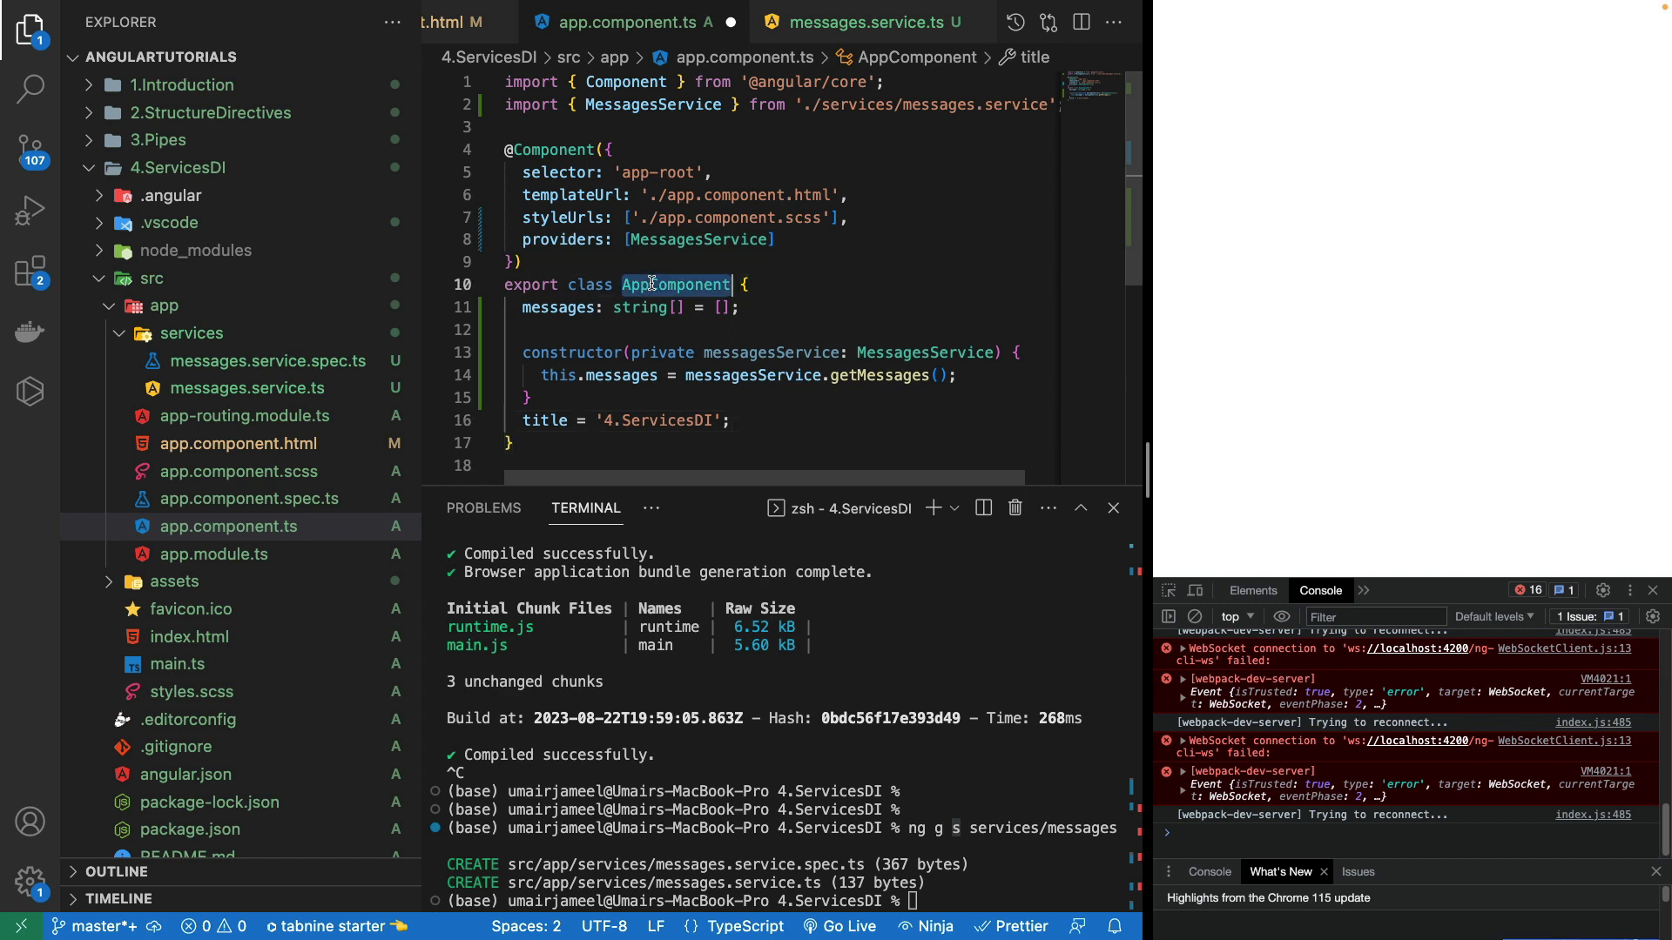
pyautogui.click(570, 352)
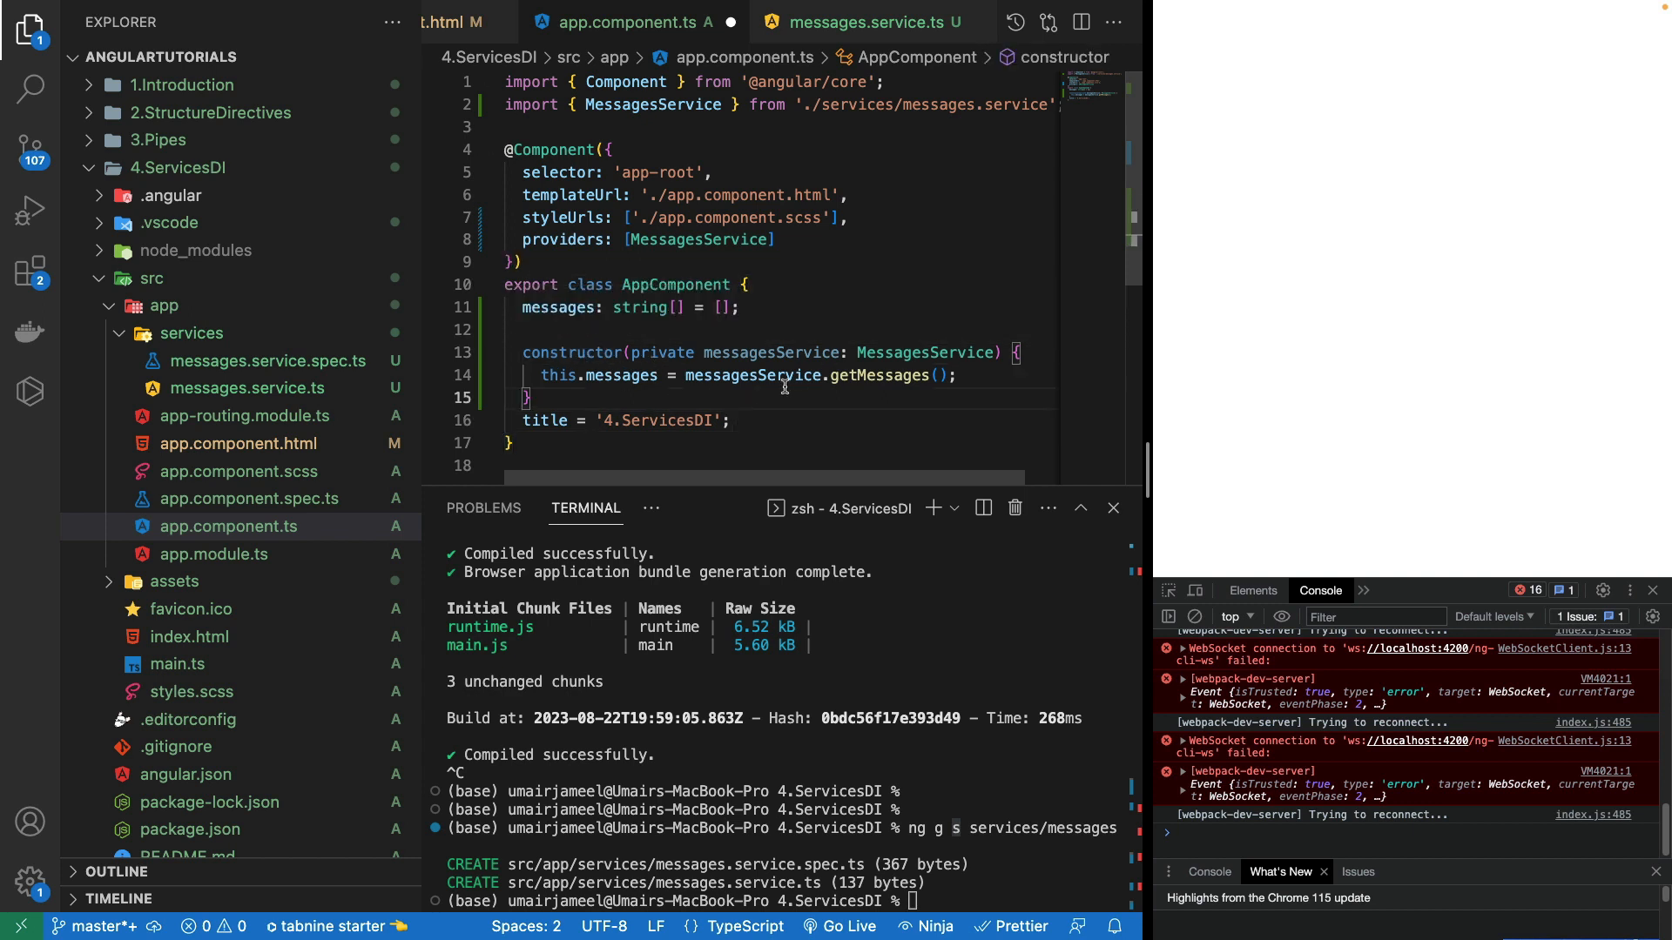
pyautogui.doubleClick(769, 353)
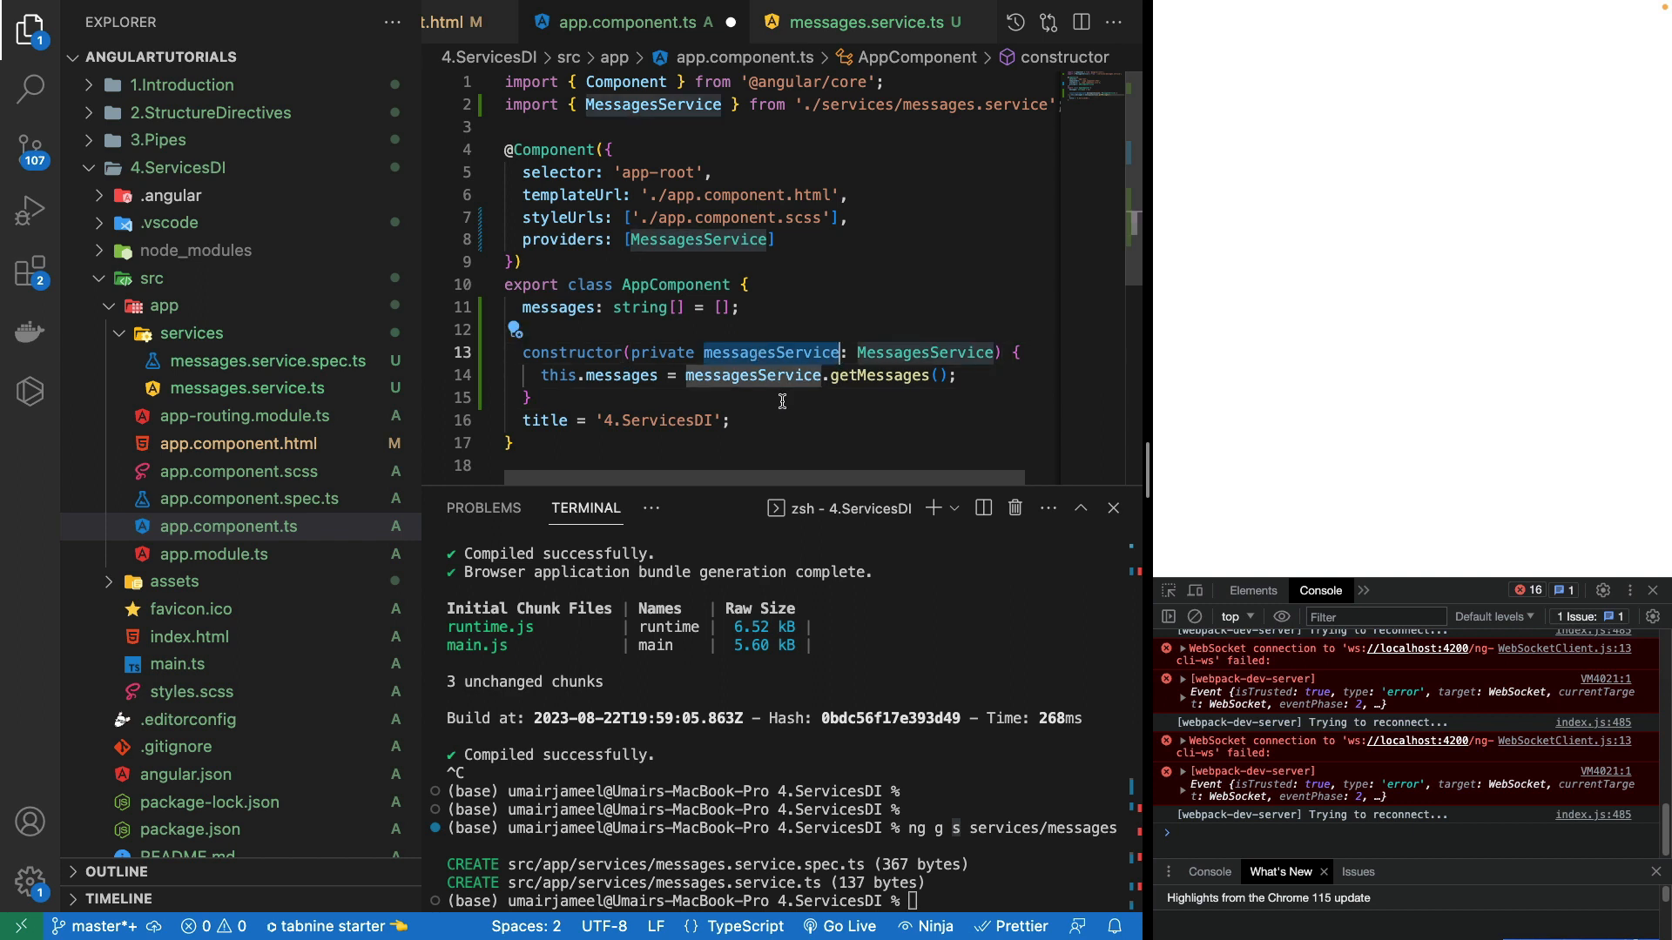
pyautogui.moveTo(768, 352)
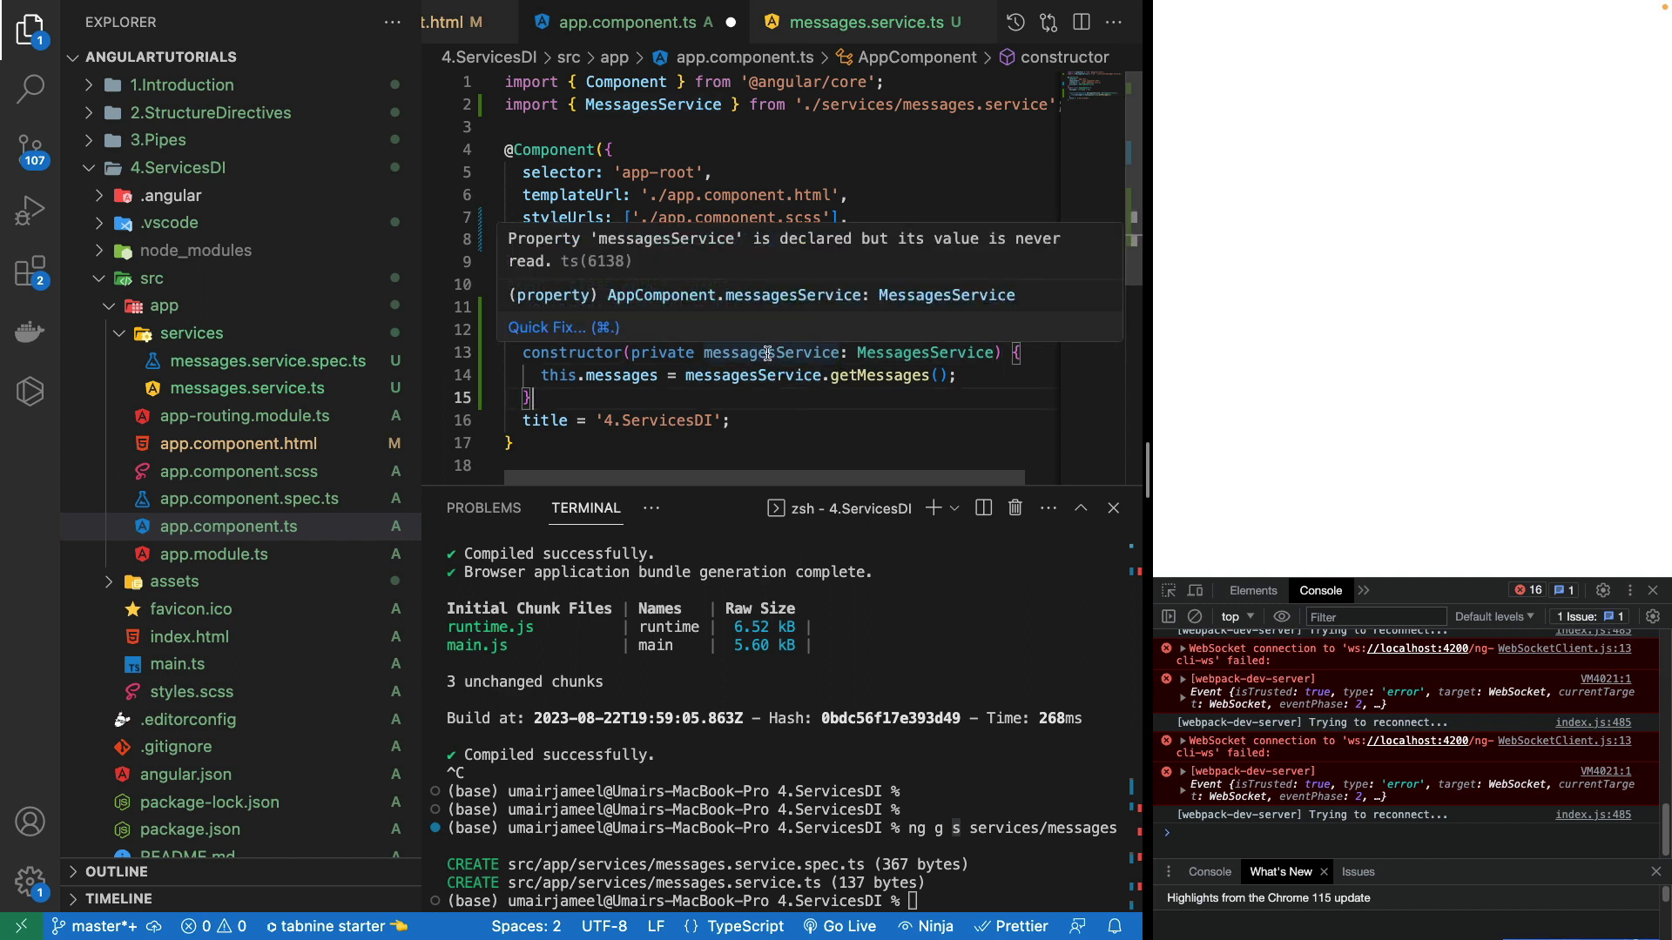
pyautogui.moveTo(787, 352)
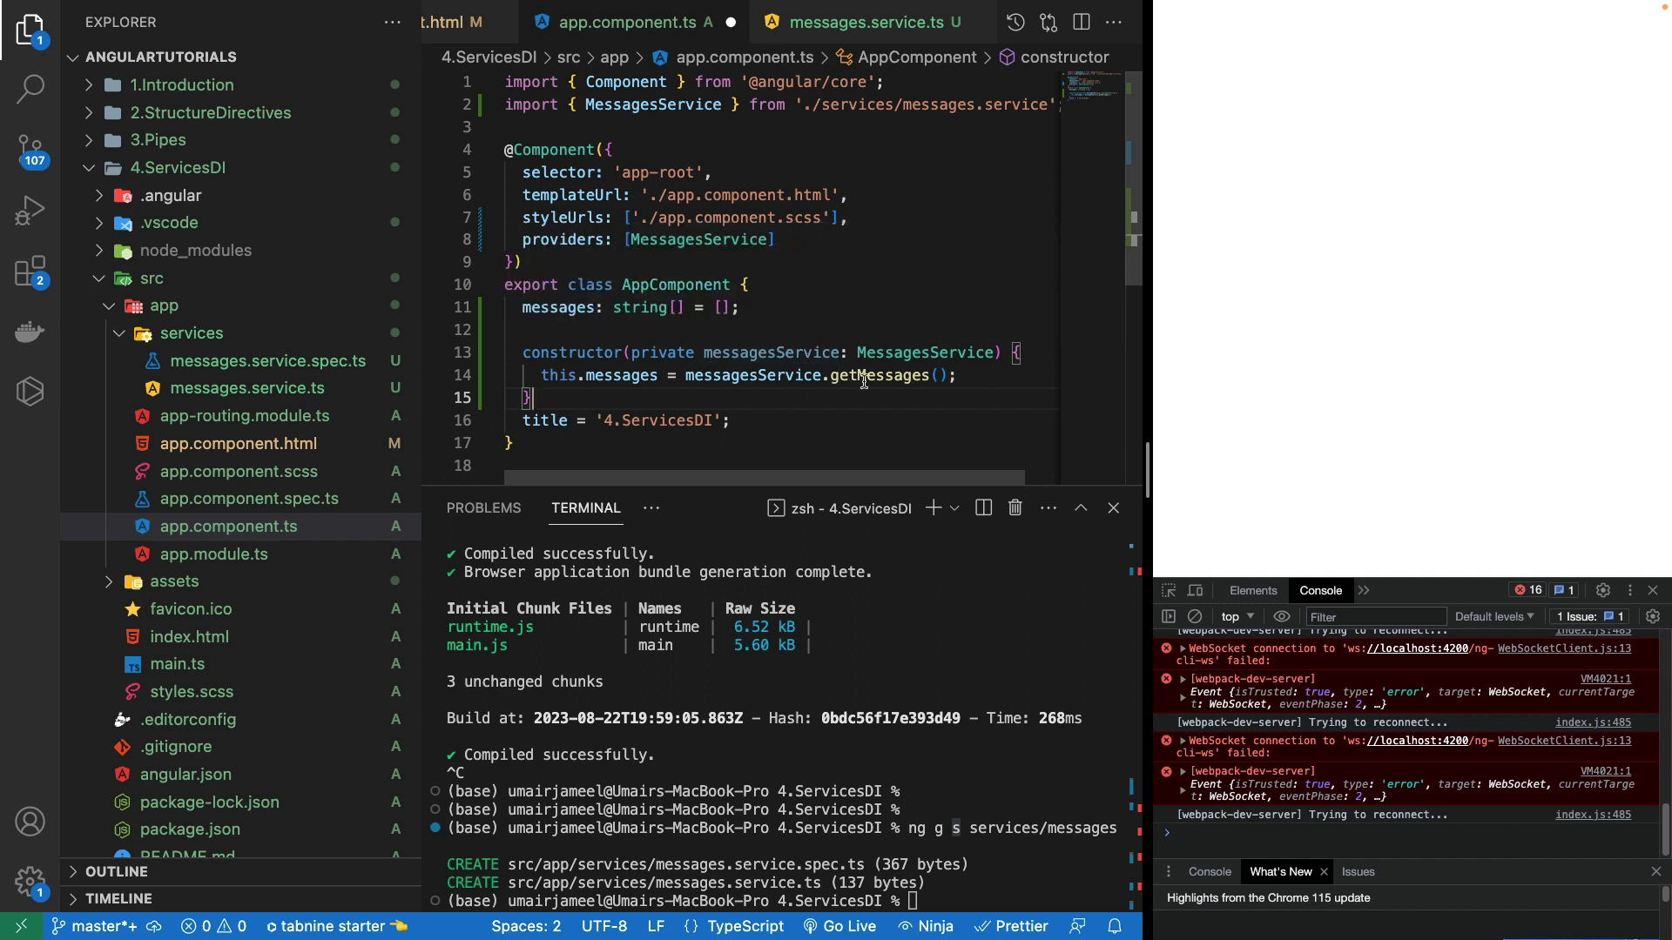
pyautogui.doubleClick(621, 375)
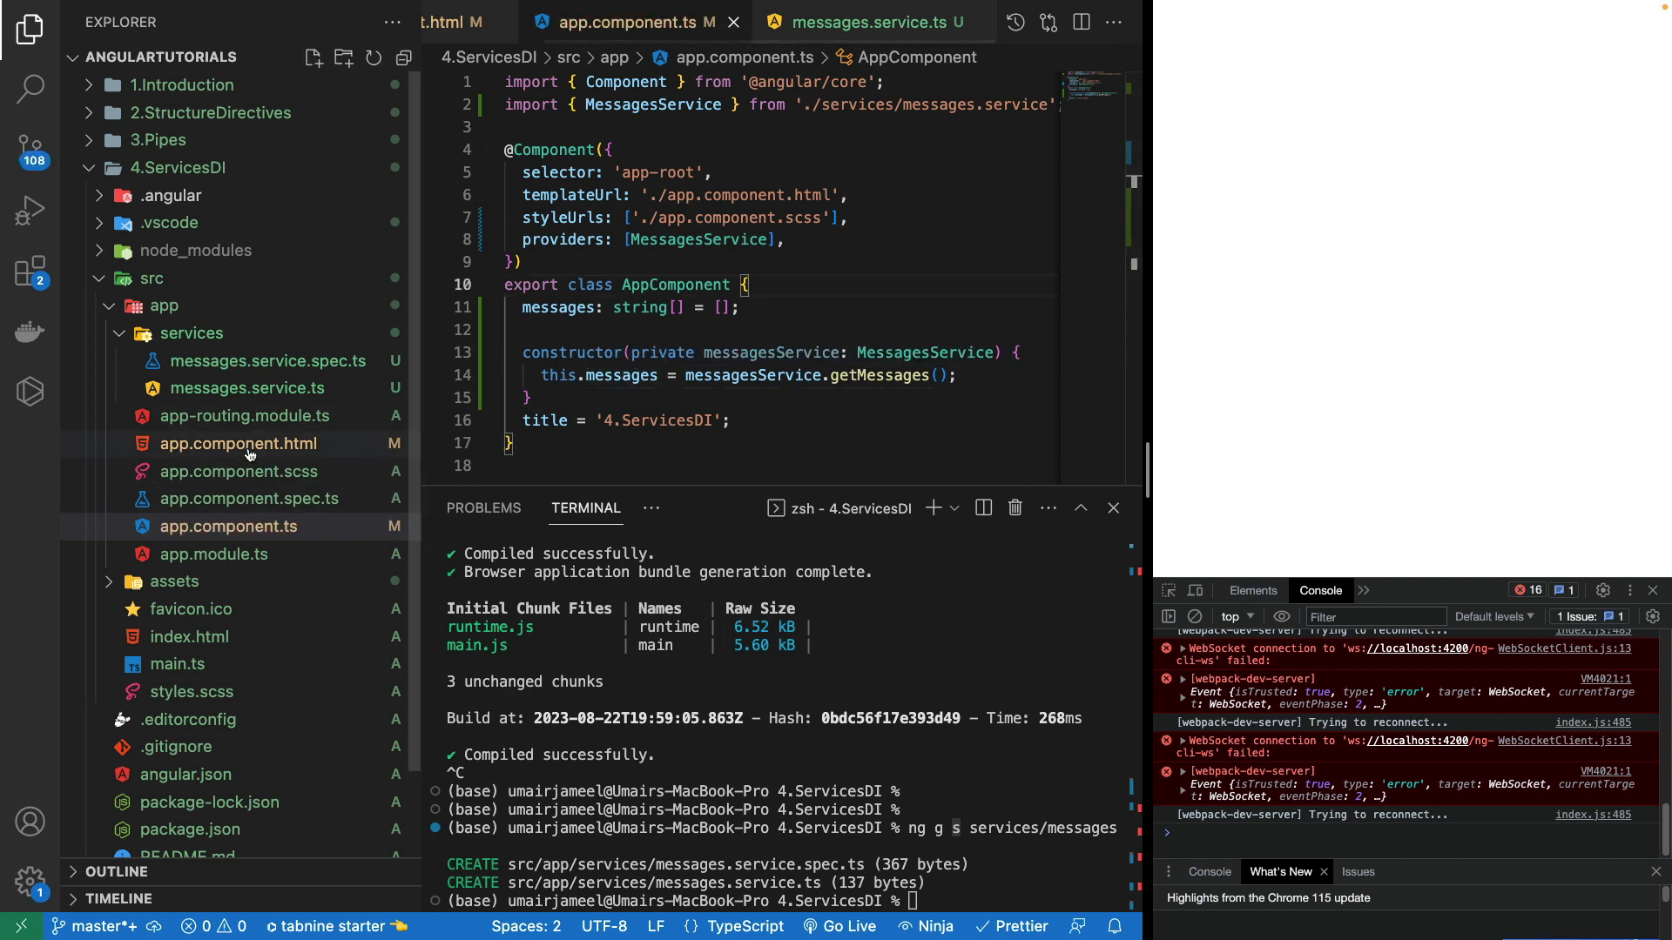
# Step: Bind {{ messages }} in app.component.html so the browser lists message 1, 2, 3
pyautogui.click(239, 443)
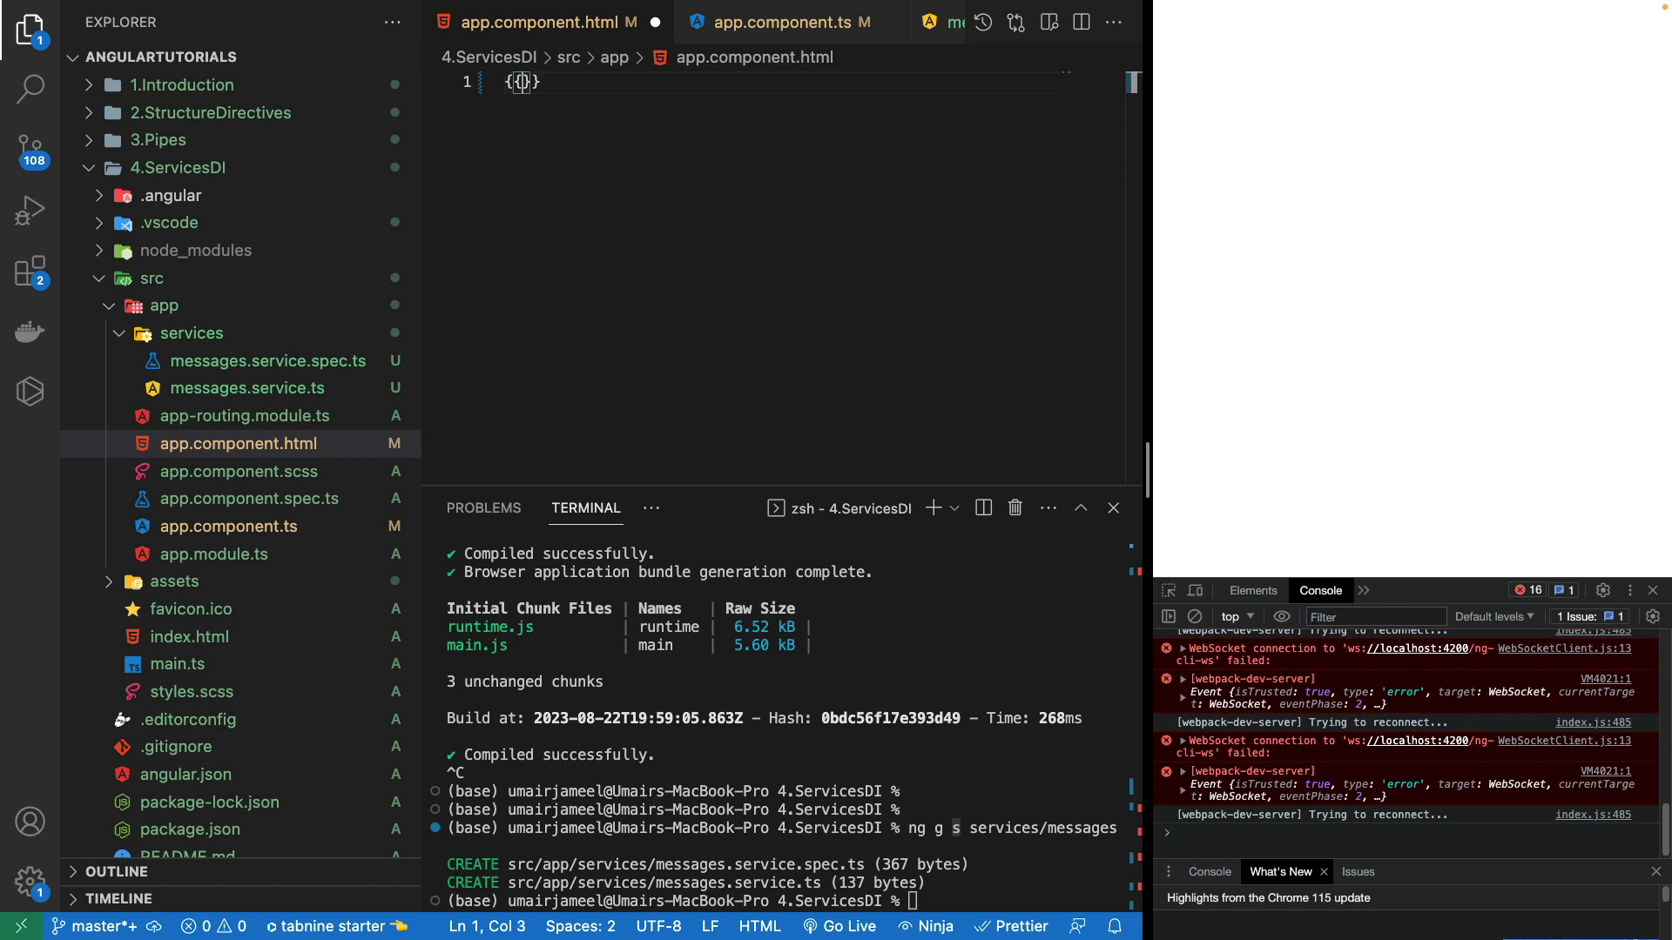
pyautogui.write('messages')
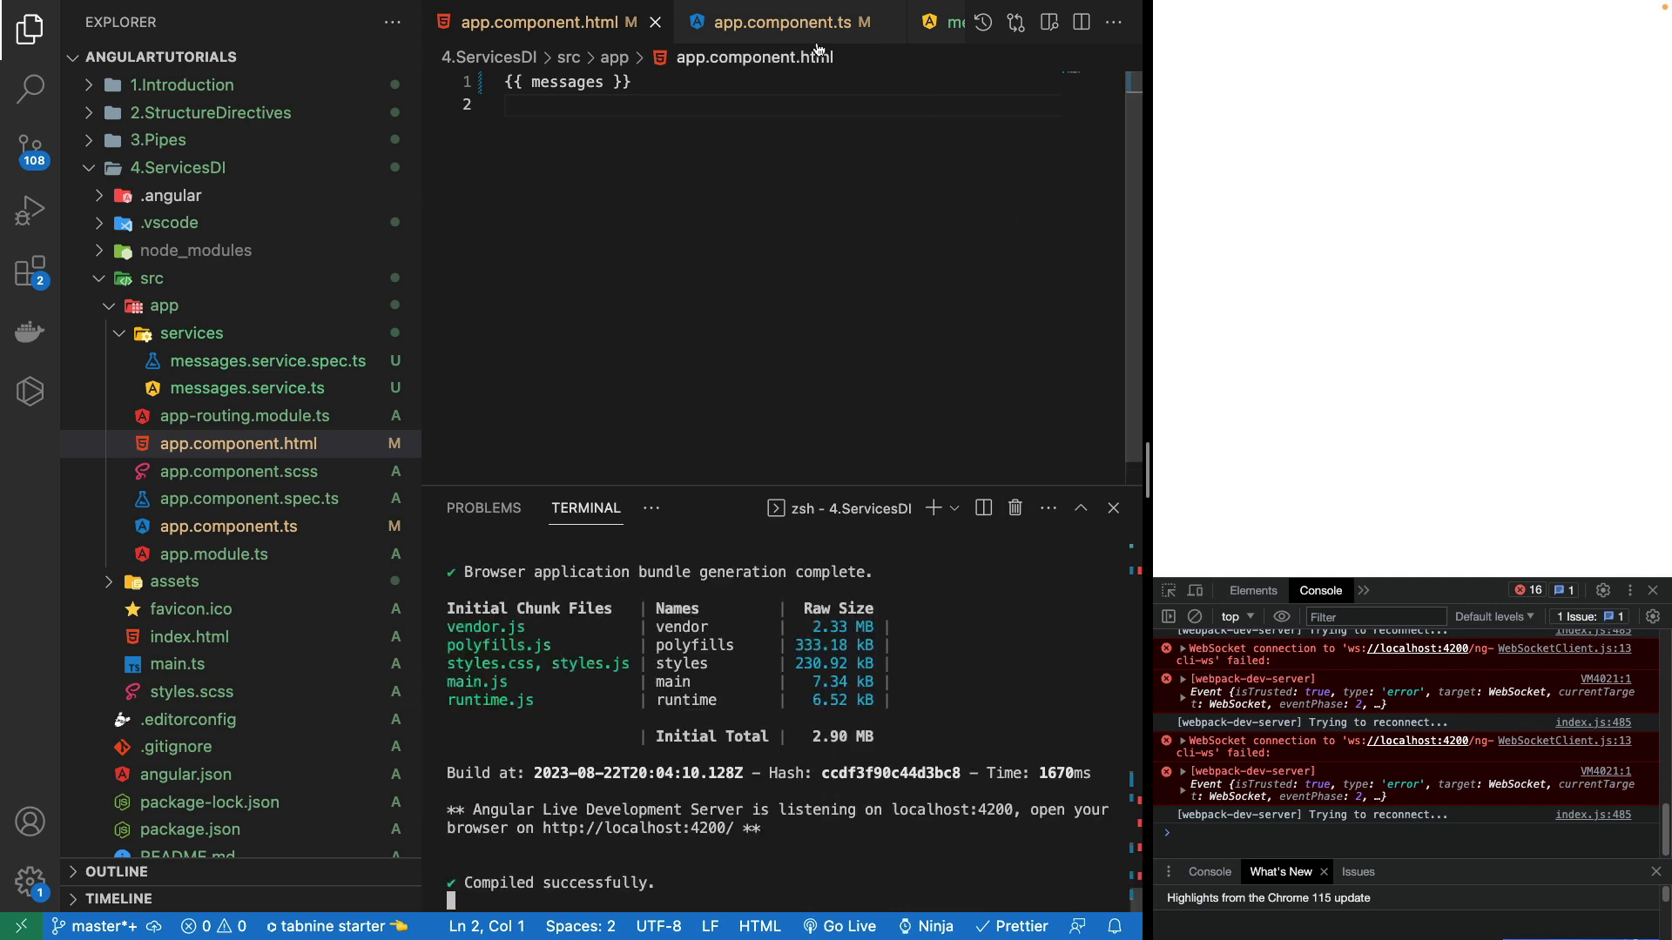
pyautogui.click(864, 21)
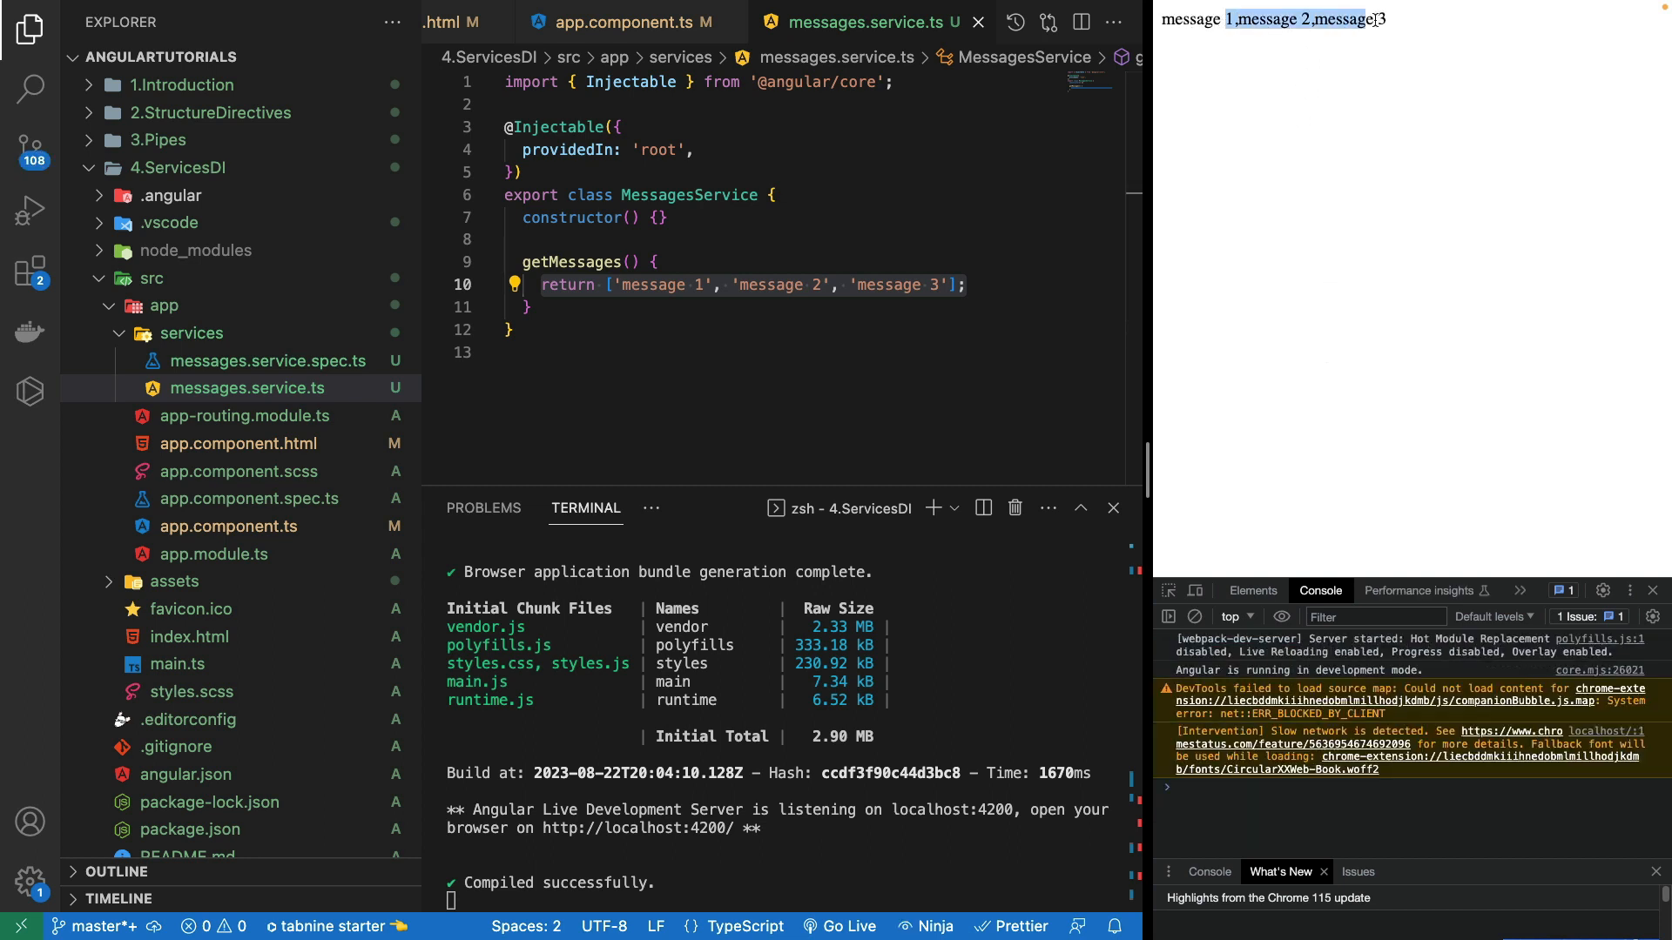
# Step: Switch from messages.service.ts to app.component.ts and select the MessagesService constructor injection line
pyautogui.click(650, 308)
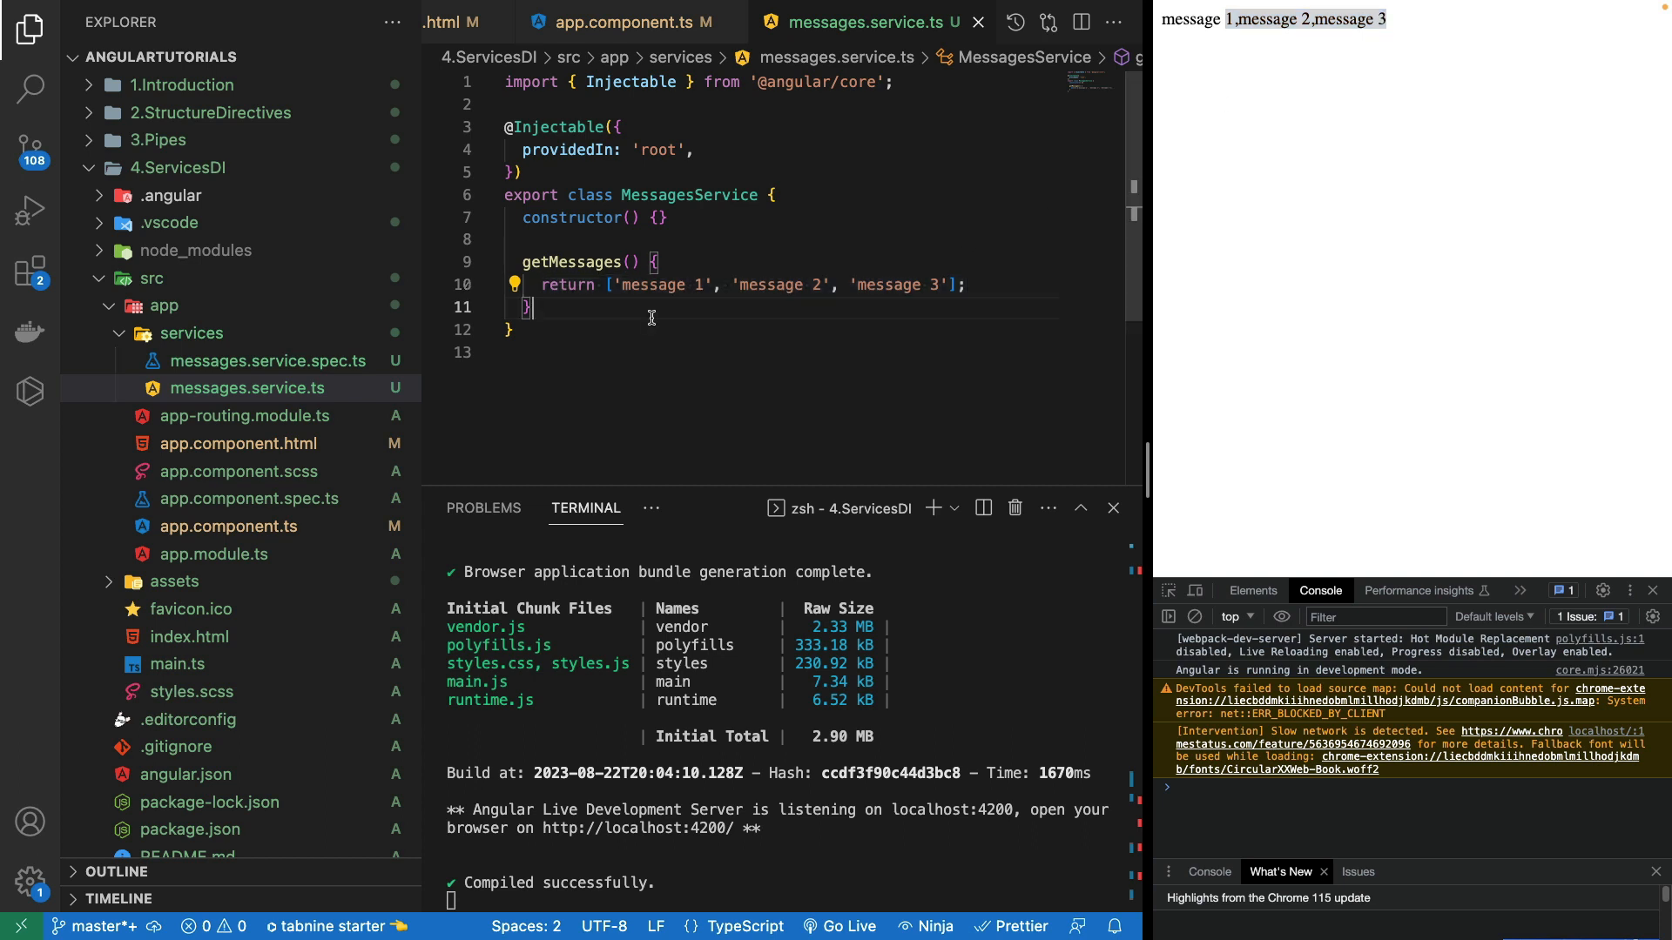
pyautogui.moveTo(769, 213)
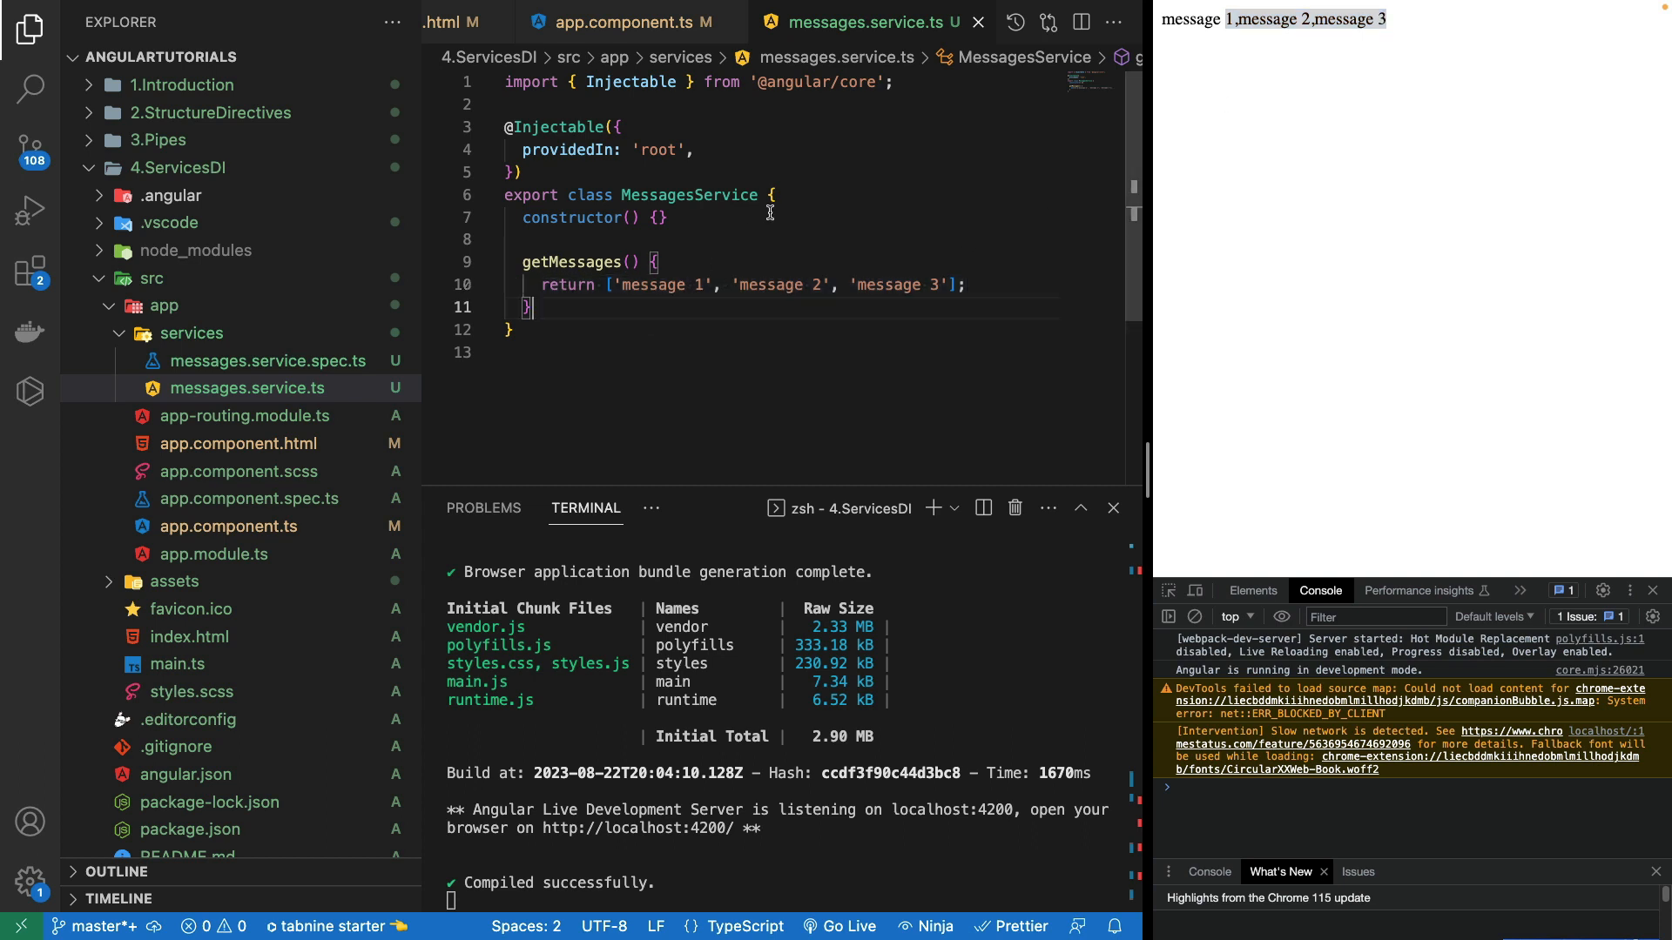
pyautogui.moveTo(683, 71)
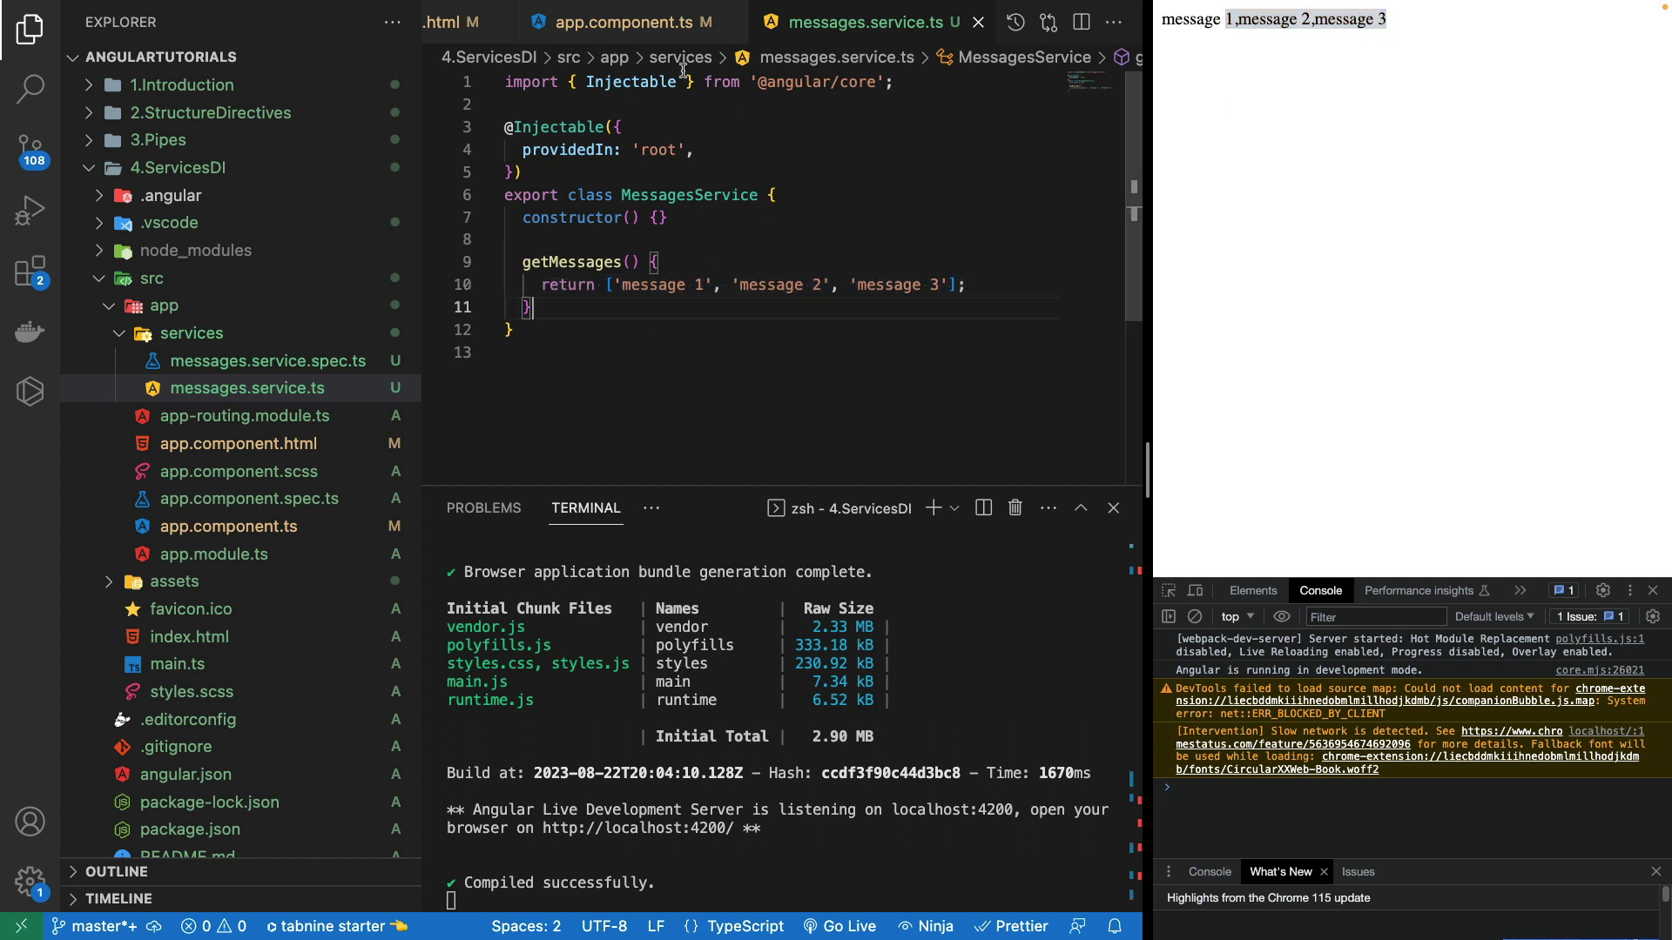
pyautogui.click(608, 22)
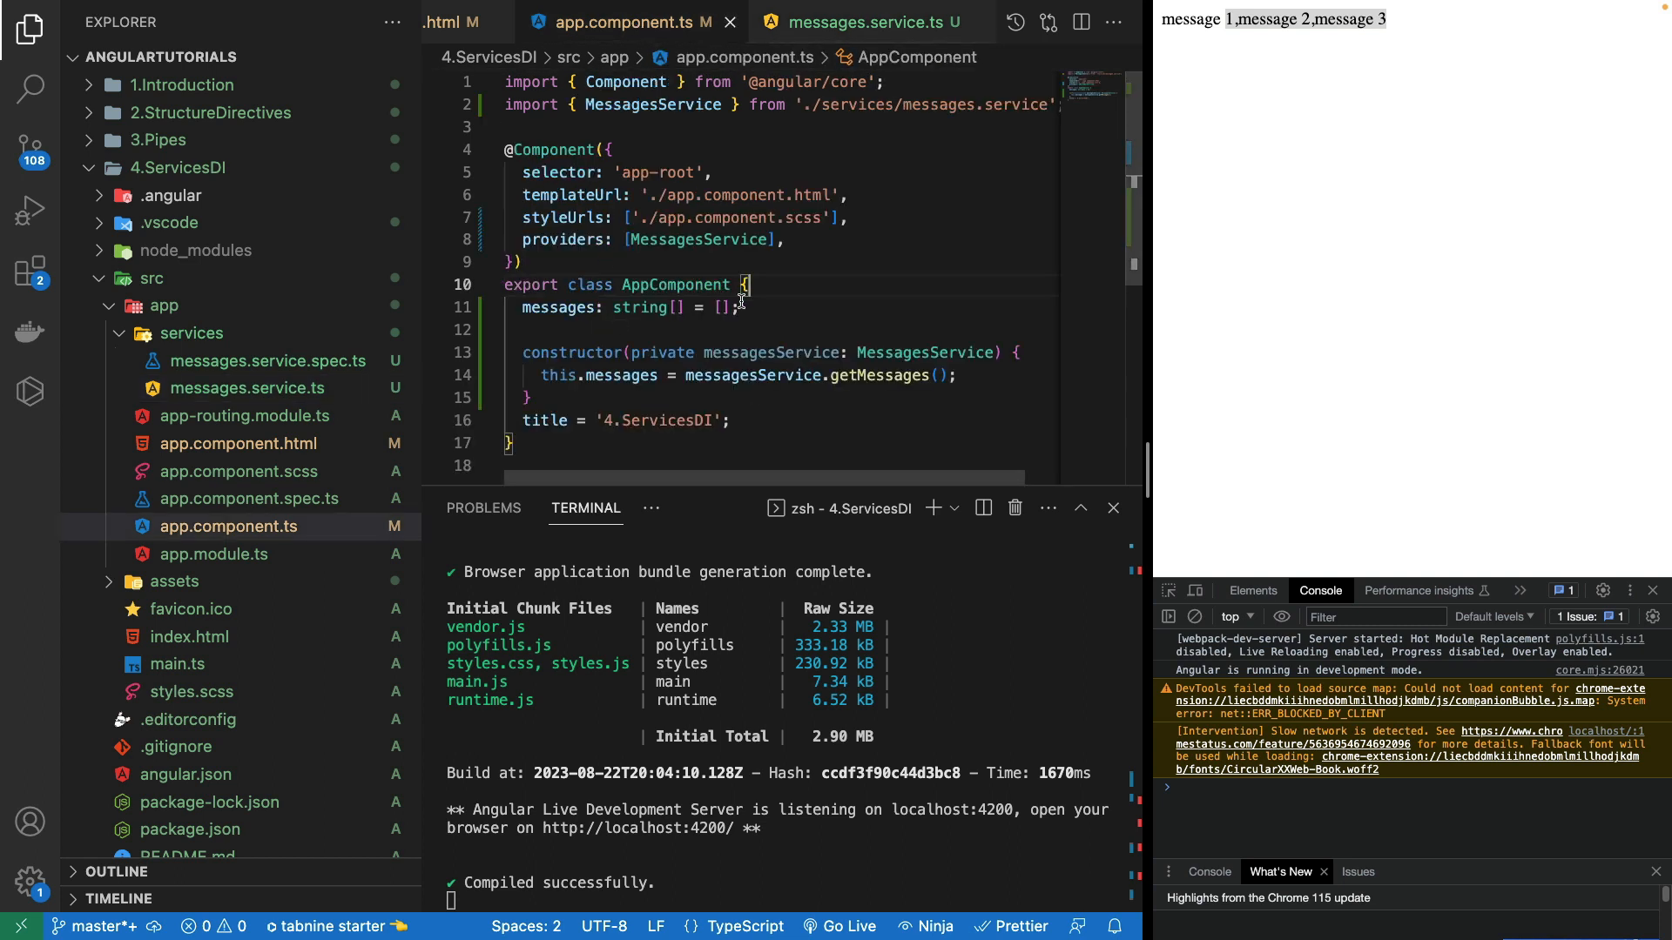
pyautogui.moveTo(778, 340)
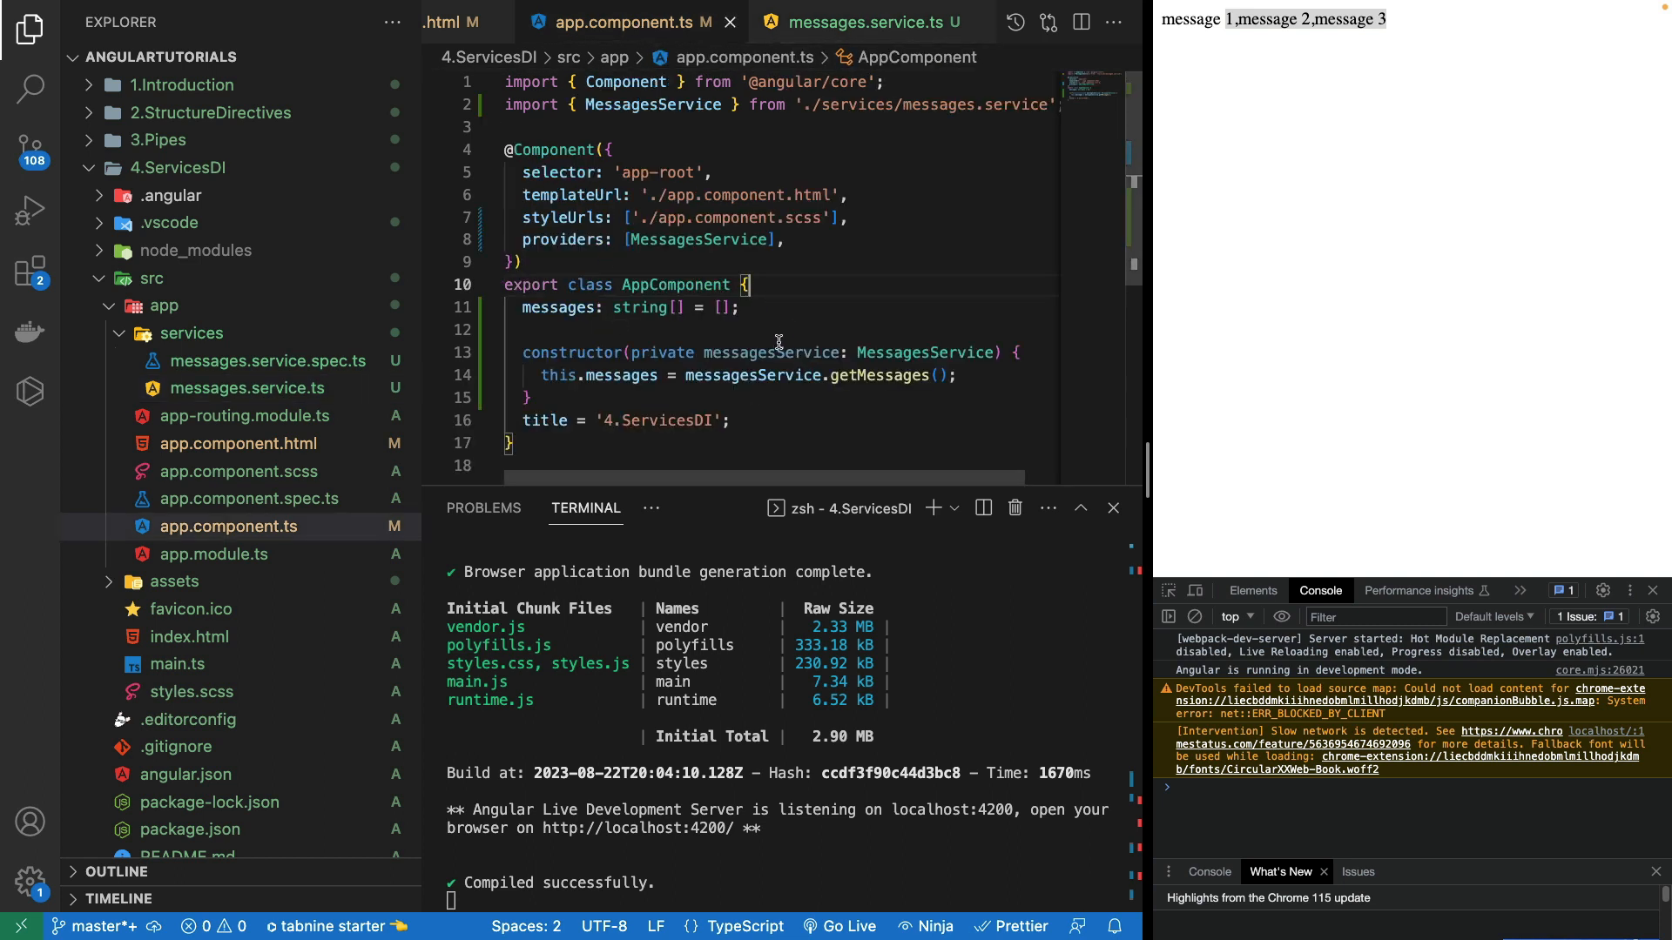
pyautogui.moveTo(1040, 352)
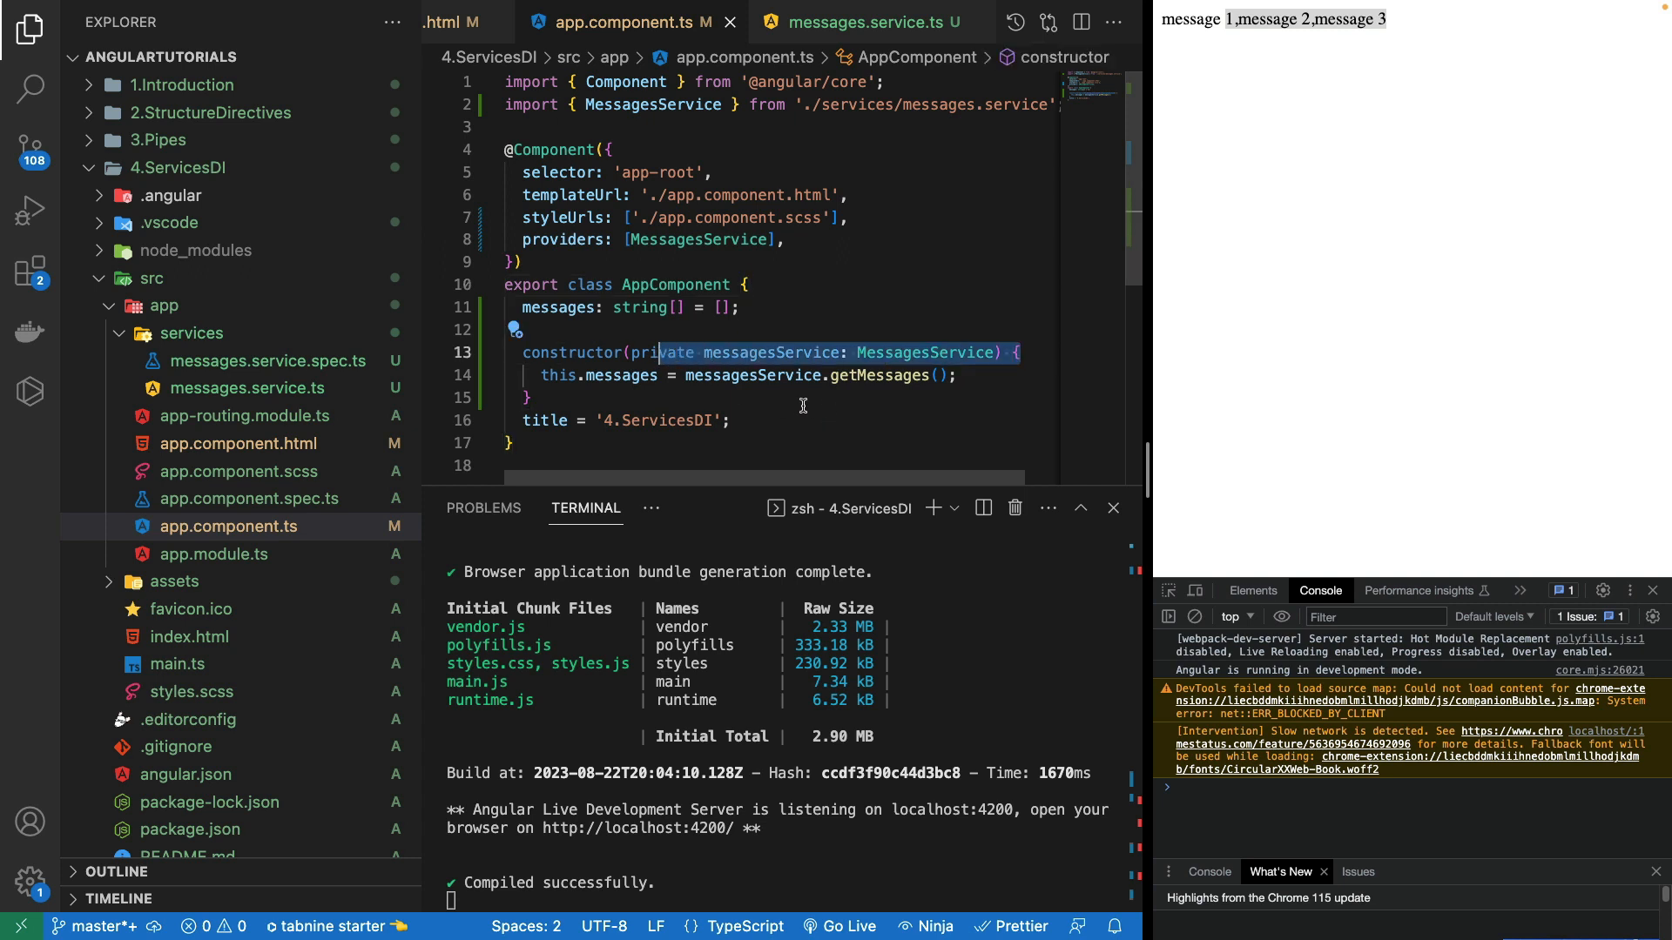
pyautogui.click(752, 420)
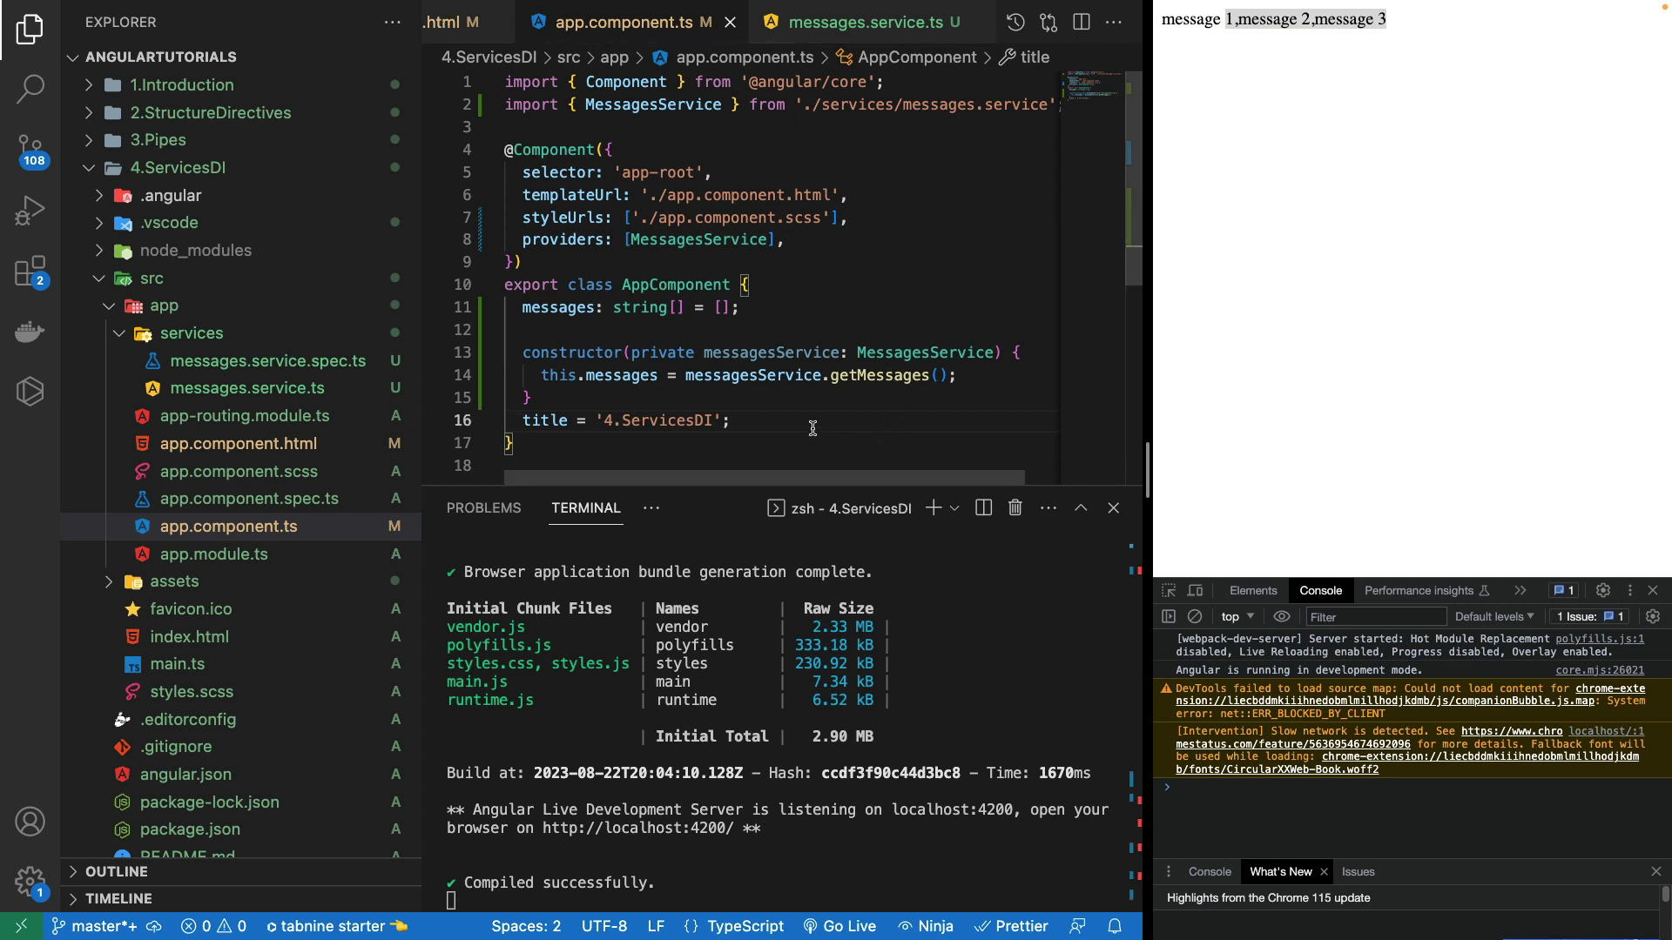
pyautogui.moveTo(765, 424)
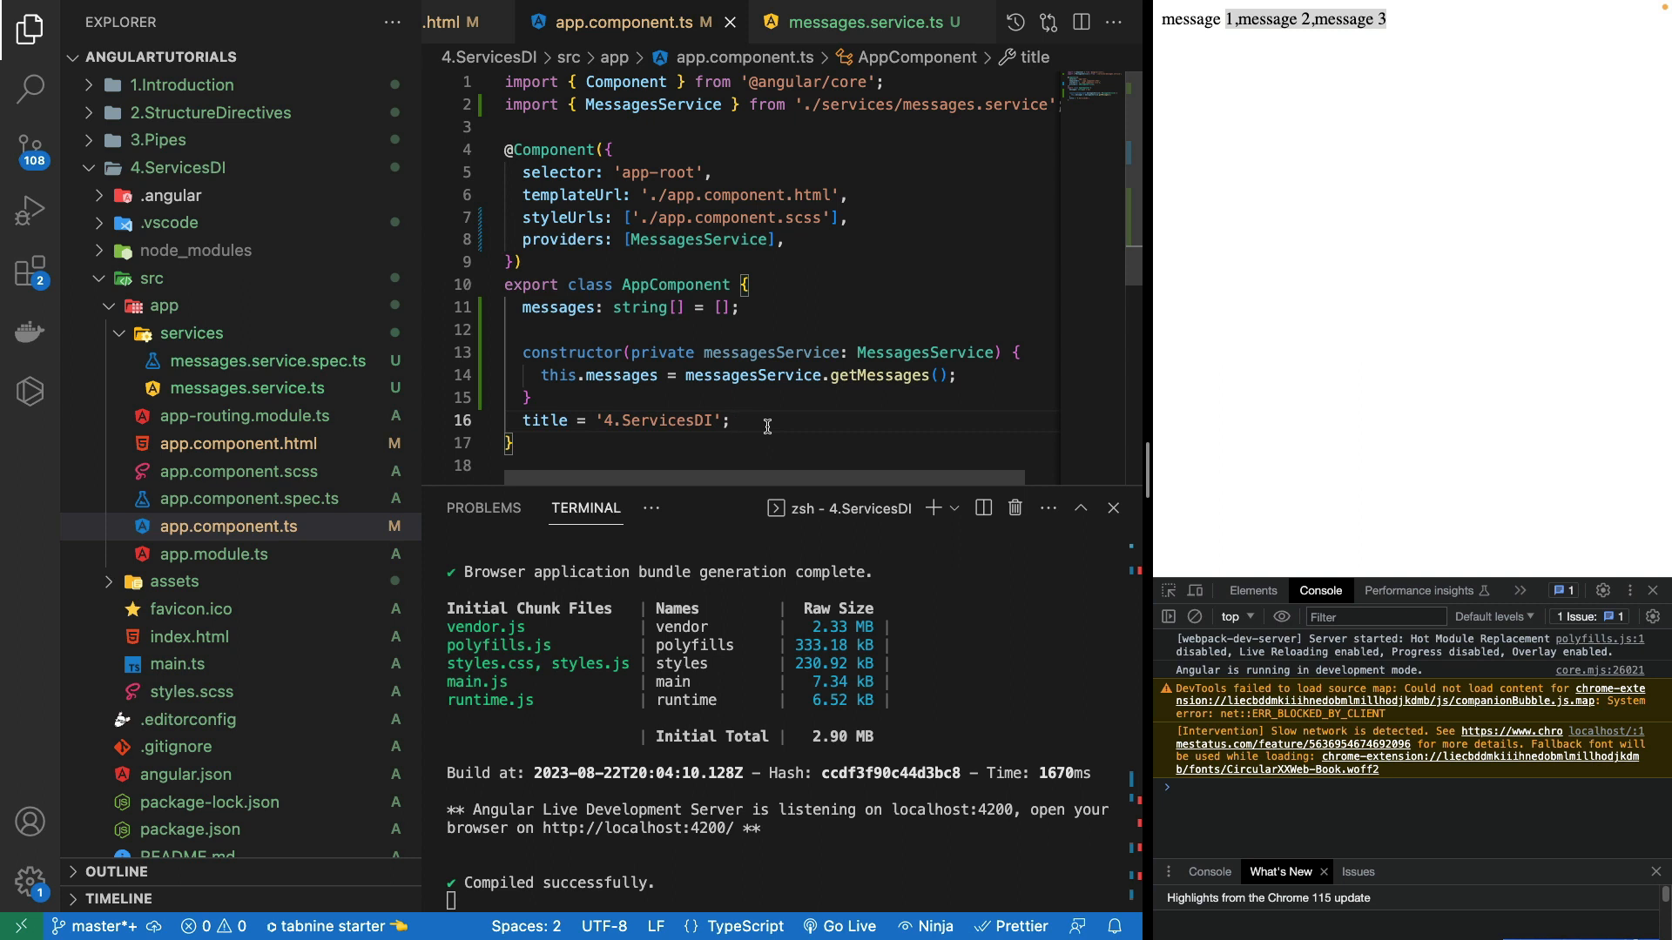
pyautogui.moveTo(834, 231)
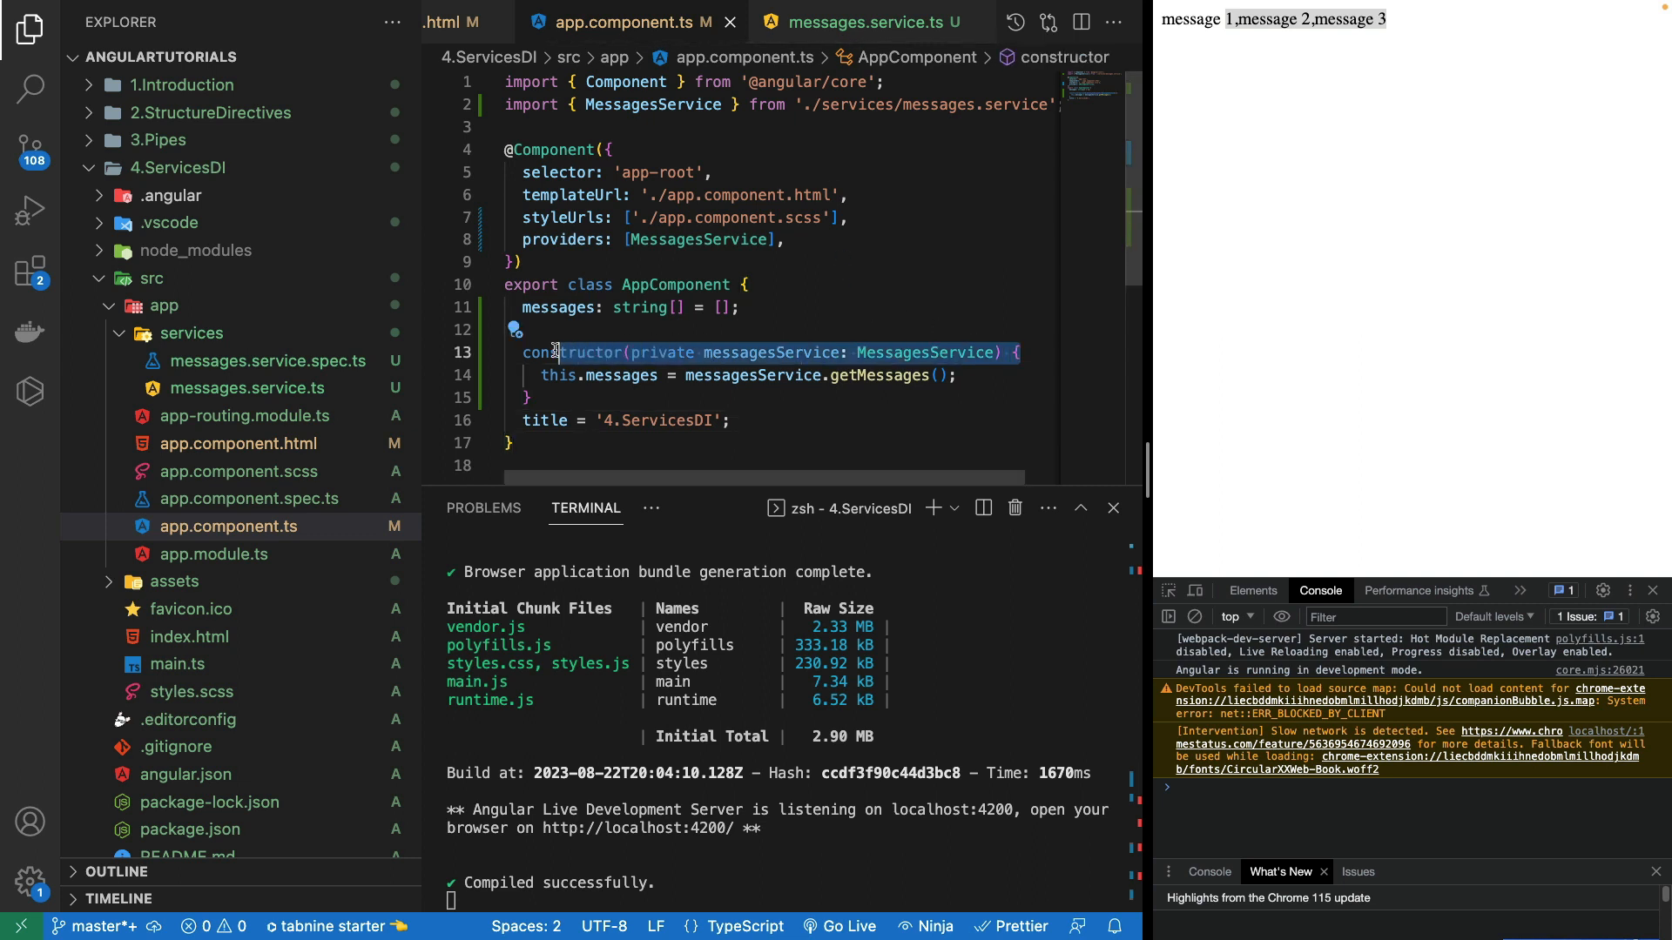
pyautogui.click(775, 419)
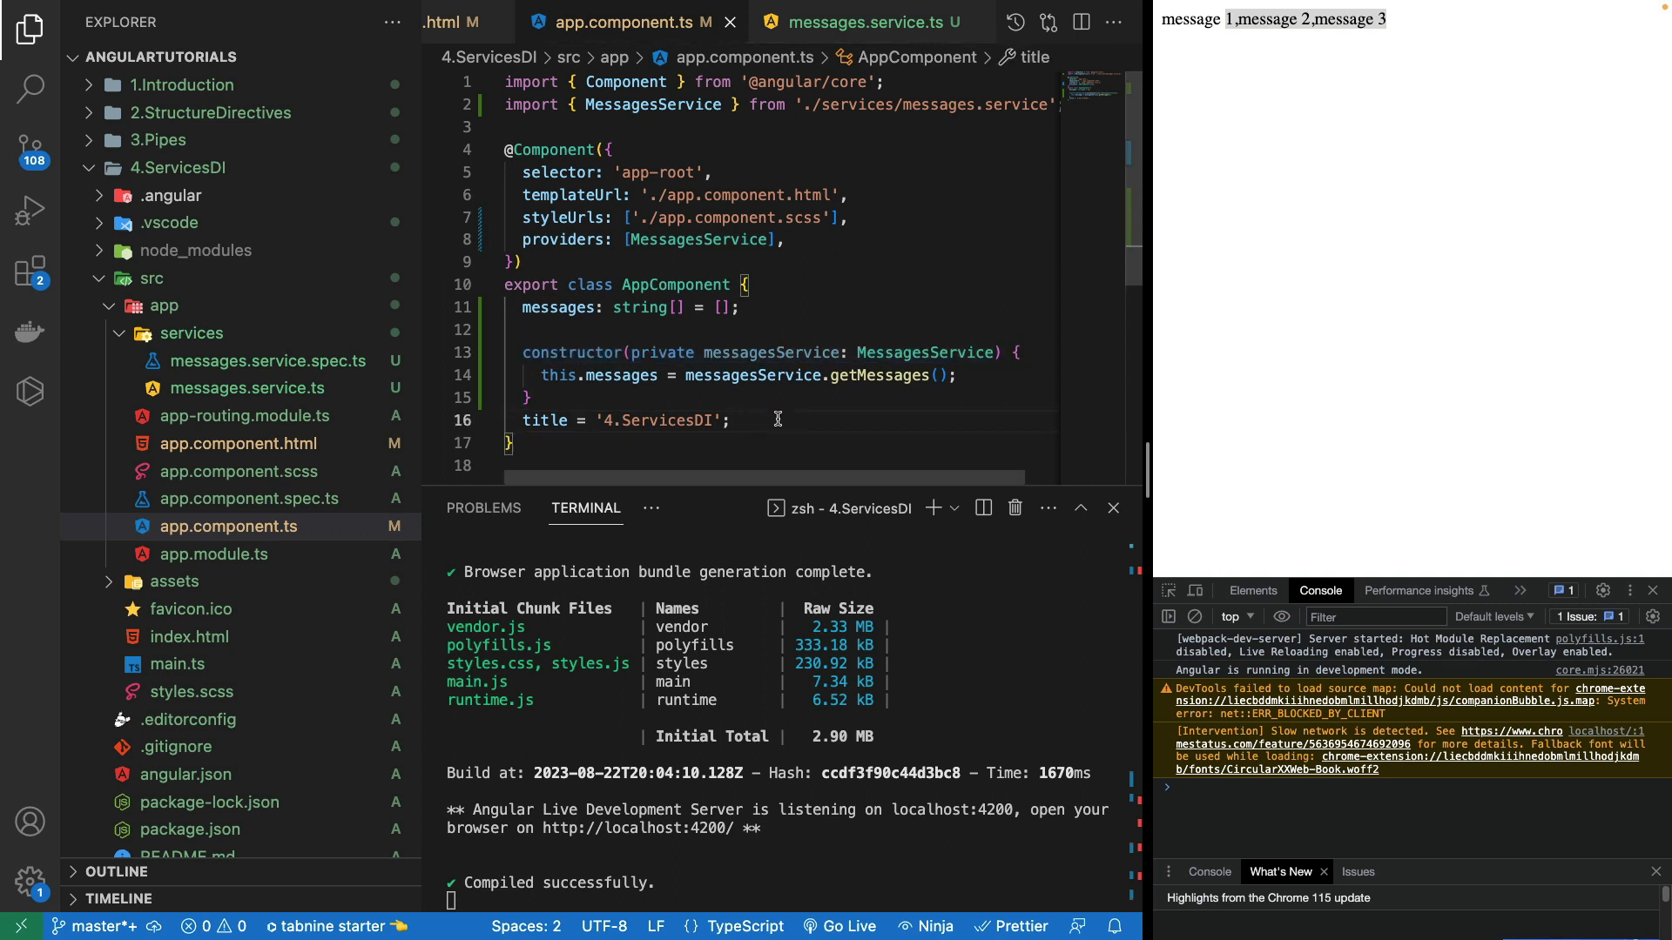